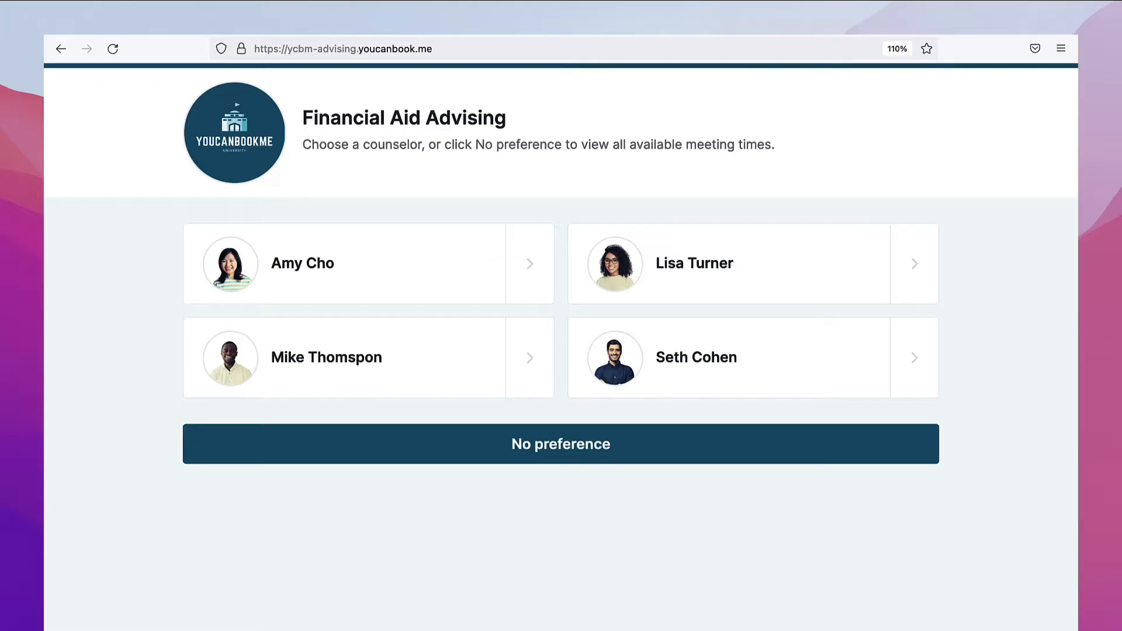
{"action": "mouse_move", "coordinate": [369, 263]}
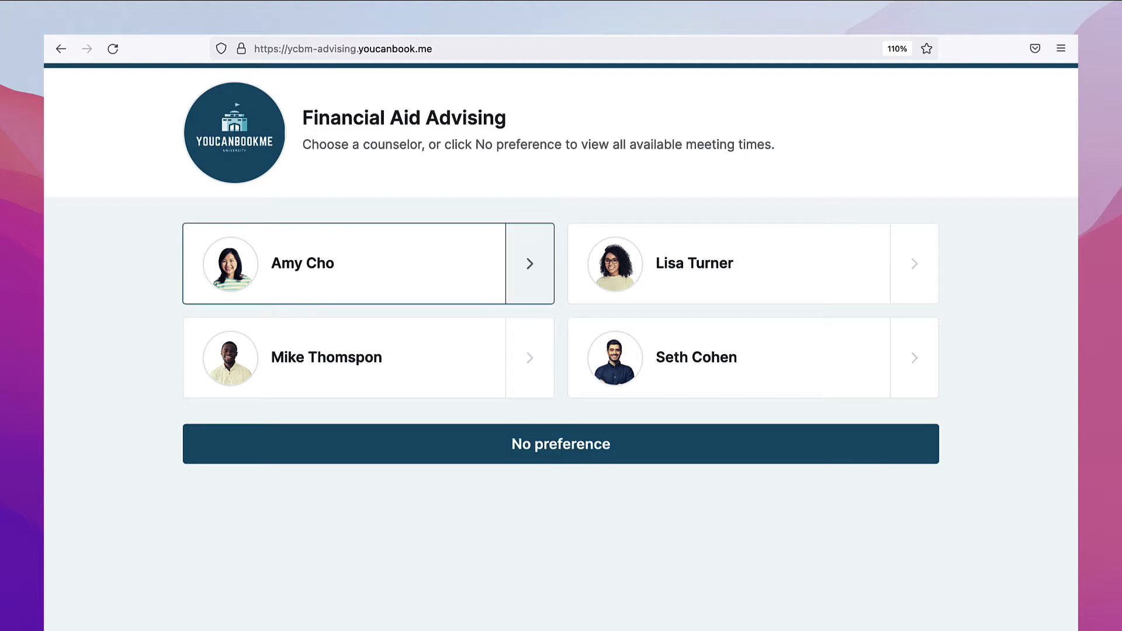
{"action": "left_click", "coordinate": [561, 443]}
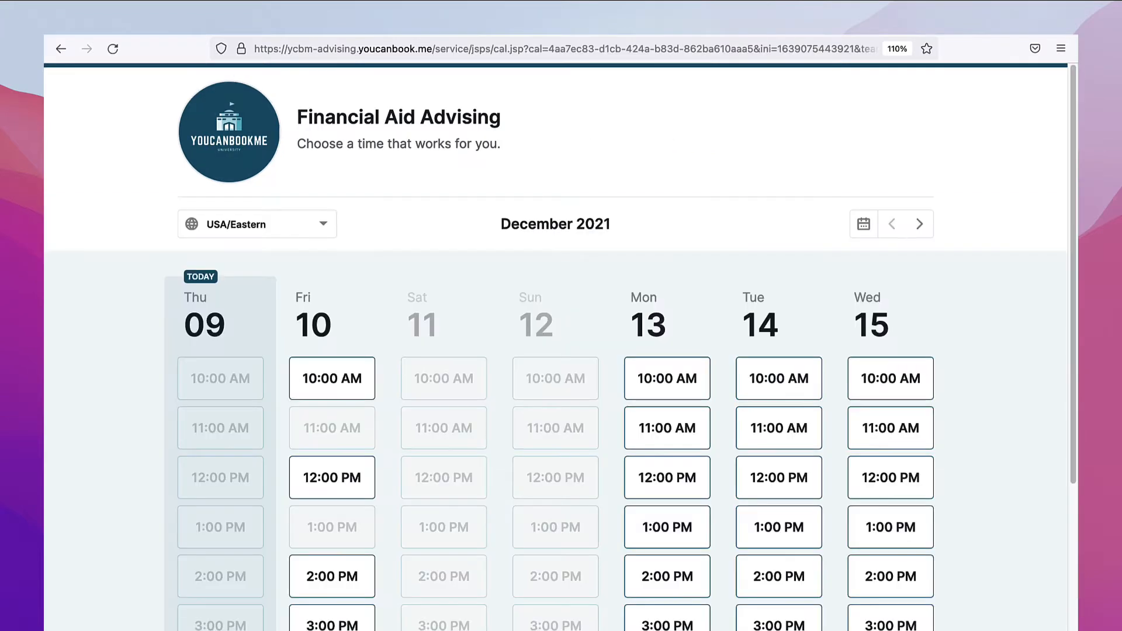
{"action": "left_click", "coordinate": [666, 378]}
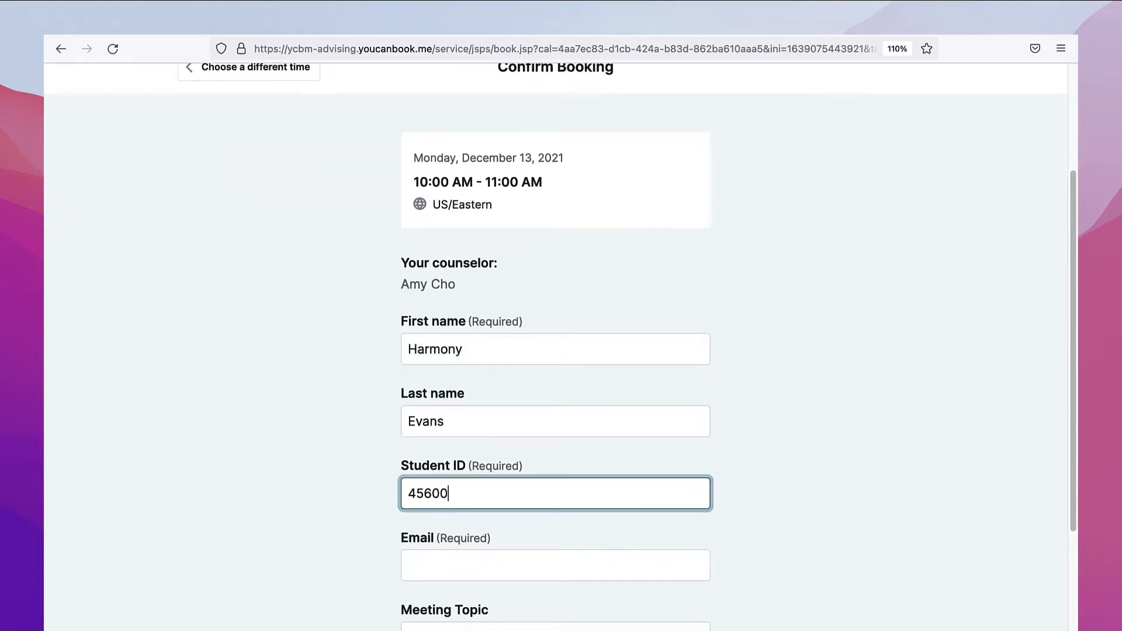
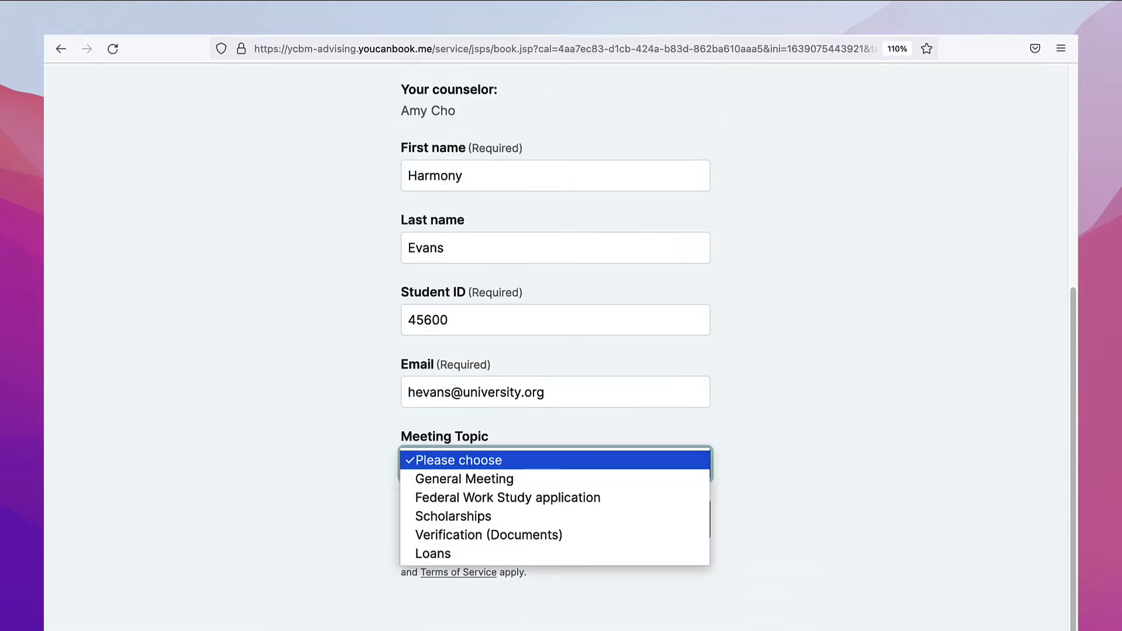
{"action": "left_click", "coordinate": [453, 516]}
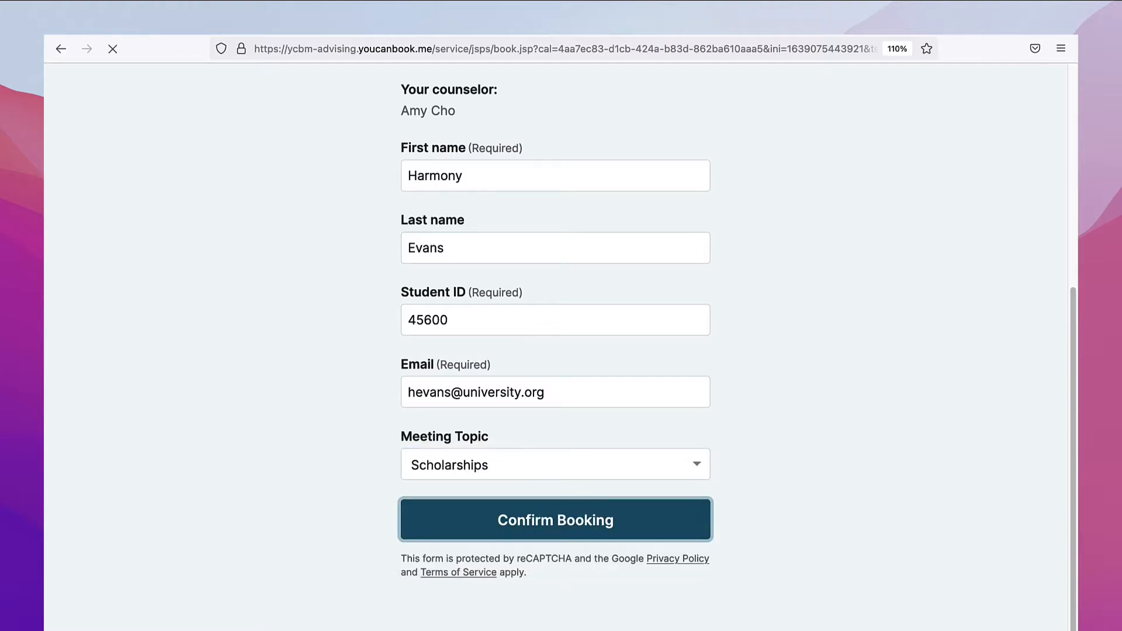
{"action": "left_click", "coordinate": [555, 519]}
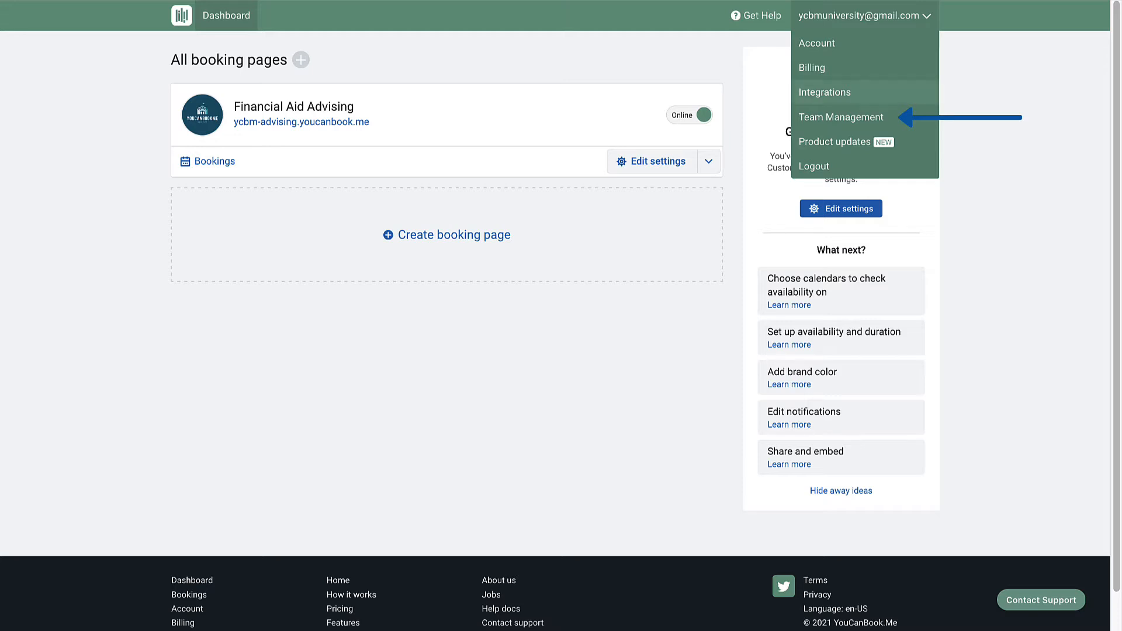
- From Team Management, start an invitation and focus the first teammate email field
{"action": "left_click", "coordinate": [841, 117]}
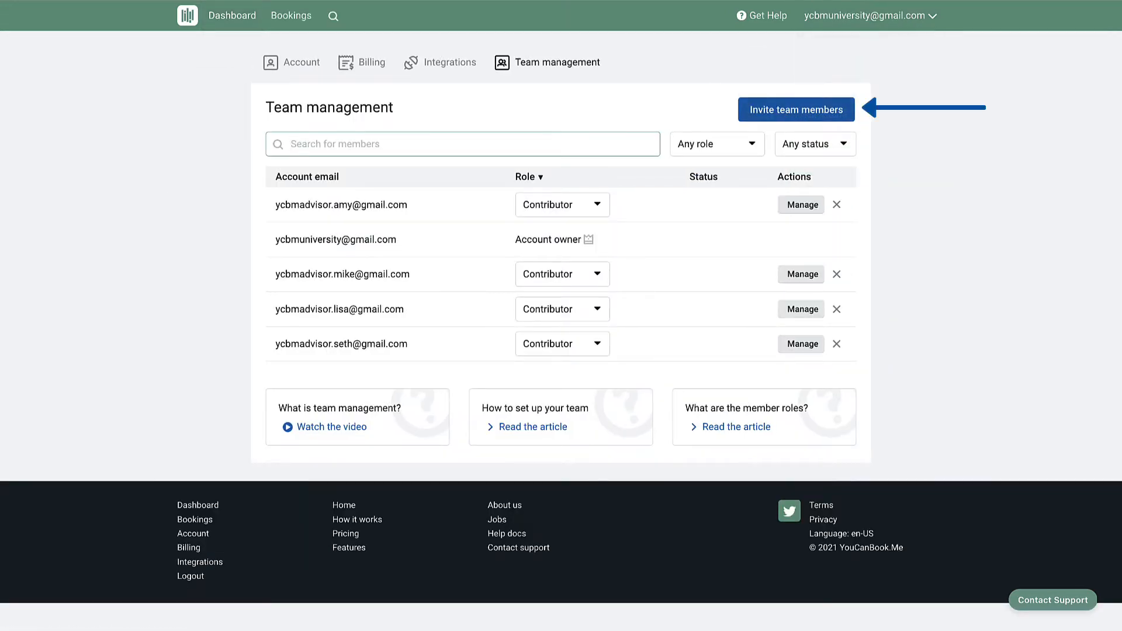
{"action": "left_click", "coordinate": [795, 109]}
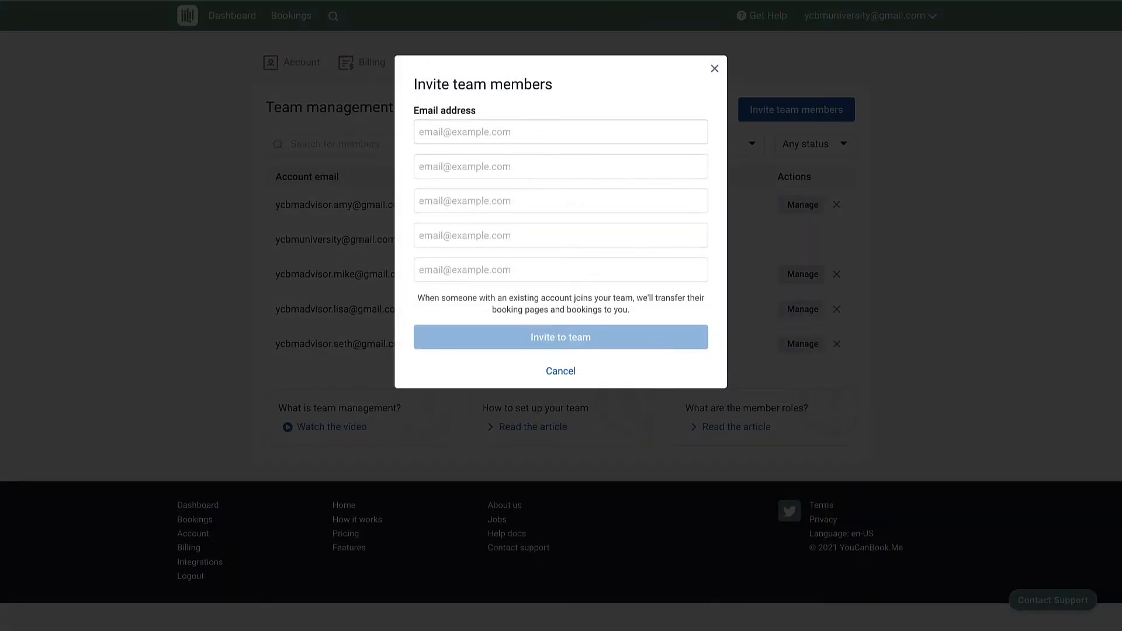
{"action": "left_click", "coordinate": [560, 337]}
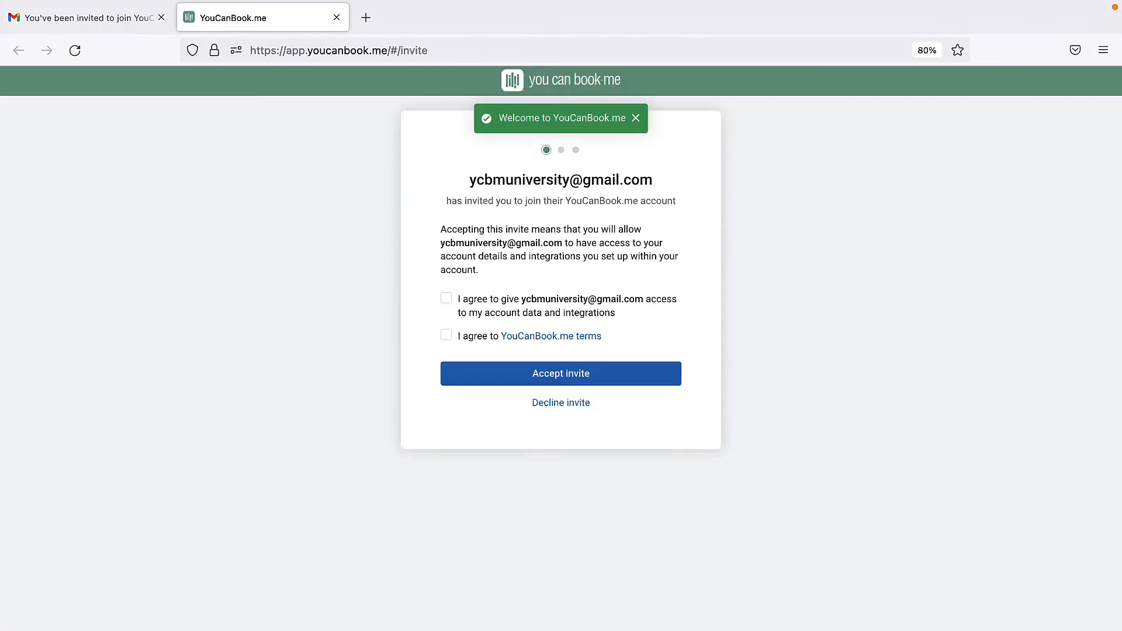
{"action": "mouse_move", "coordinate": [475, 323]}
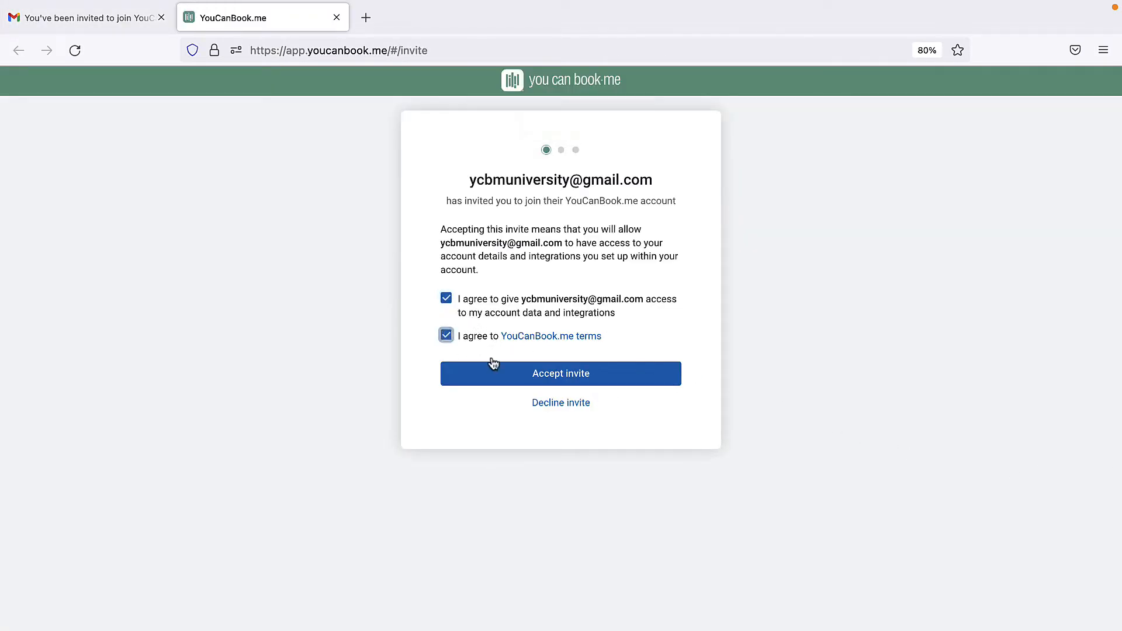
- Accept the invite, create the account with productivity emails, and allow Google Calendar access
{"action": "left_click", "coordinate": [561, 373]}
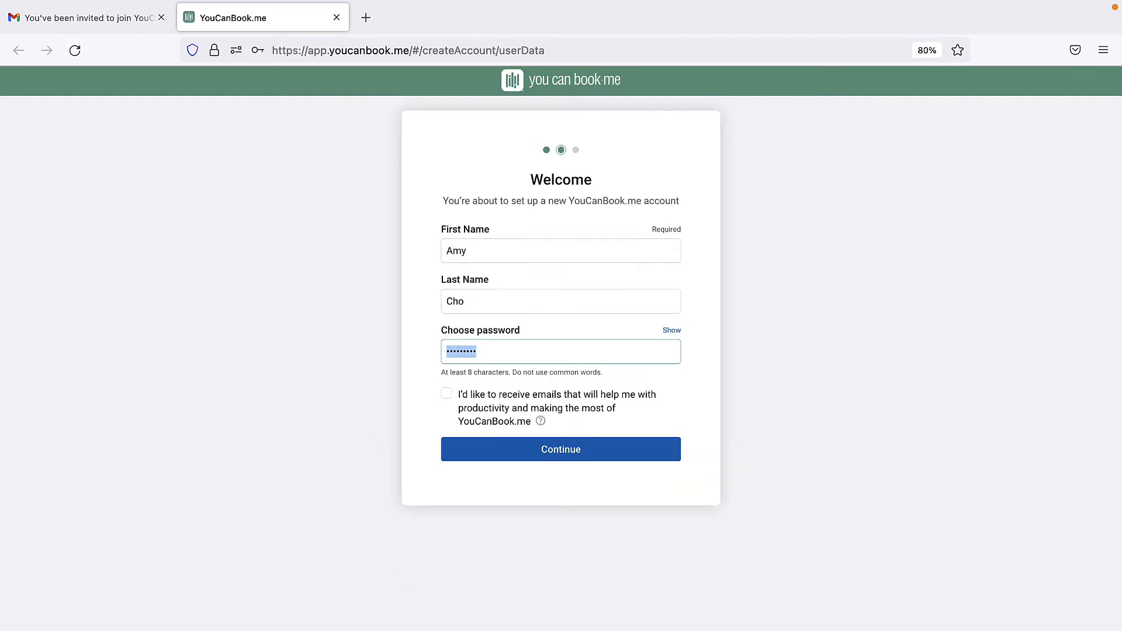
{"action": "left_click", "coordinate": [446, 393]}
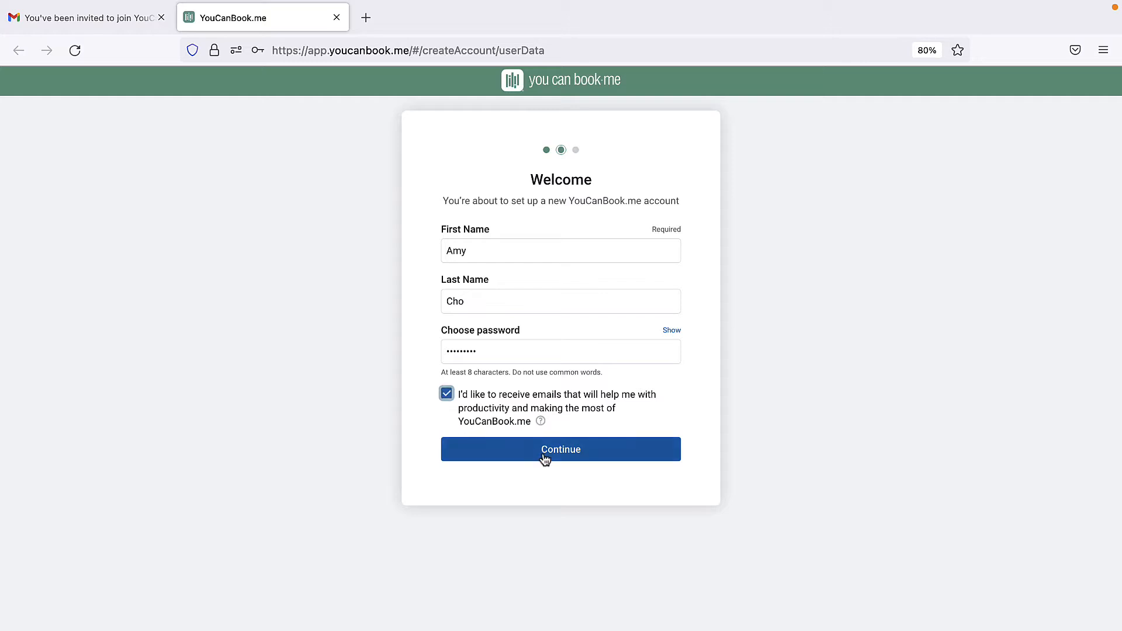
{"action": "left_click", "coordinate": [561, 449]}
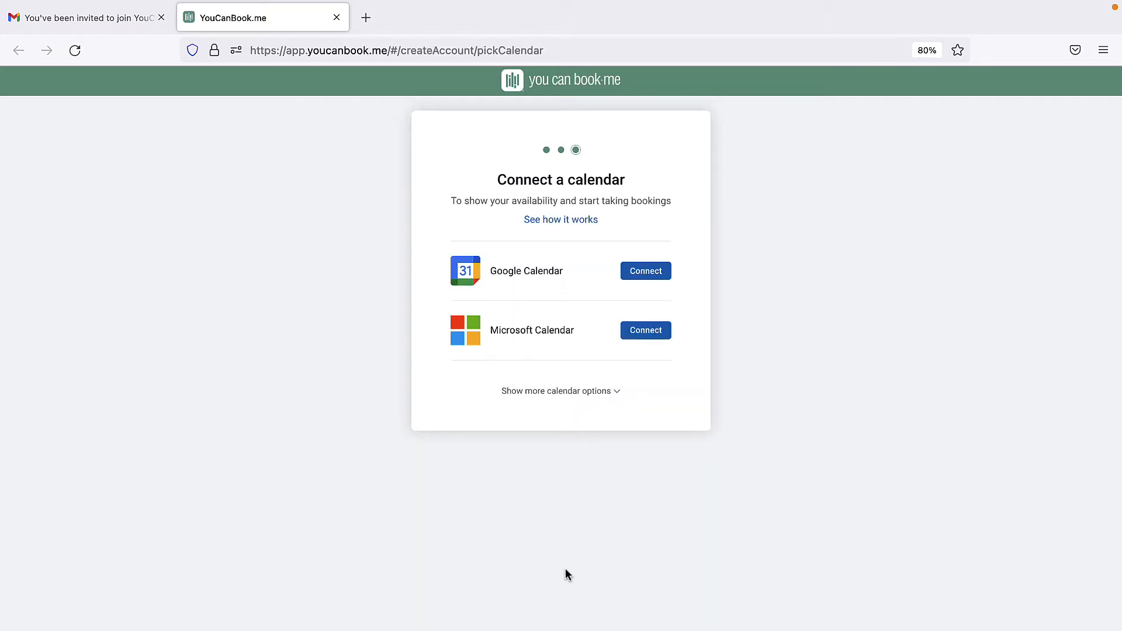
{"action": "left_click", "coordinate": [644, 270]}
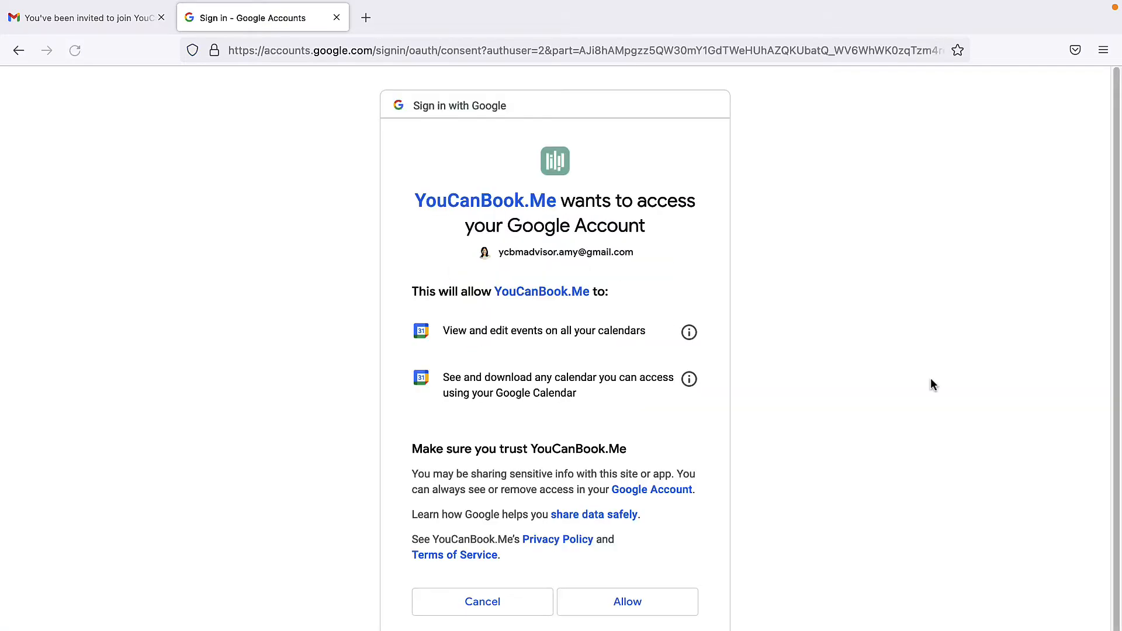
{"action": "left_click", "coordinate": [626, 601]}
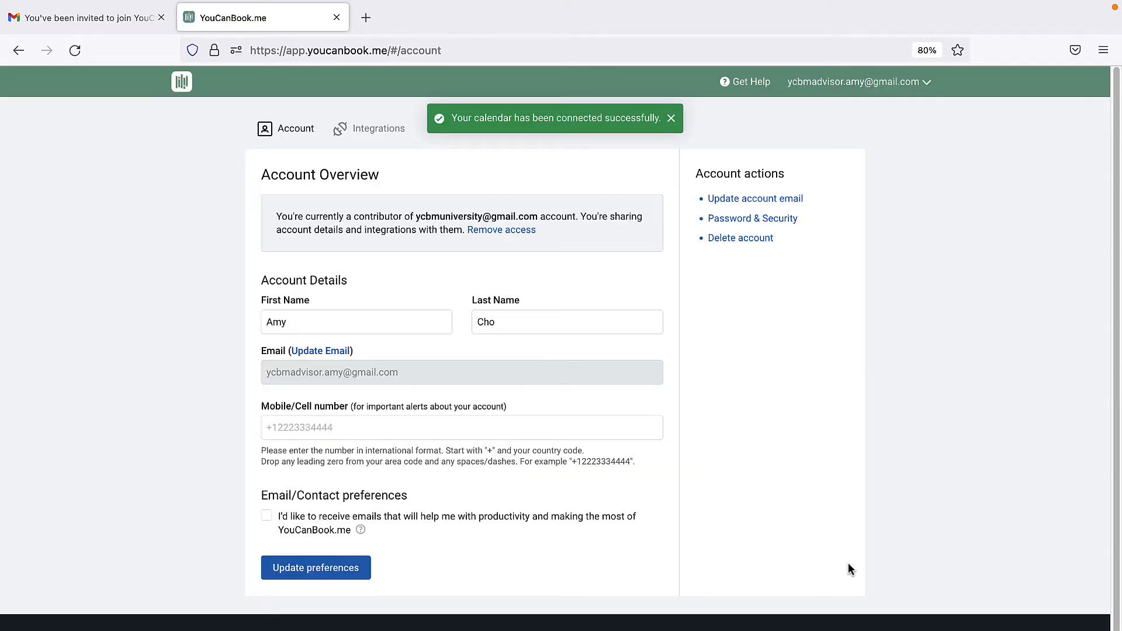
- Connect Zoom under Integrations and approve the booking app on Zoom
{"action": "left_click", "coordinate": [377, 128]}
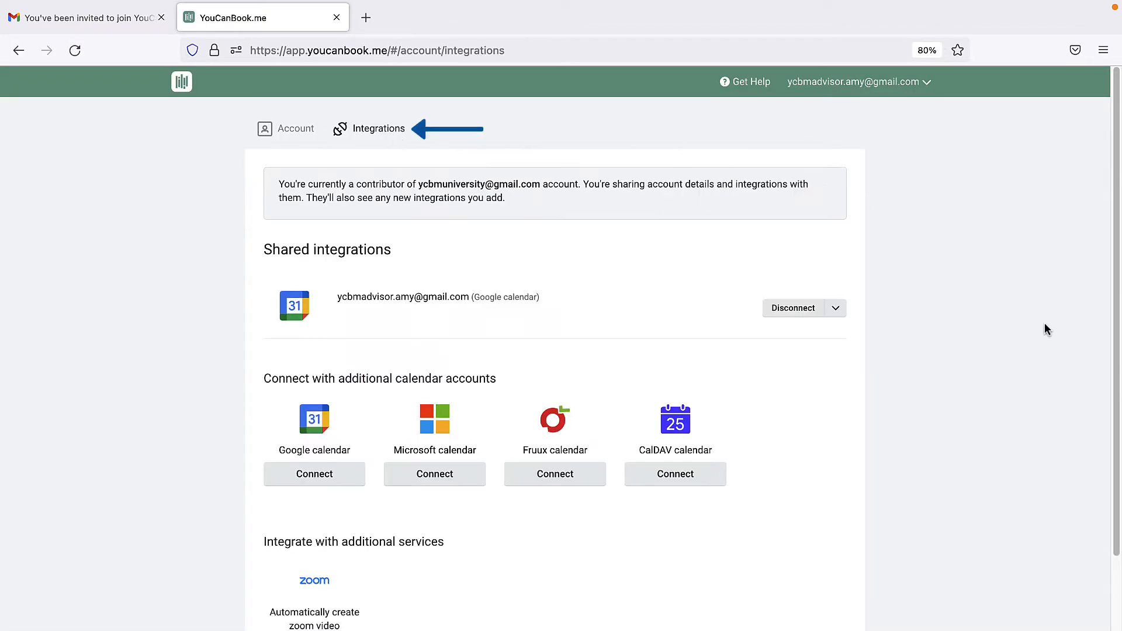
{"action": "scroll", "scroll_direction": "down", "scroll_amount": 3}
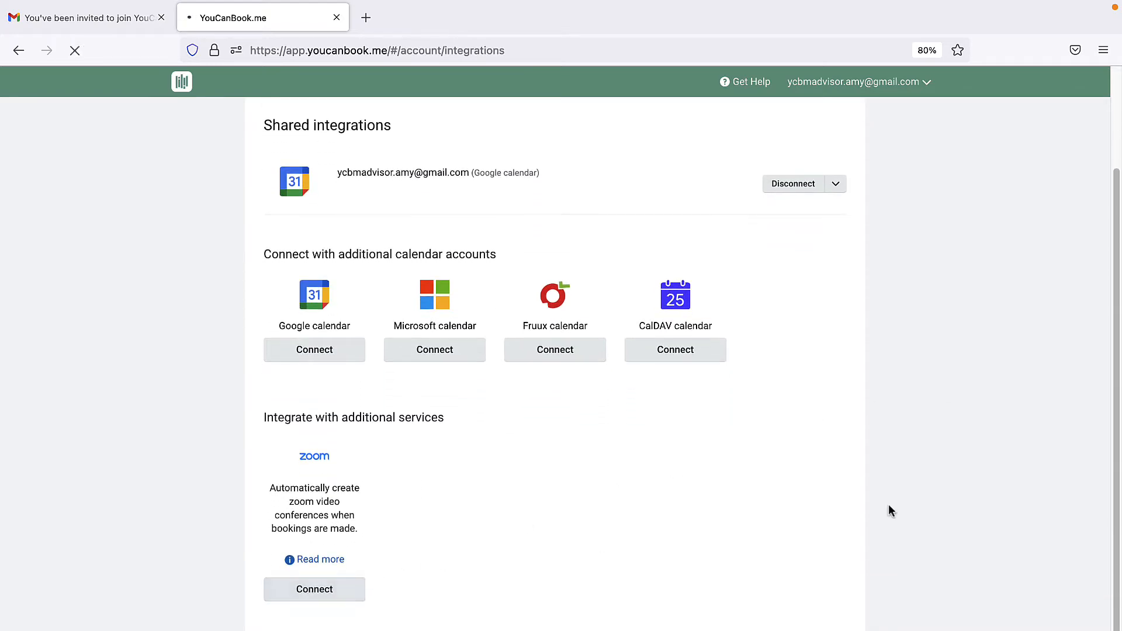
{"action": "left_click", "coordinate": [314, 589]}
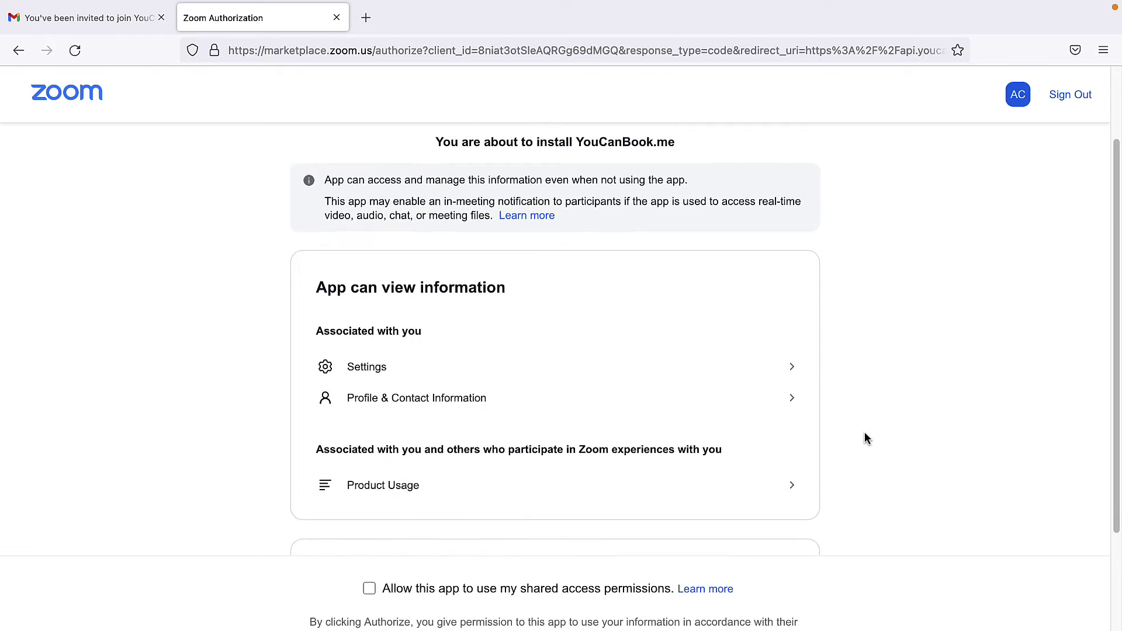
{"action": "left_click", "coordinate": [369, 588]}
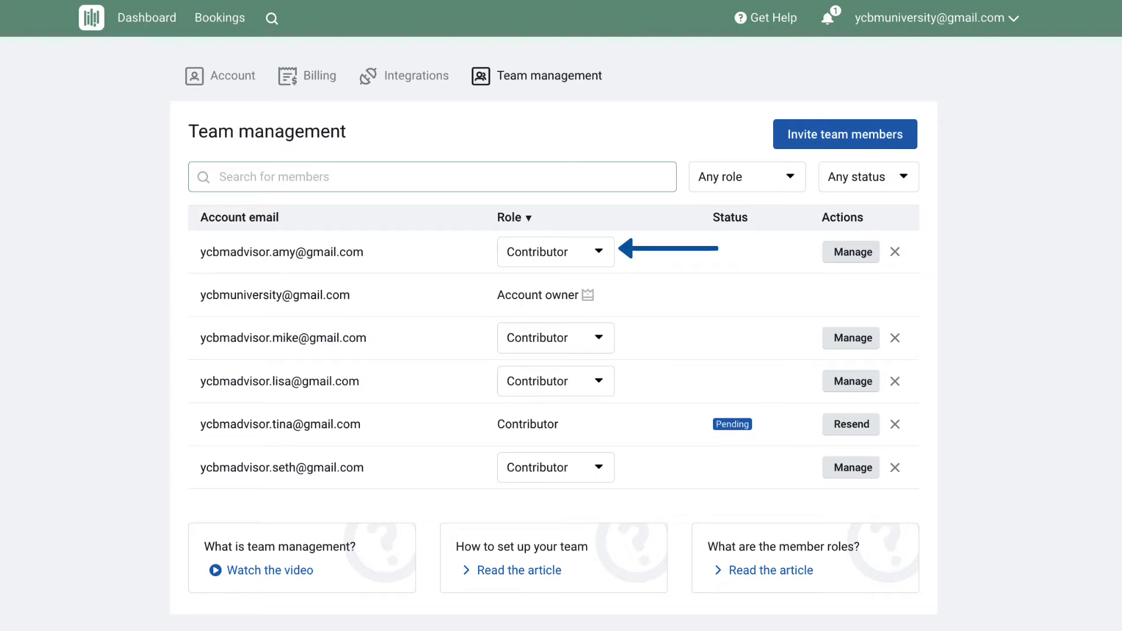
{"action": "mouse_move", "coordinate": [641, 284]}
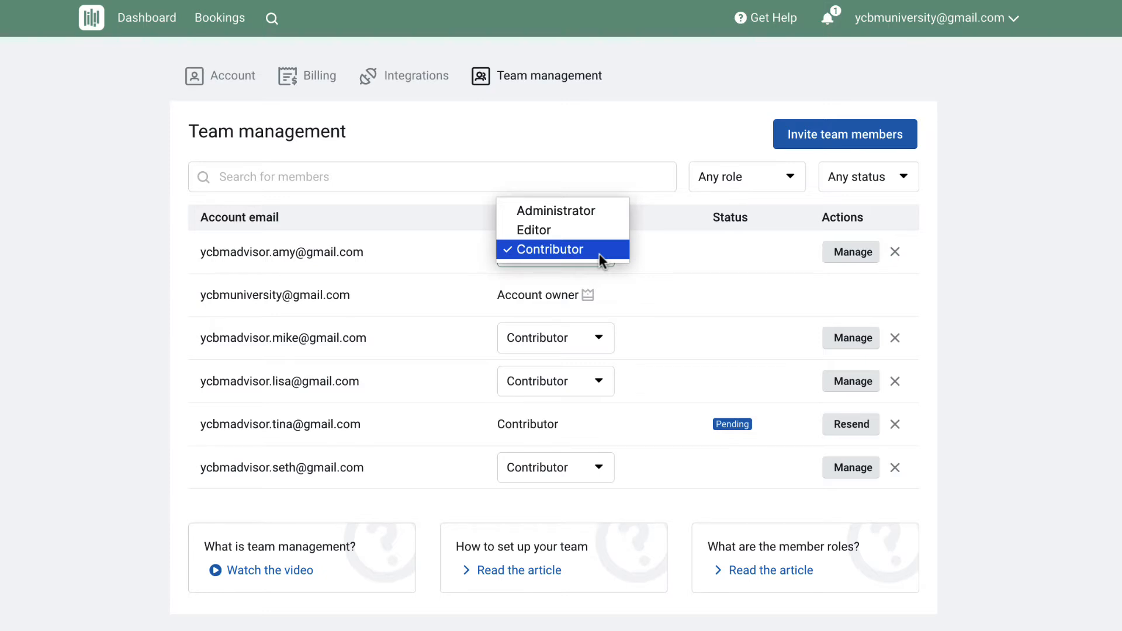
{"action": "mouse_move", "coordinate": [599, 230]}
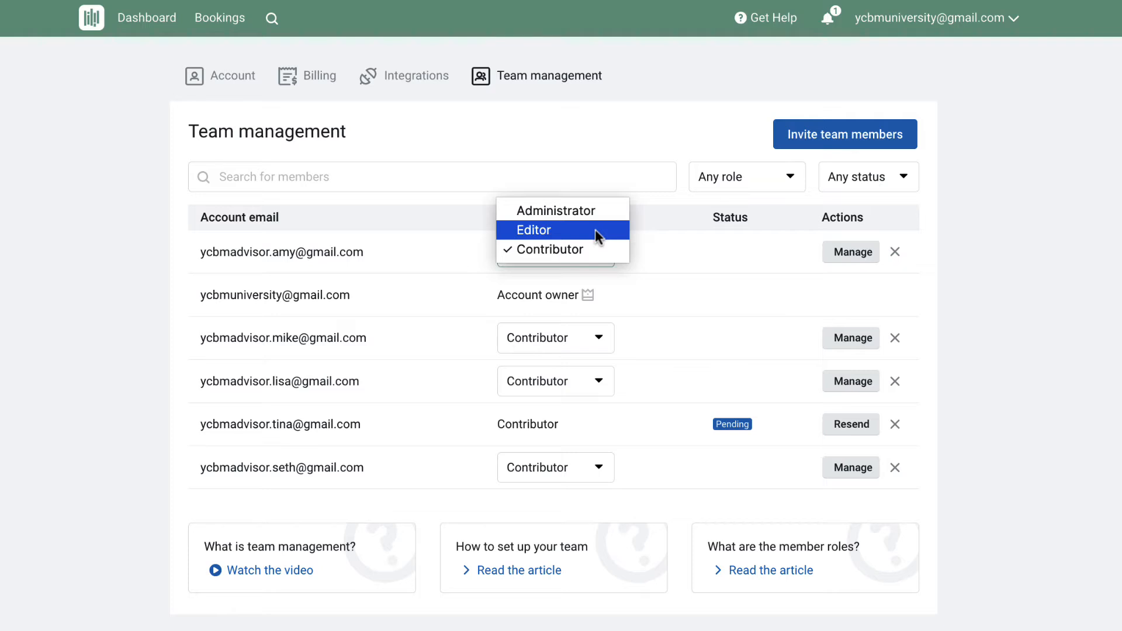
{"action": "mouse_move", "coordinate": [562, 210]}
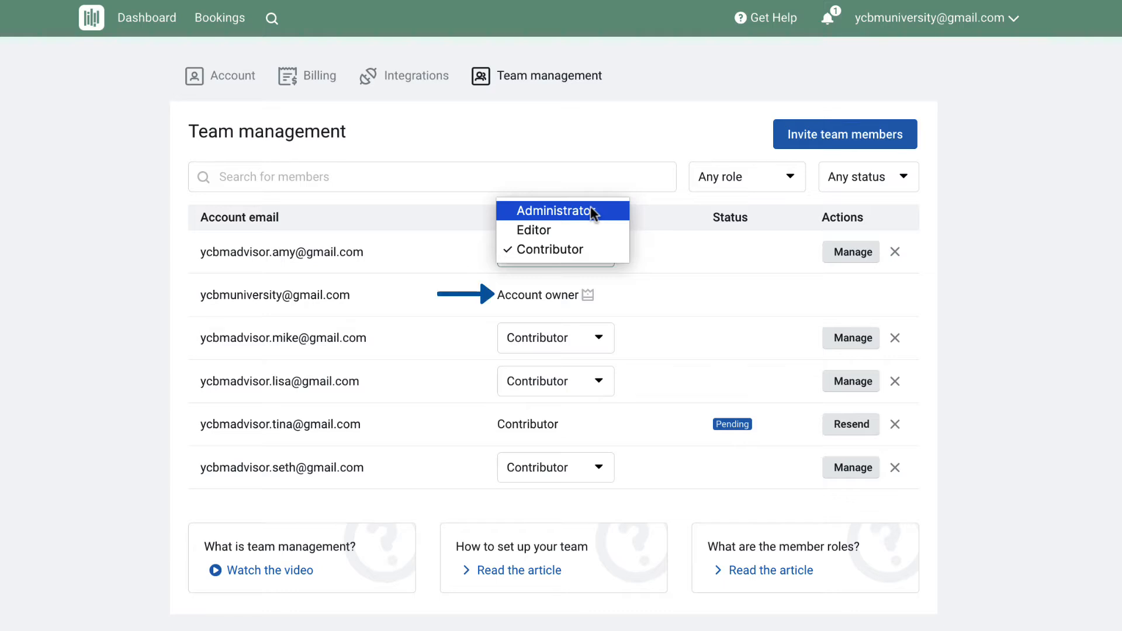
{"action": "mouse_move", "coordinate": [658, 300]}
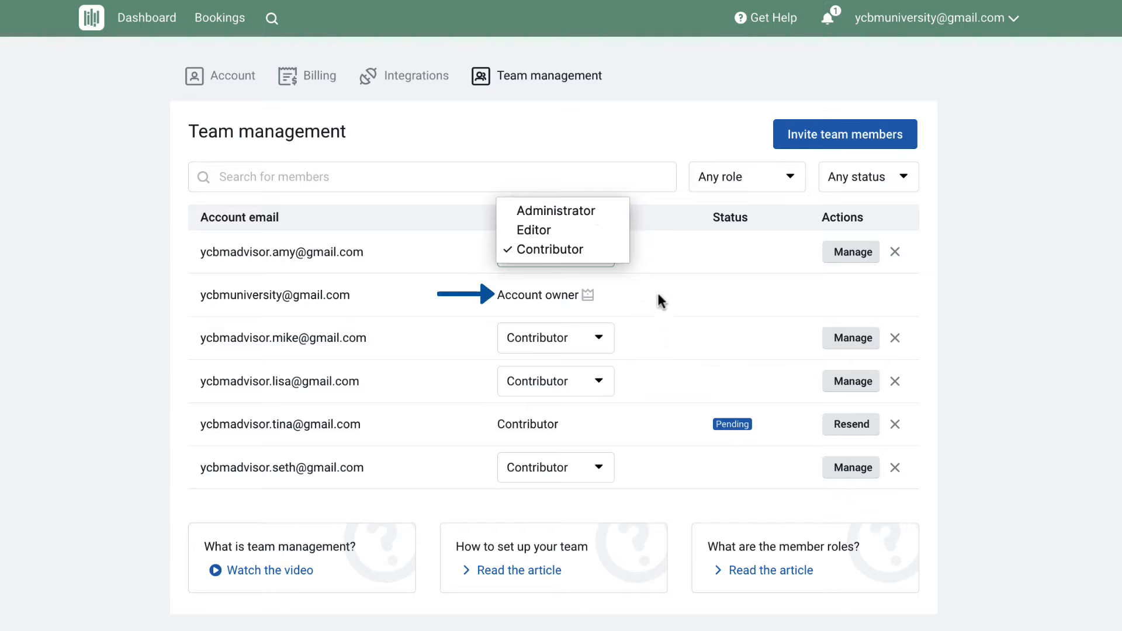
{"action": "left_click", "coordinate": [552, 249]}
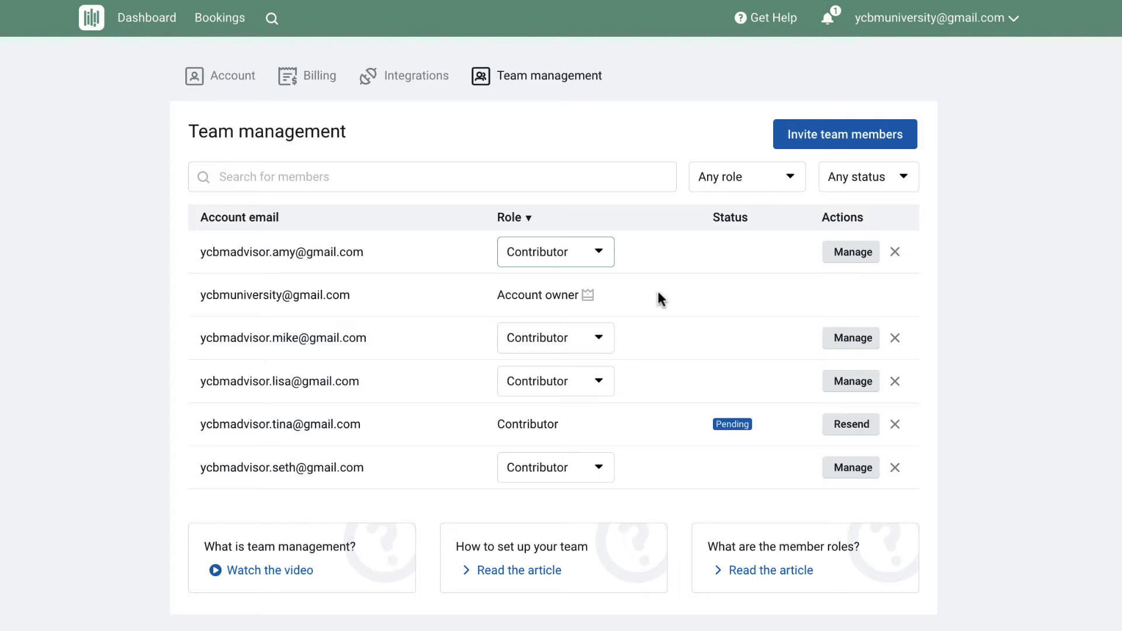
- Set the third member's role to Editor and share her individual booking page with her
{"action": "left_click", "coordinate": [555, 338]}
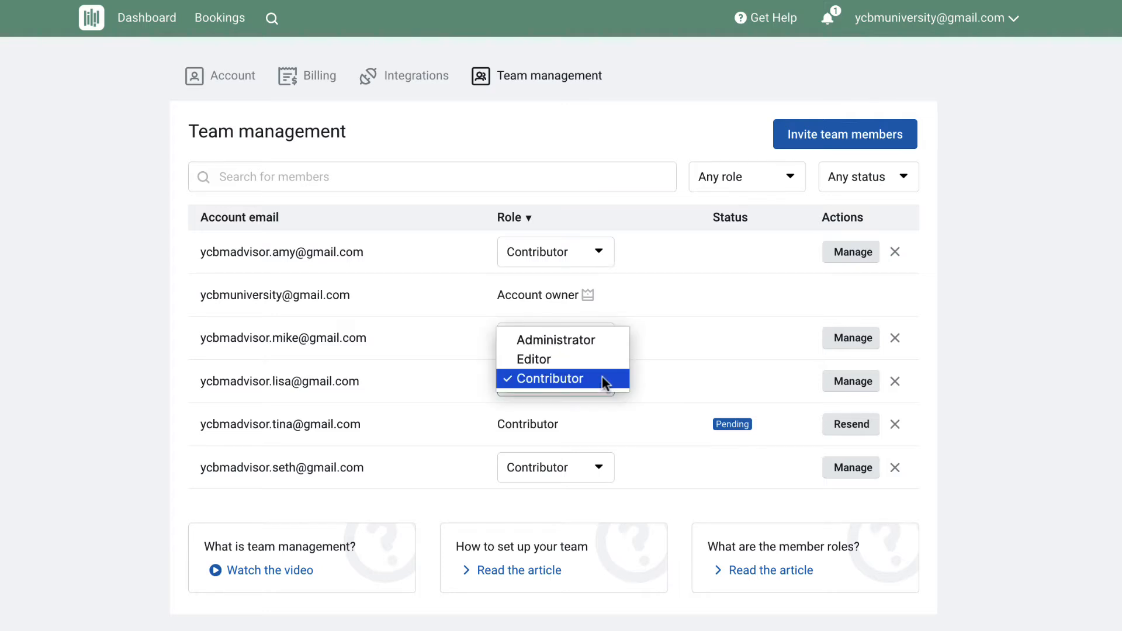
{"action": "left_click", "coordinate": [551, 379]}
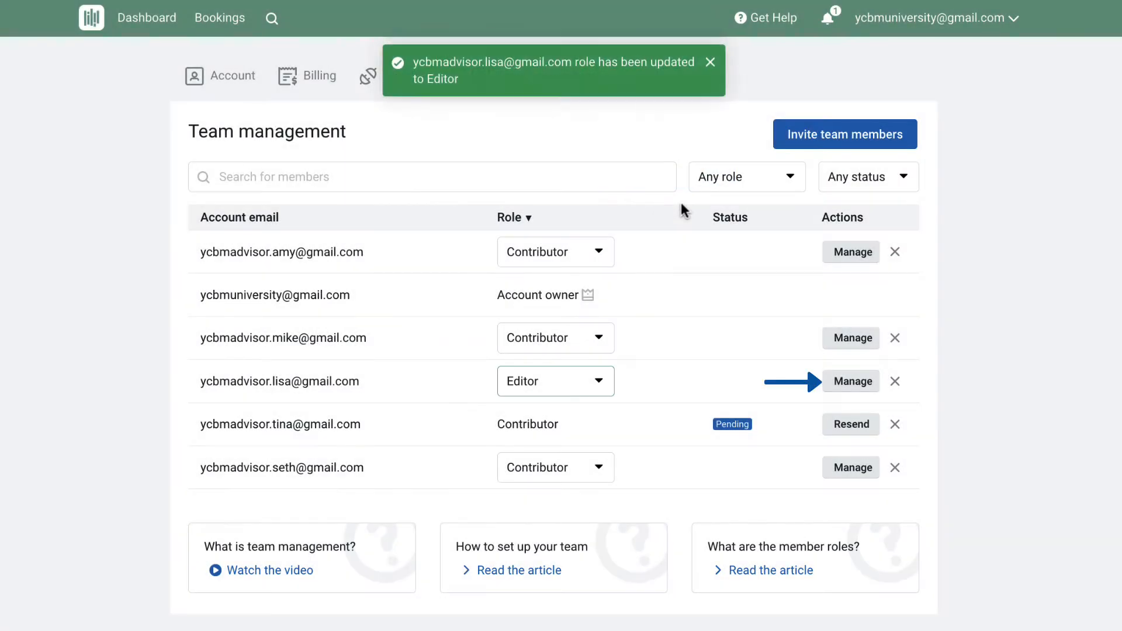
{"action": "left_click", "coordinate": [852, 381]}
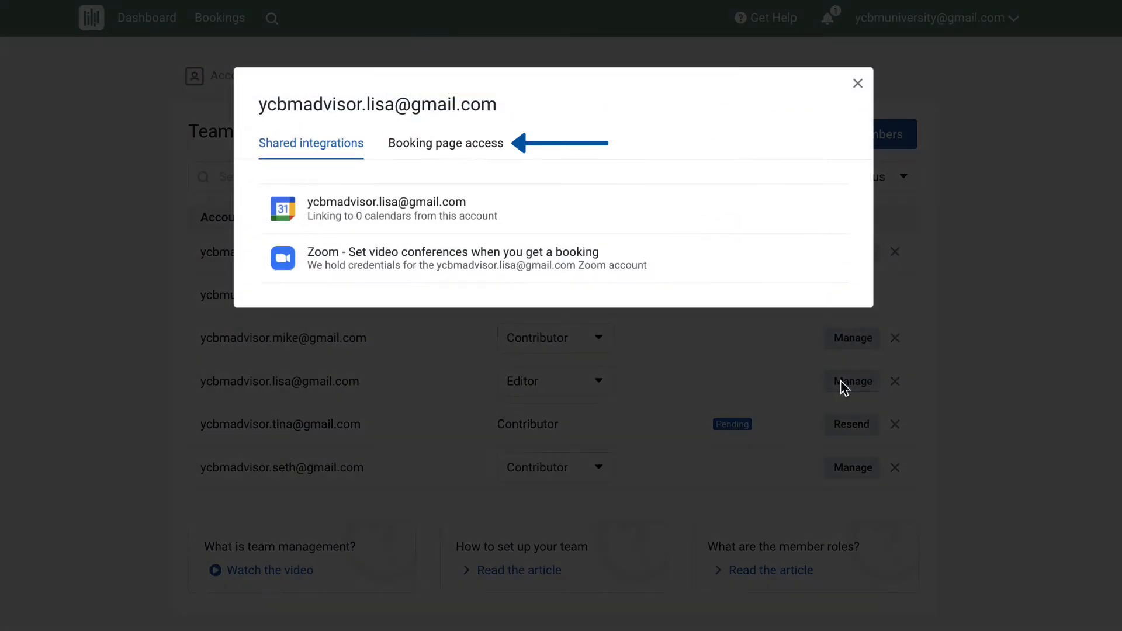
{"action": "left_click", "coordinate": [444, 143]}
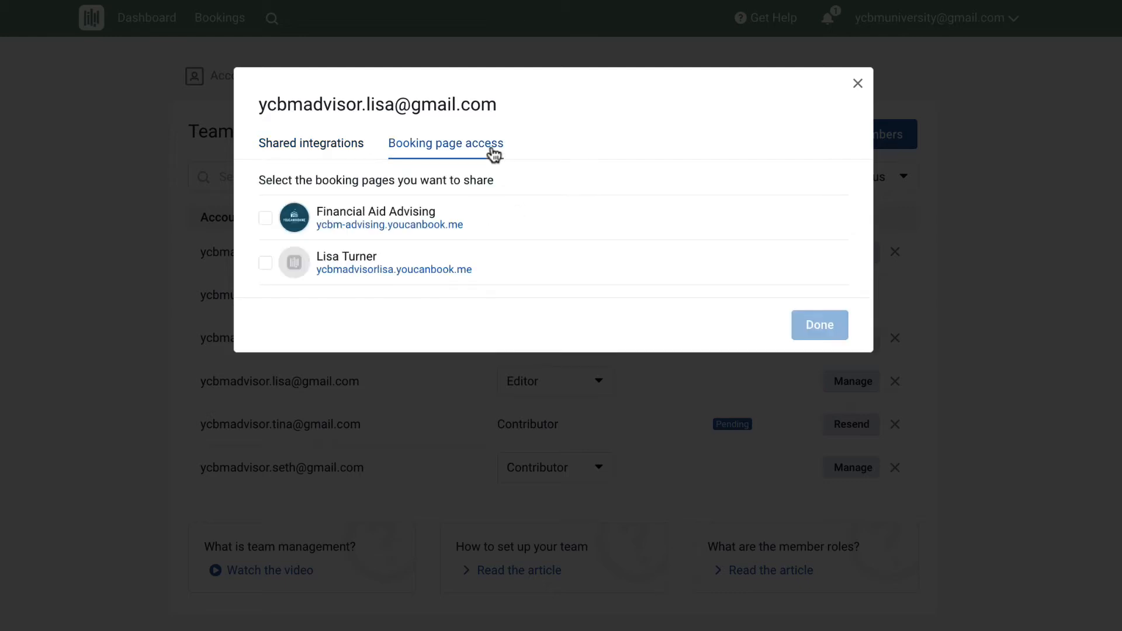
{"action": "left_click", "coordinate": [266, 263]}
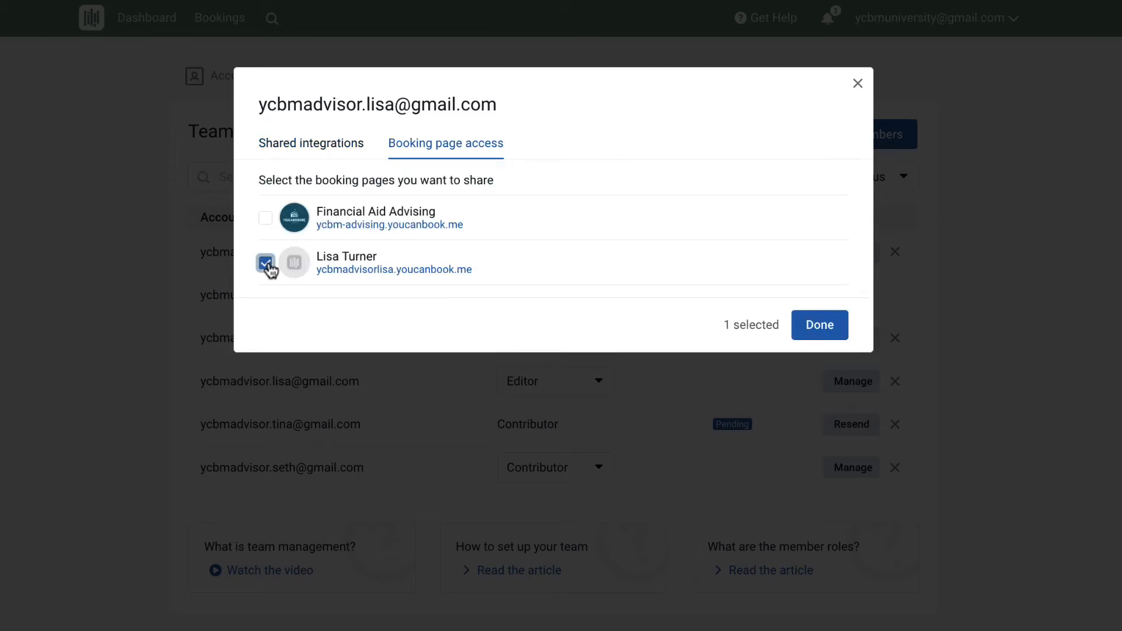
{"action": "left_click", "coordinate": [818, 324]}
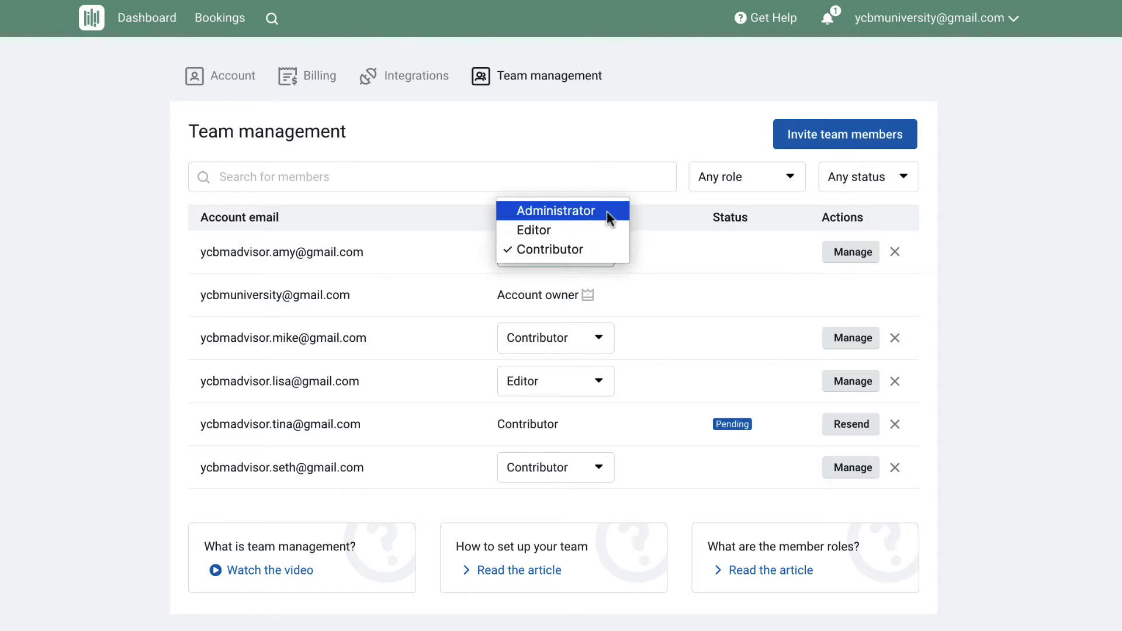
- Change the first member's role to Administrator, confirm, and return to the Dashboard
{"action": "left_click", "coordinate": [554, 210]}
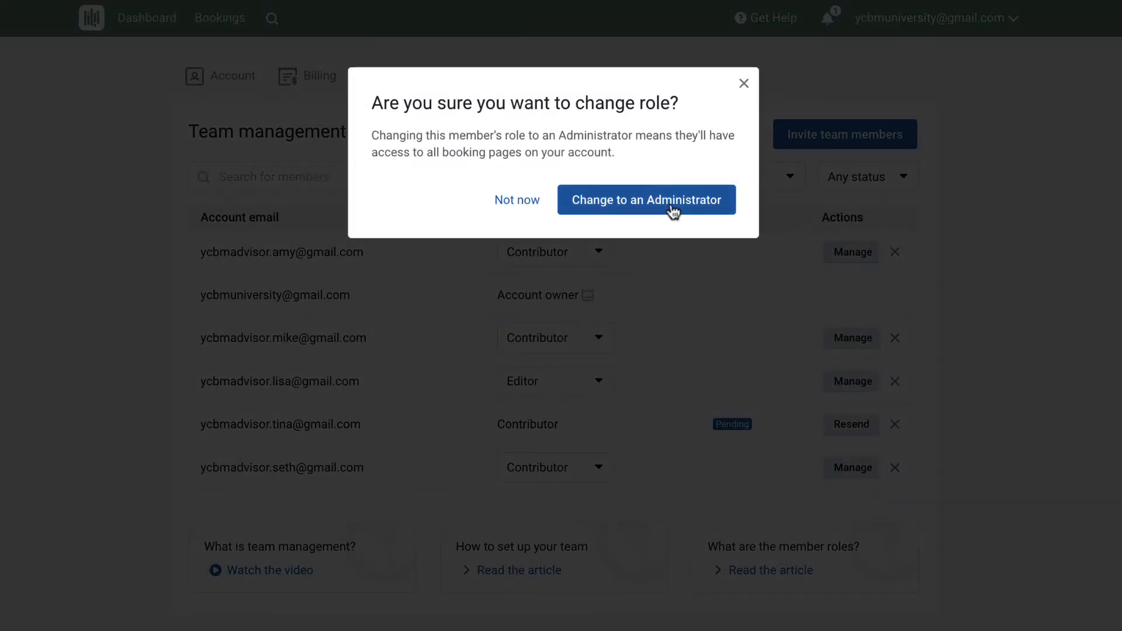
{"action": "left_click", "coordinate": [645, 200]}
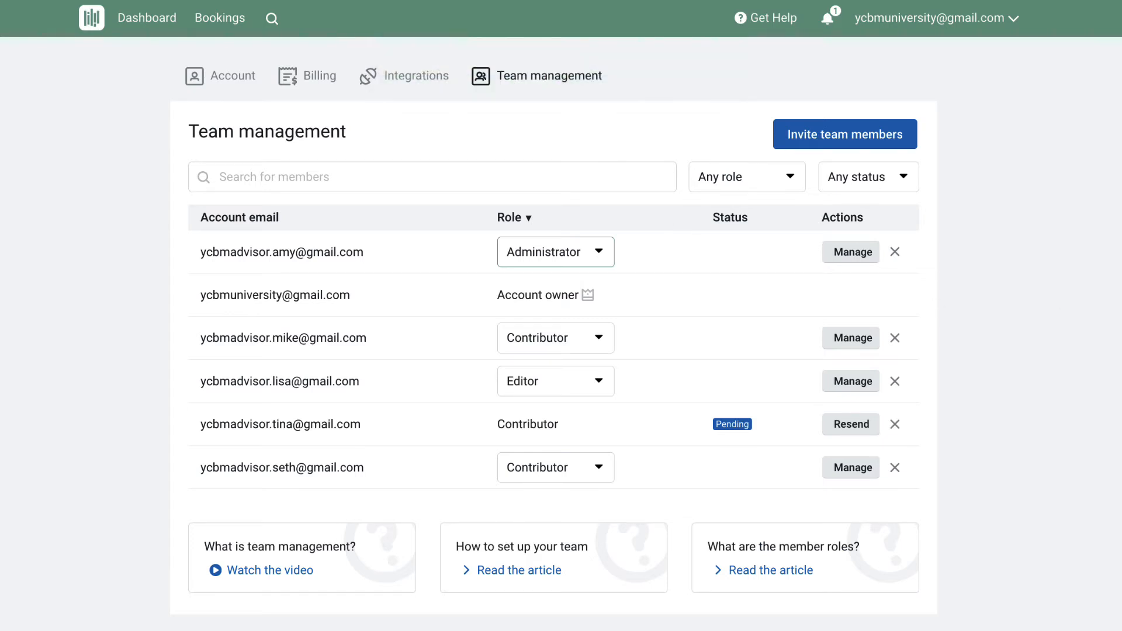
{"action": "left_click", "coordinate": [147, 18]}
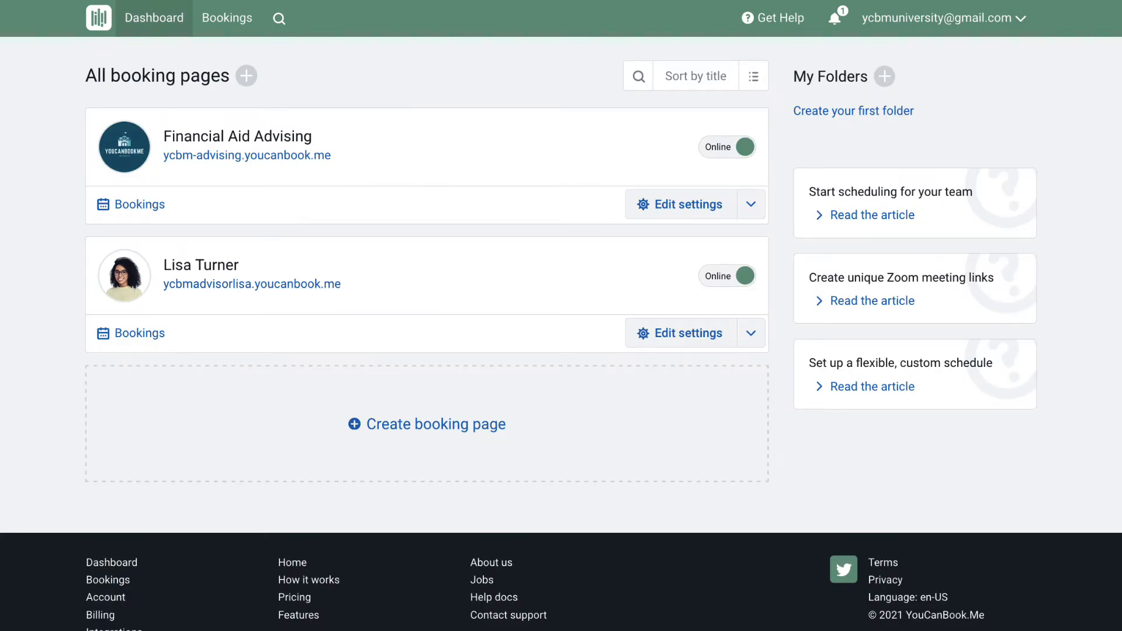
{"action": "mouse_move", "coordinate": [437, 434]}
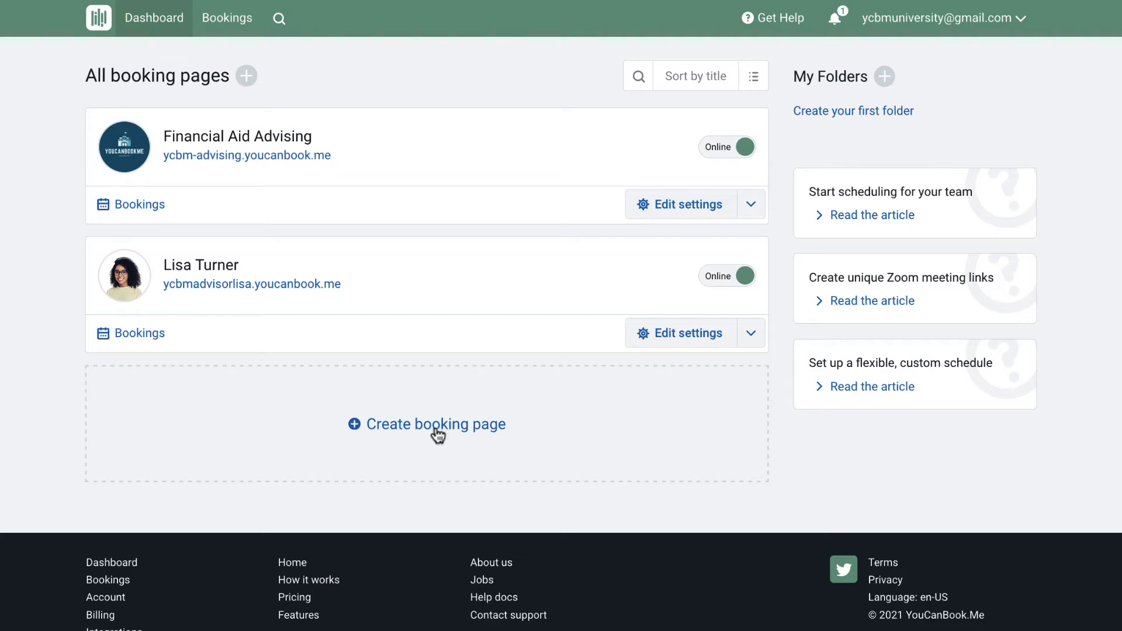
{"action": "left_click", "coordinate": [435, 424]}
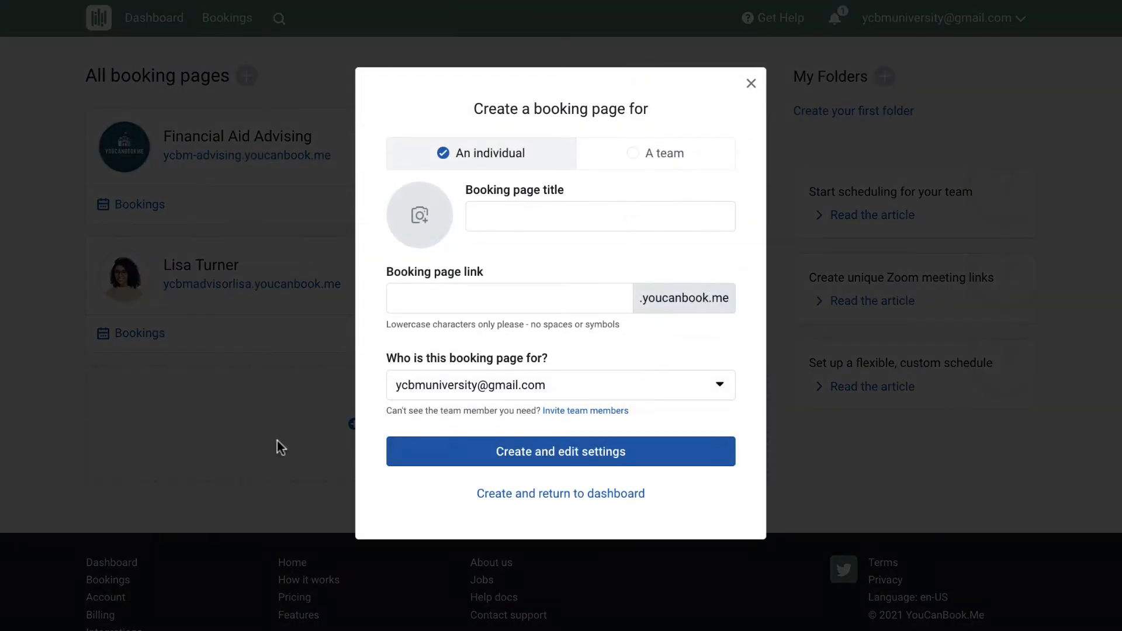
{"action": "mouse_move", "coordinate": [444, 271]}
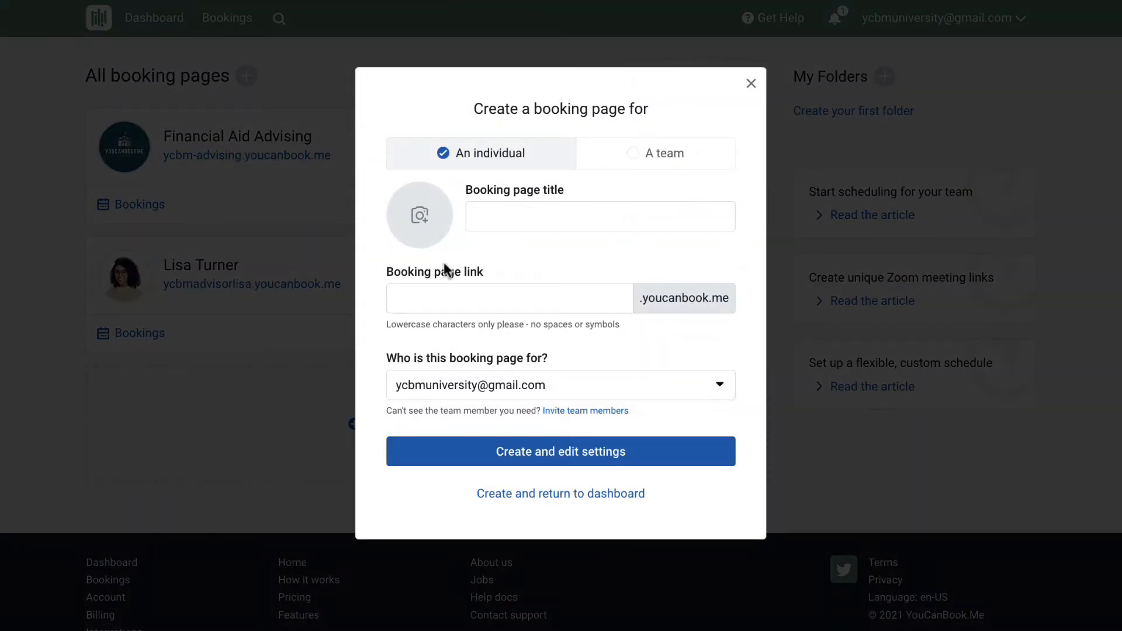
{"action": "left_click", "coordinate": [656, 153]}
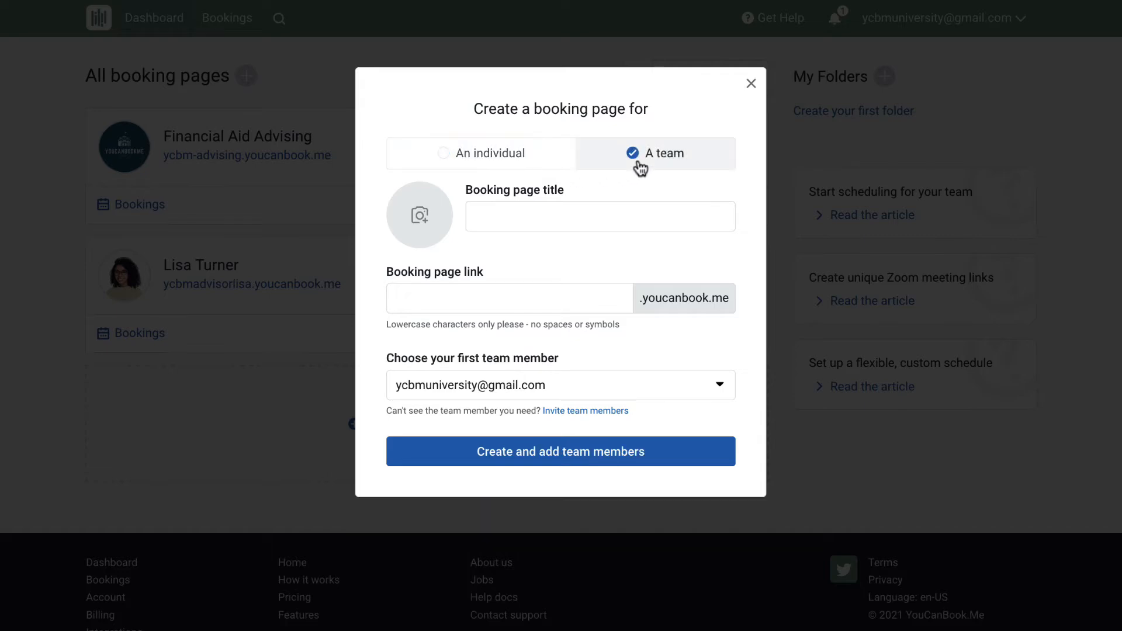
{"action": "mouse_move", "coordinate": [800, 194]}
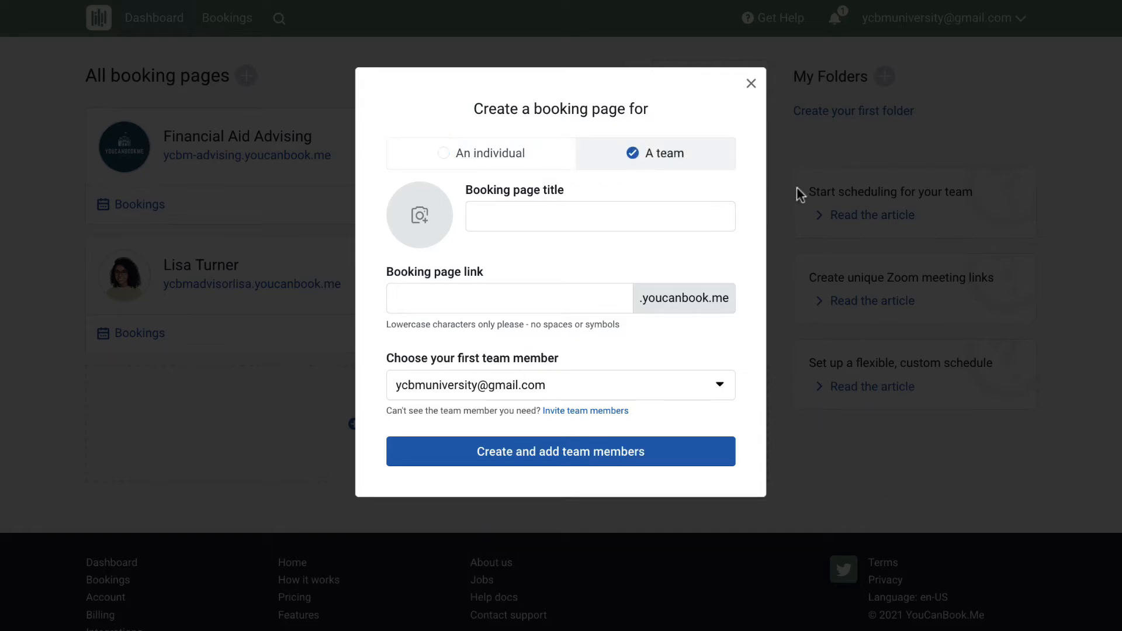
{"action": "left_click", "coordinate": [751, 83]}
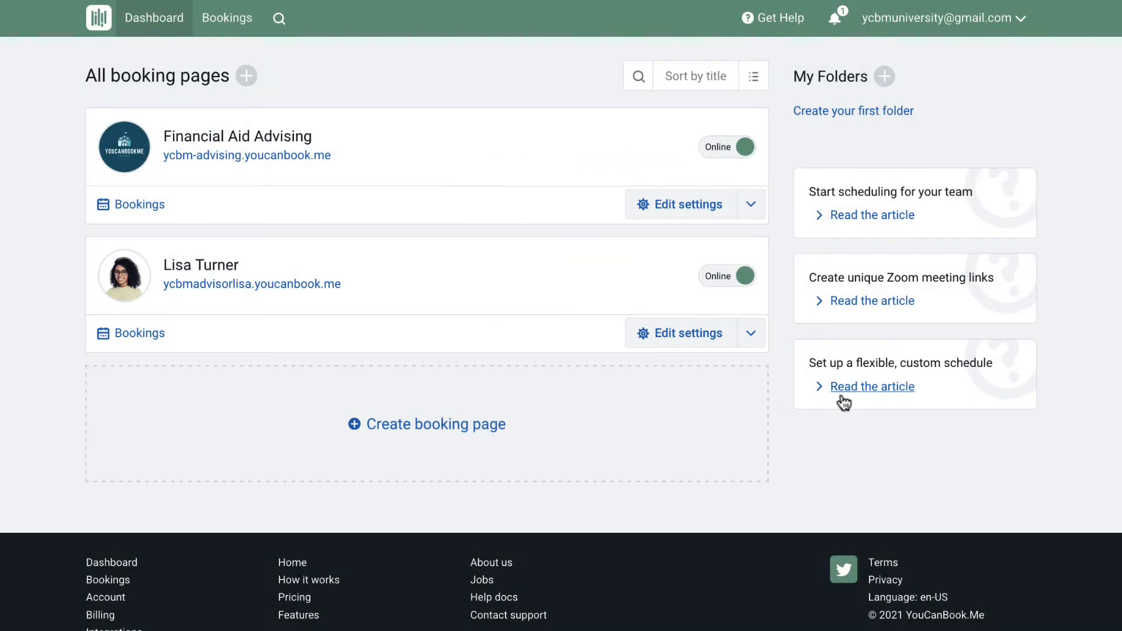
{"action": "mouse_move", "coordinate": [686, 204]}
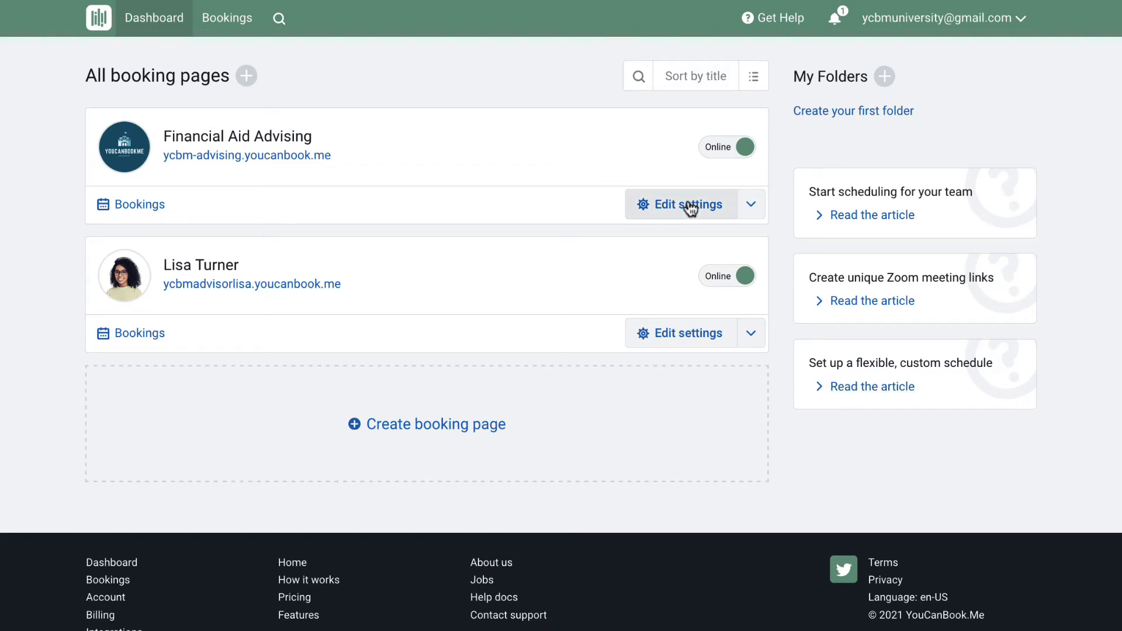
- Open Financial Aid Advising's settings at the Calendar & teams section
{"action": "left_click", "coordinate": [688, 204]}
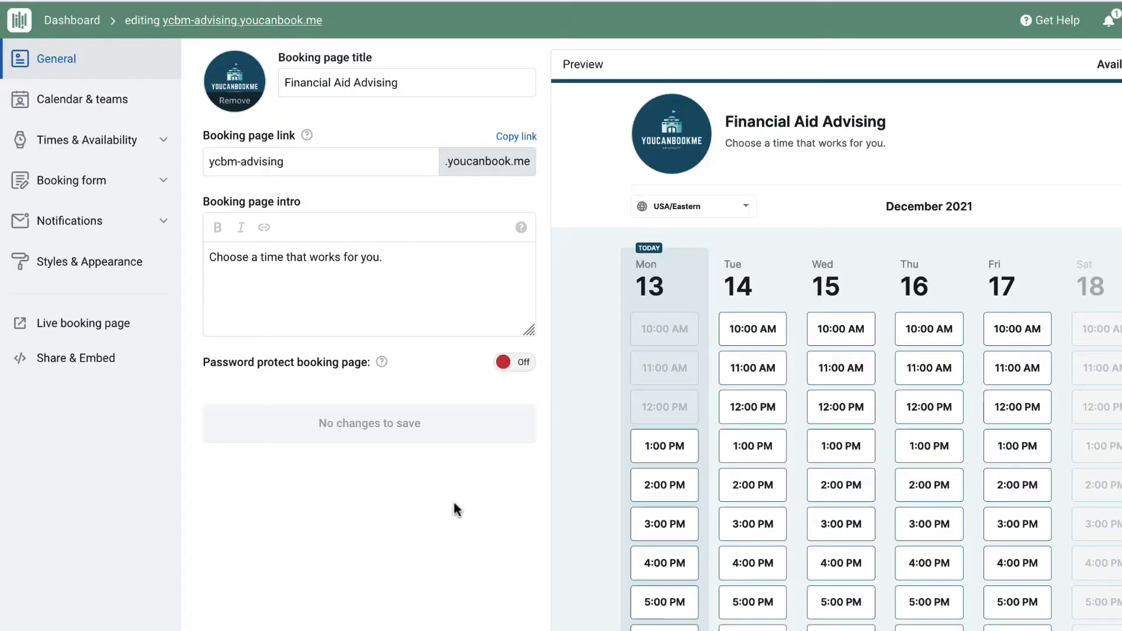
{"action": "left_click", "coordinate": [84, 99]}
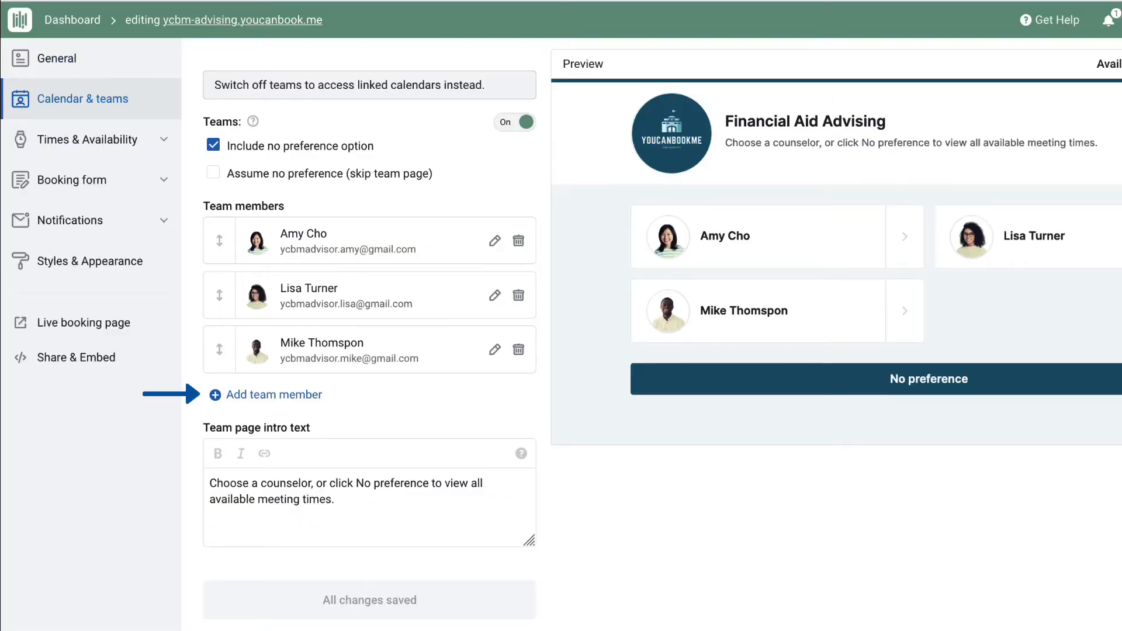
{"action": "left_click", "coordinate": [274, 394]}
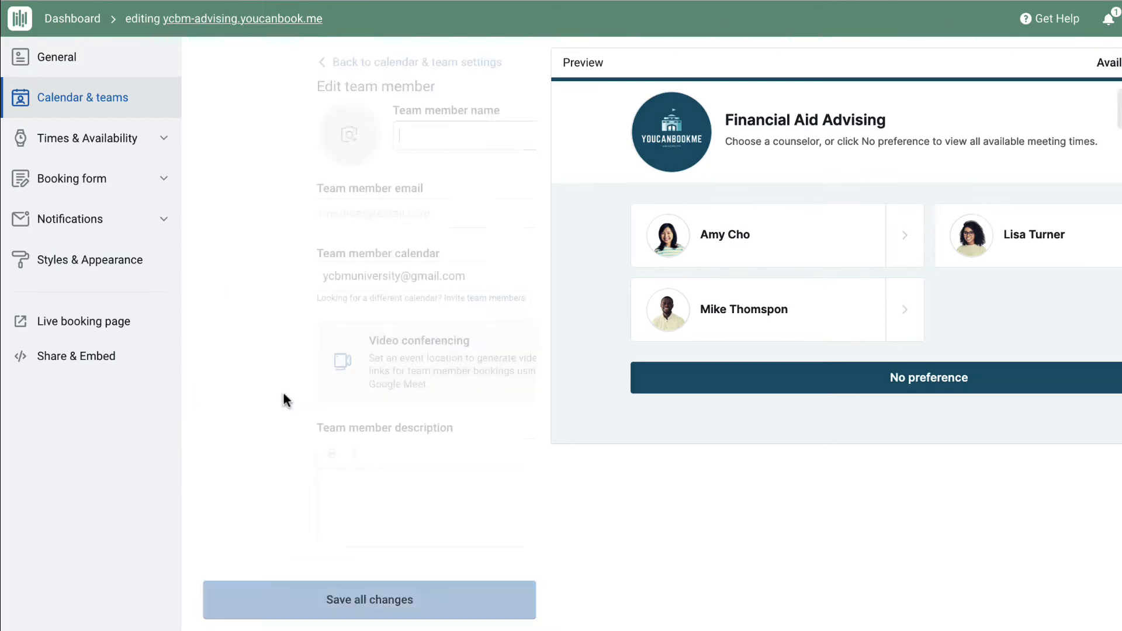
{"action": "left_click", "coordinate": [370, 599]}
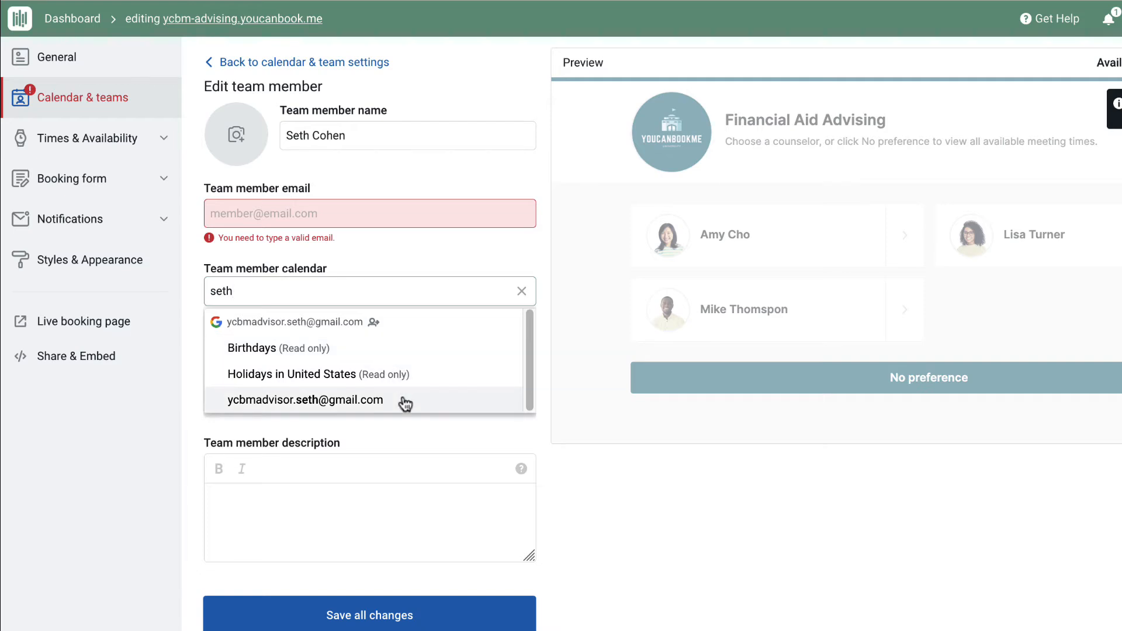
{"action": "left_click", "coordinate": [306, 399]}
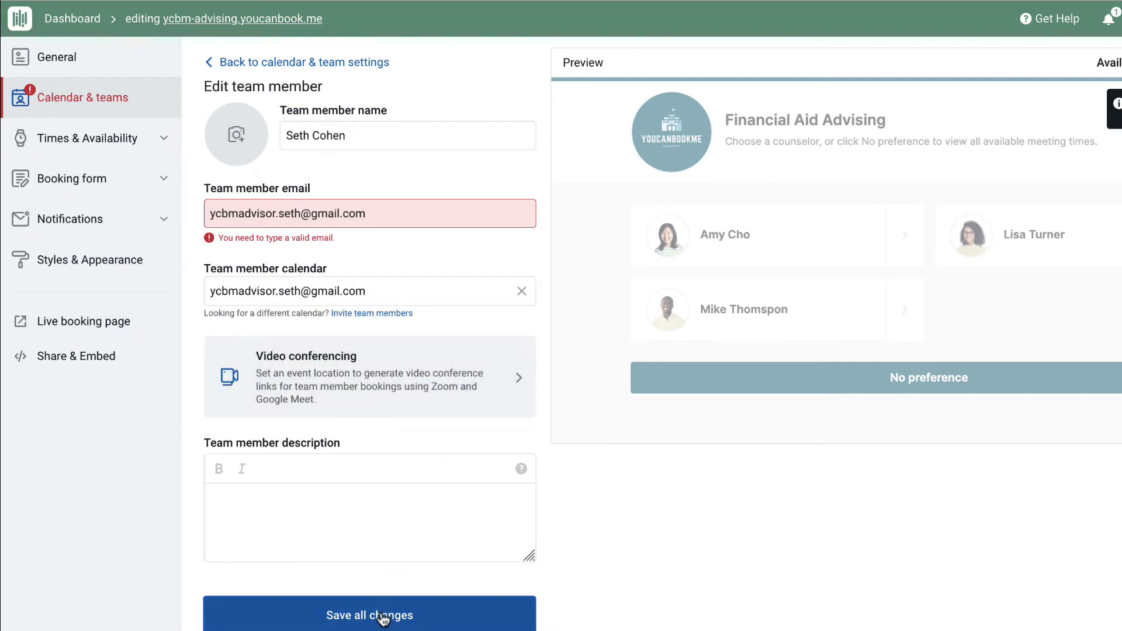
{"action": "left_click", "coordinate": [235, 135]}
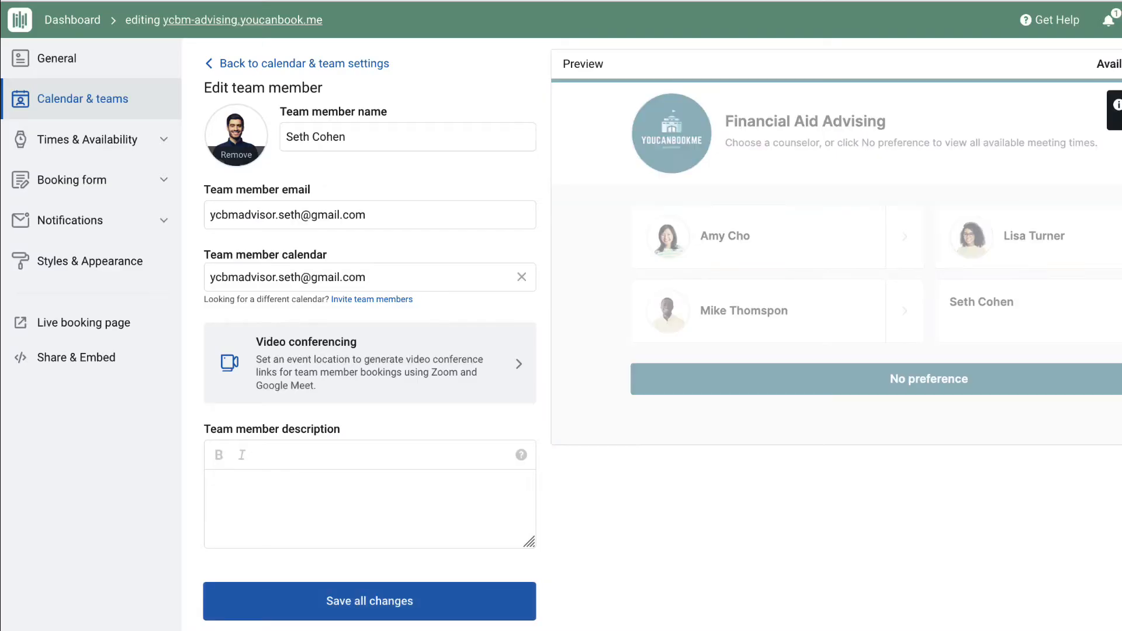
{"action": "left_click", "coordinate": [369, 600]}
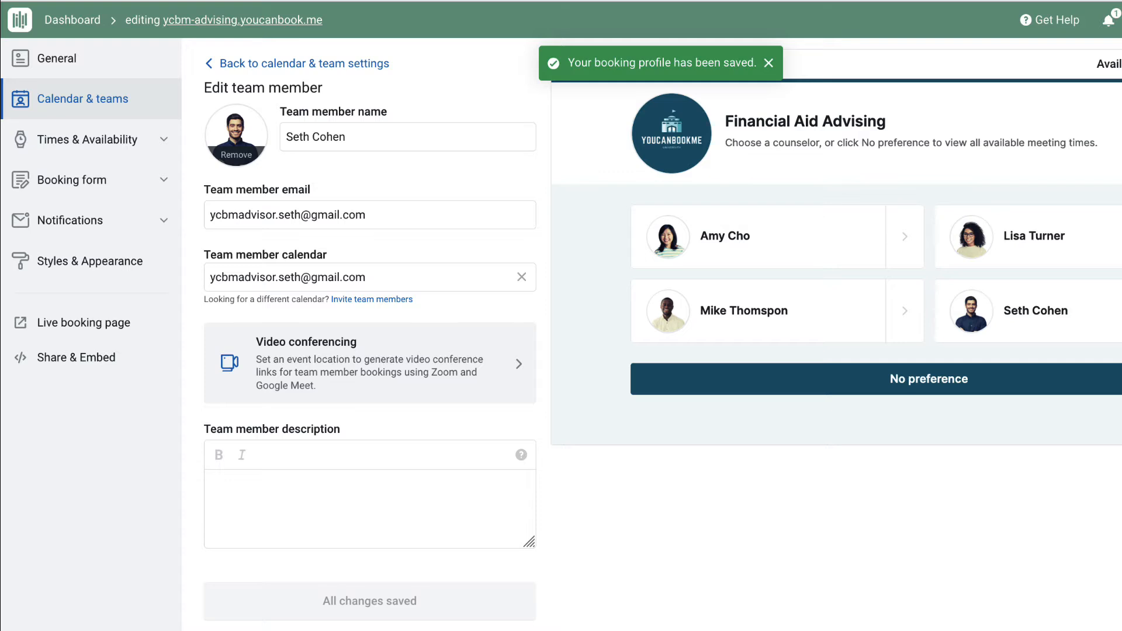
{"action": "left_click", "coordinate": [304, 63]}
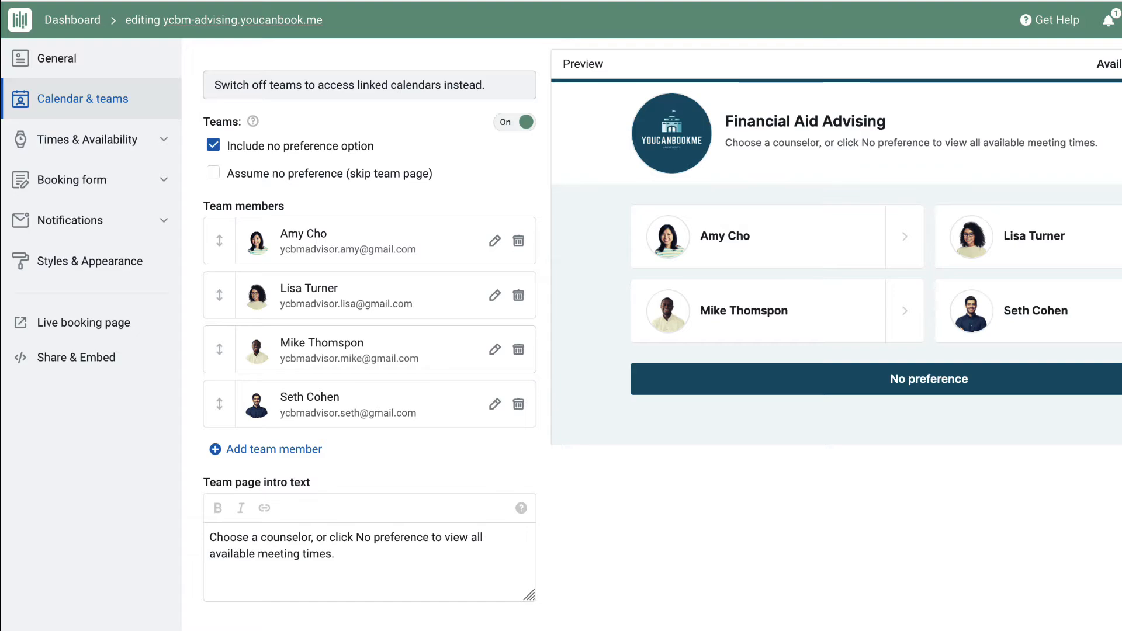
{"action": "left_click", "coordinate": [213, 145]}
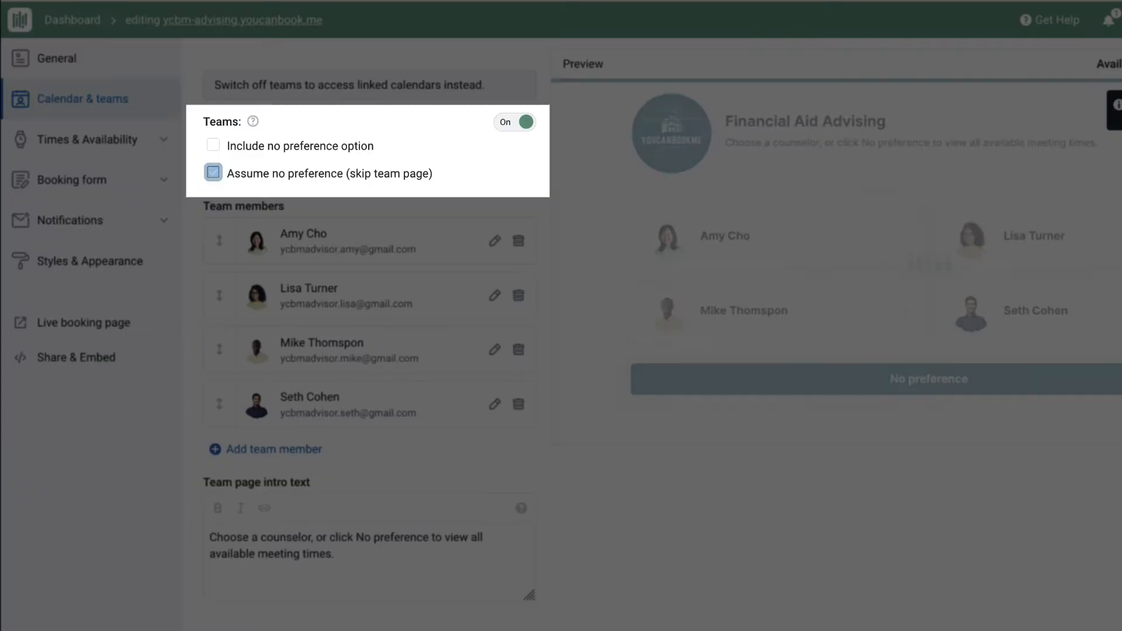
{"action": "left_click", "coordinate": [213, 173]}
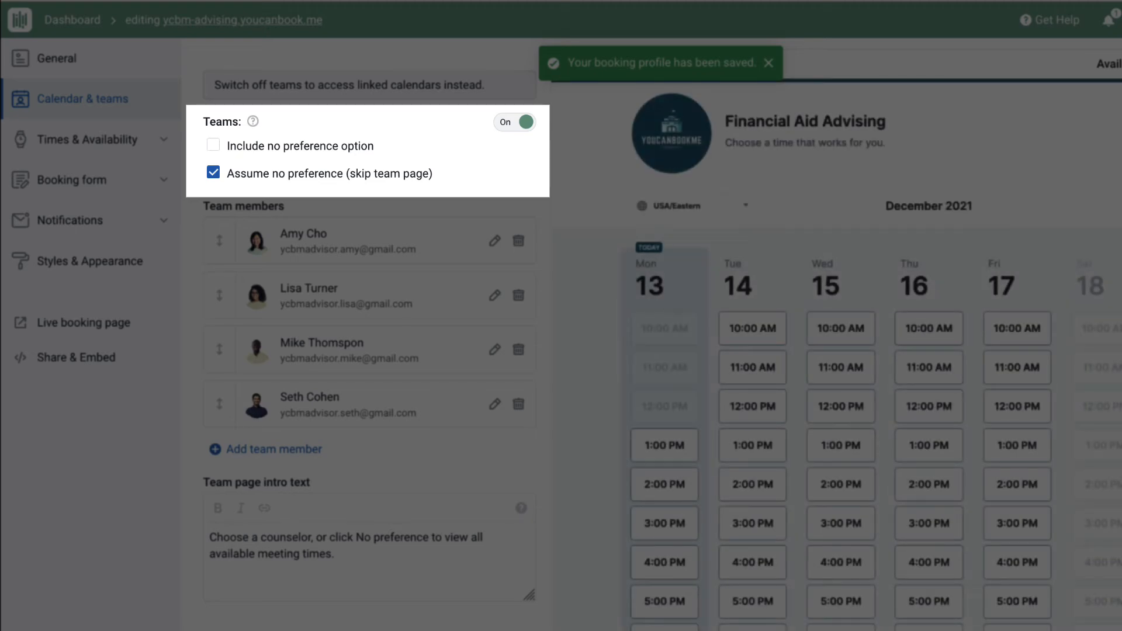
{"action": "left_click", "coordinate": [758, 63]}
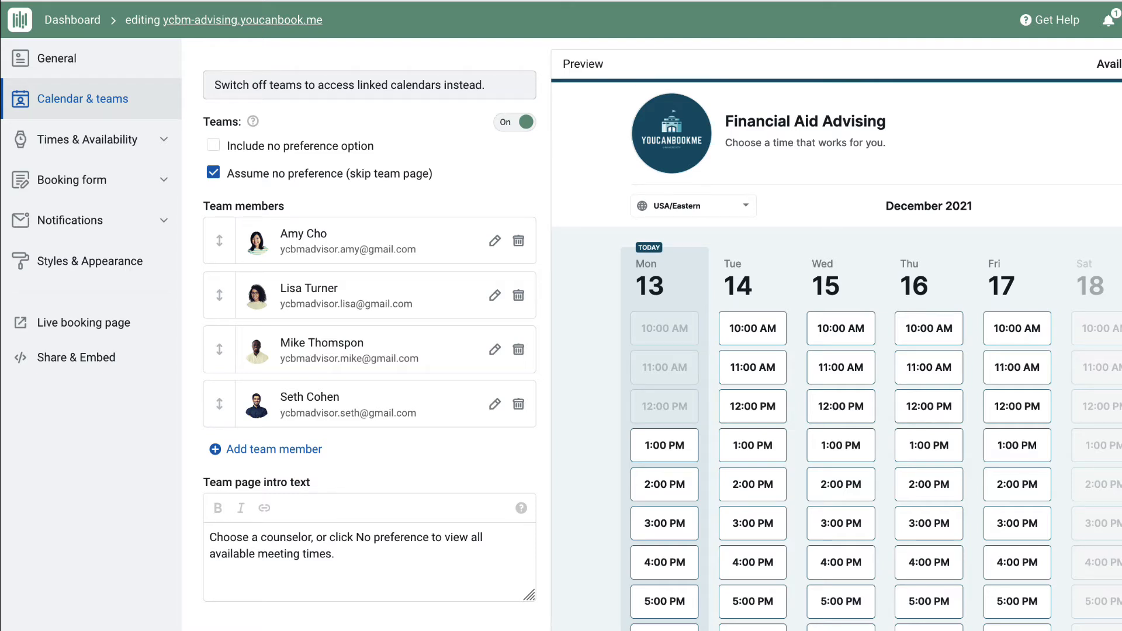
{"action": "left_click", "coordinate": [213, 146]}
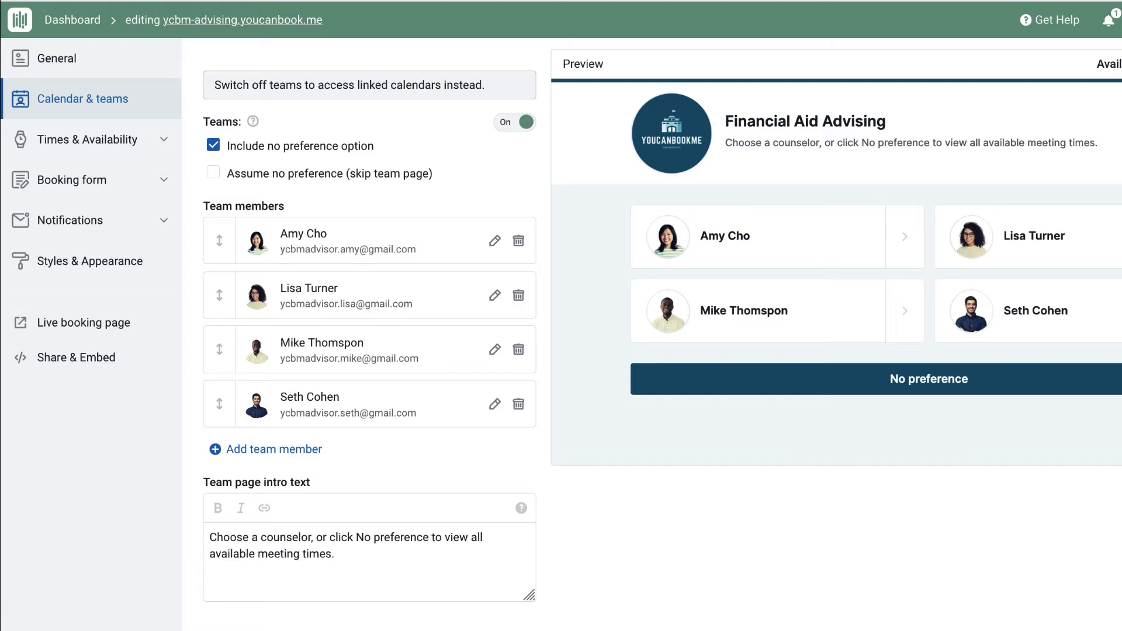
{"action": "left_click", "coordinate": [89, 139]}
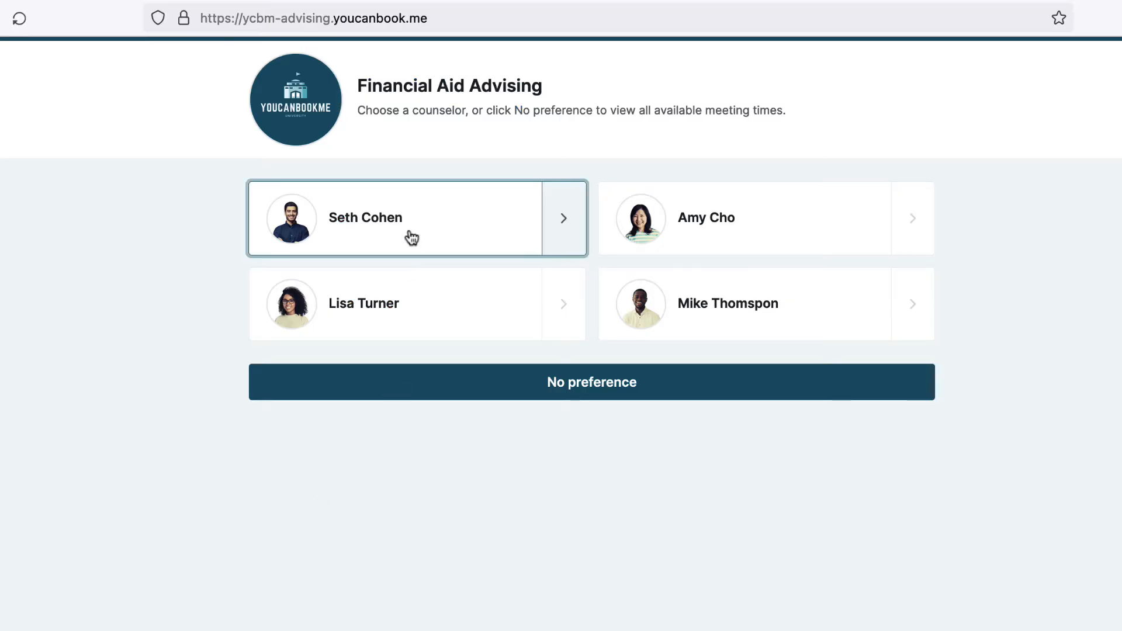
{"action": "left_click", "coordinate": [417, 218]}
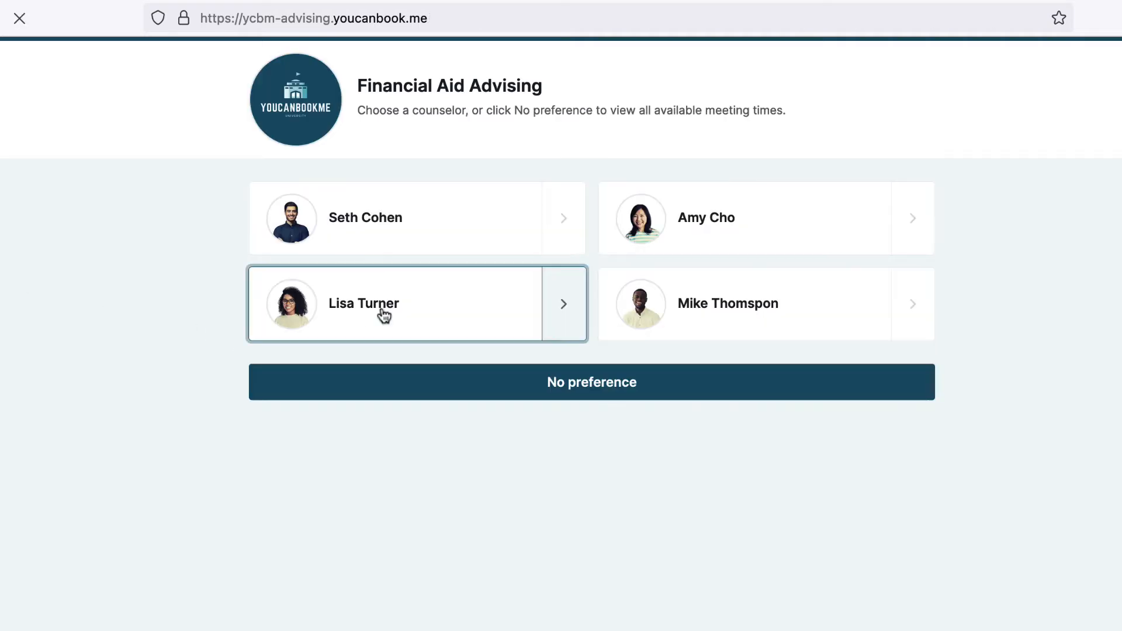
{"action": "left_click", "coordinate": [387, 303]}
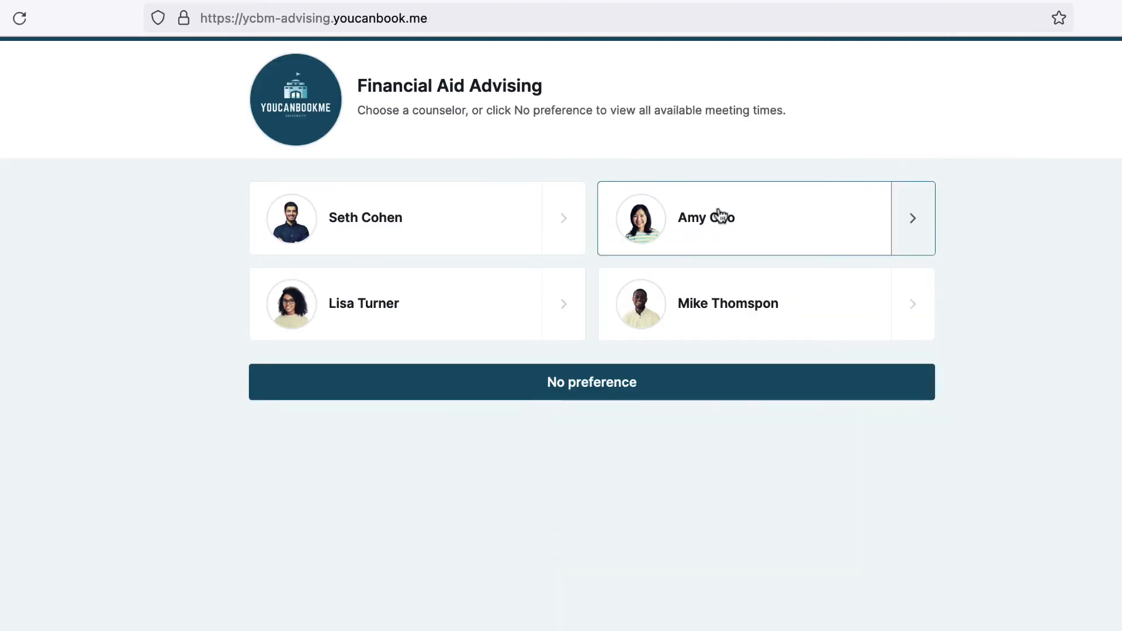
{"action": "left_click", "coordinate": [743, 217]}
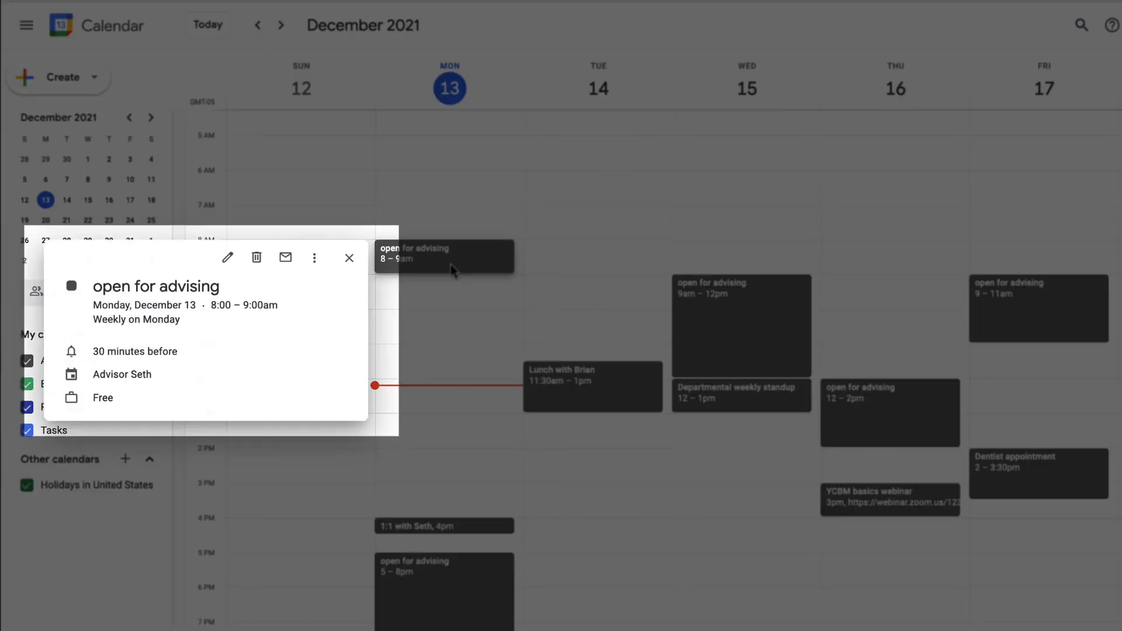
{"action": "left_click", "coordinate": [740, 326]}
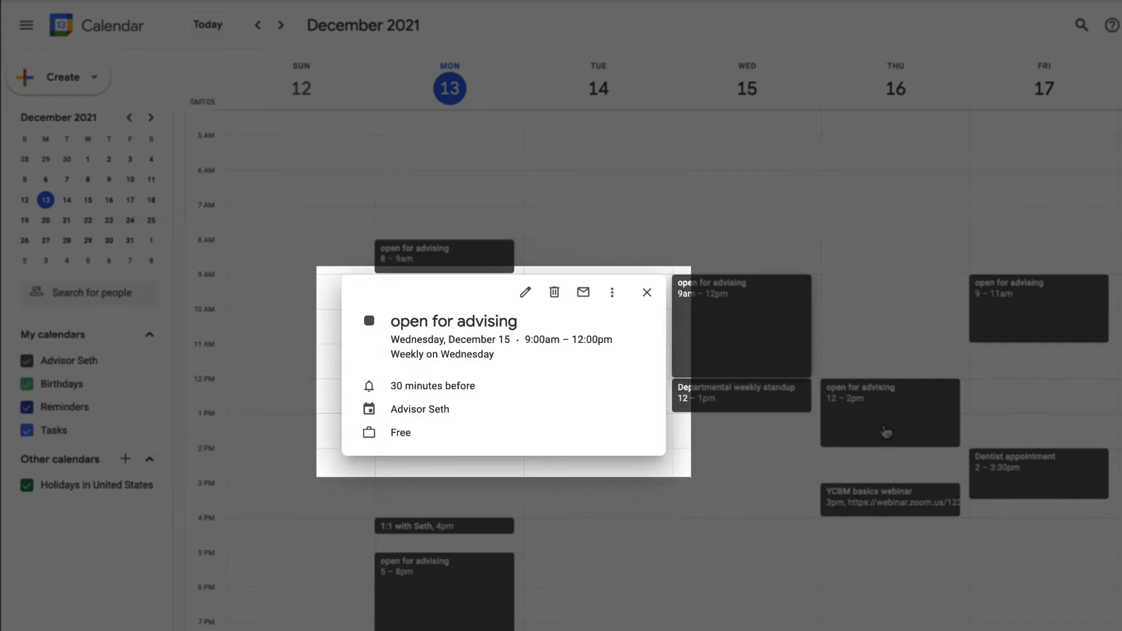
{"action": "left_click", "coordinate": [525, 292]}
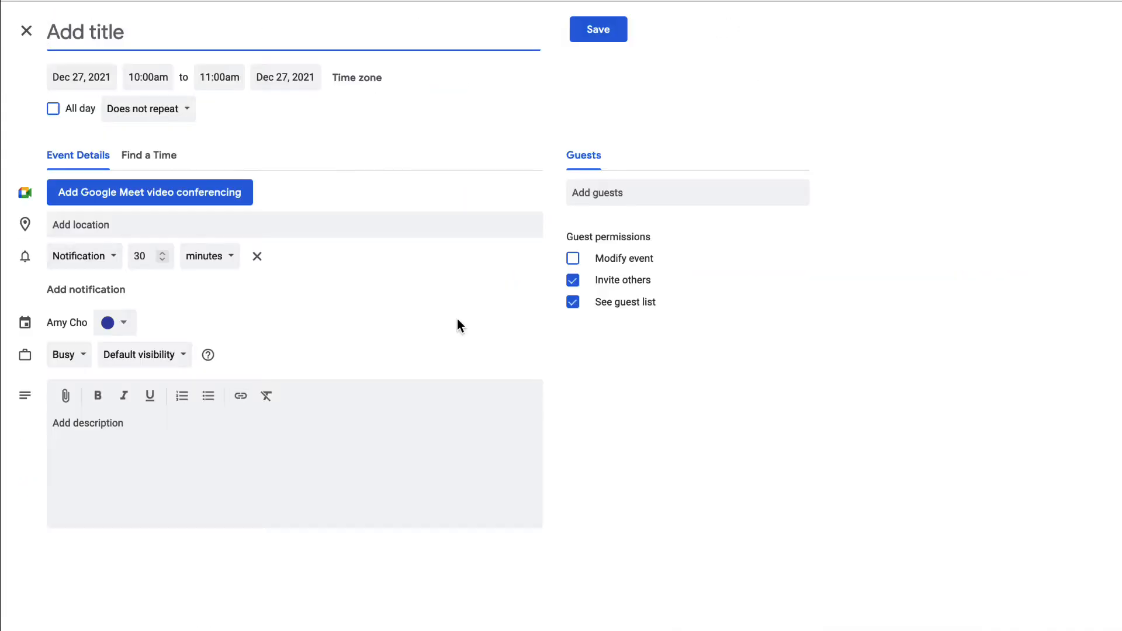
{"action": "type", "text": "open for advising"}
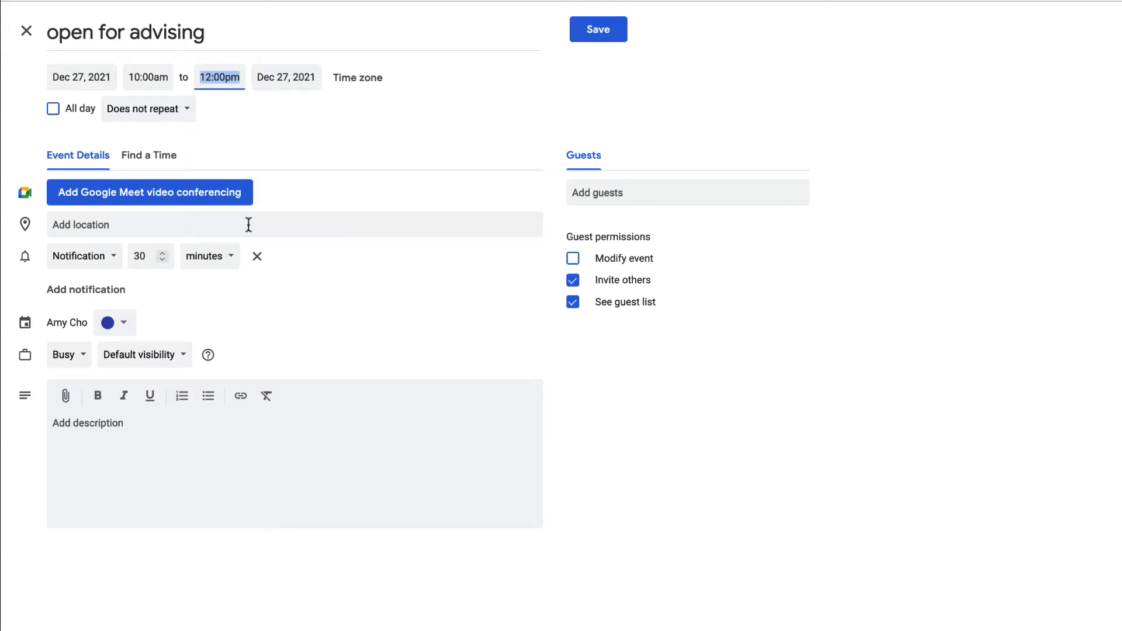
{"action": "left_click", "coordinate": [69, 354]}
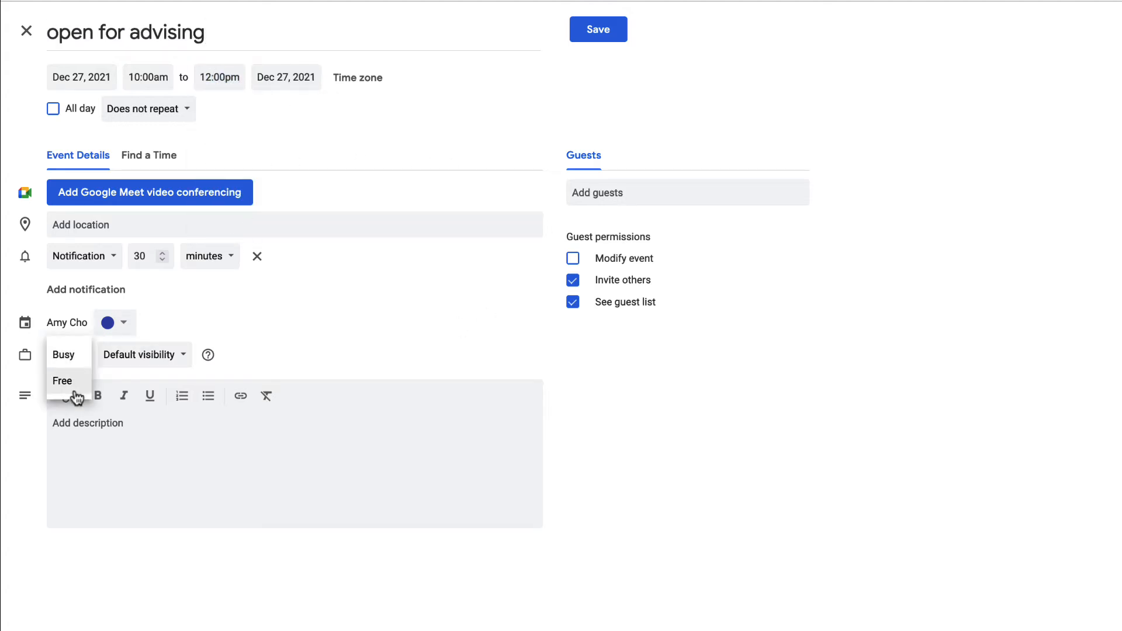
{"action": "left_click", "coordinate": [61, 380]}
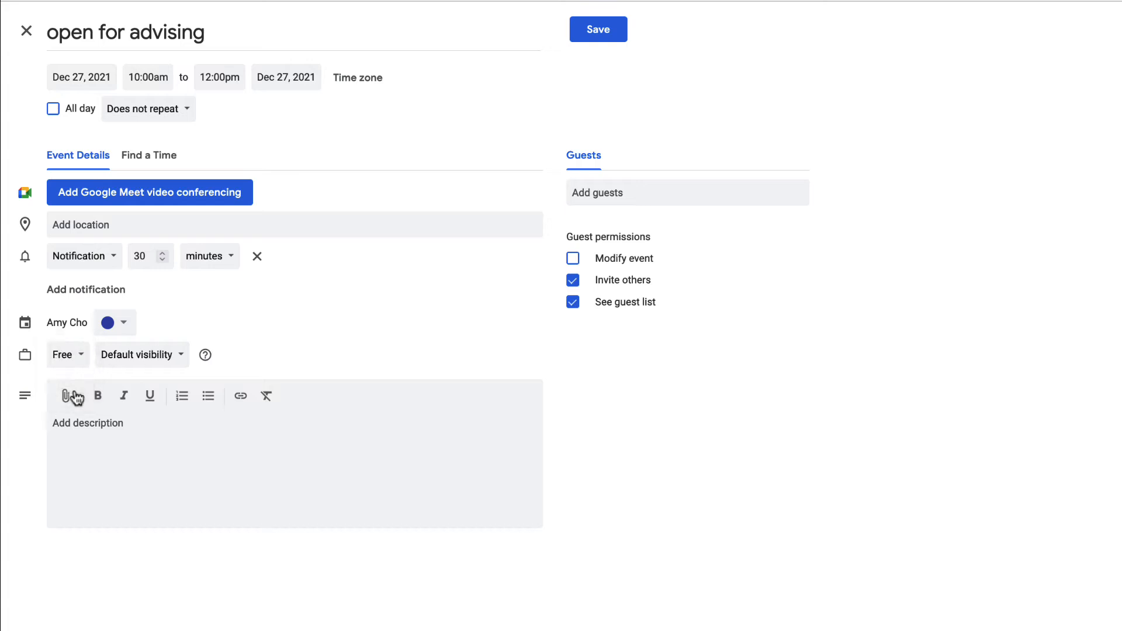
{"action": "left_click", "coordinate": [144, 109]}
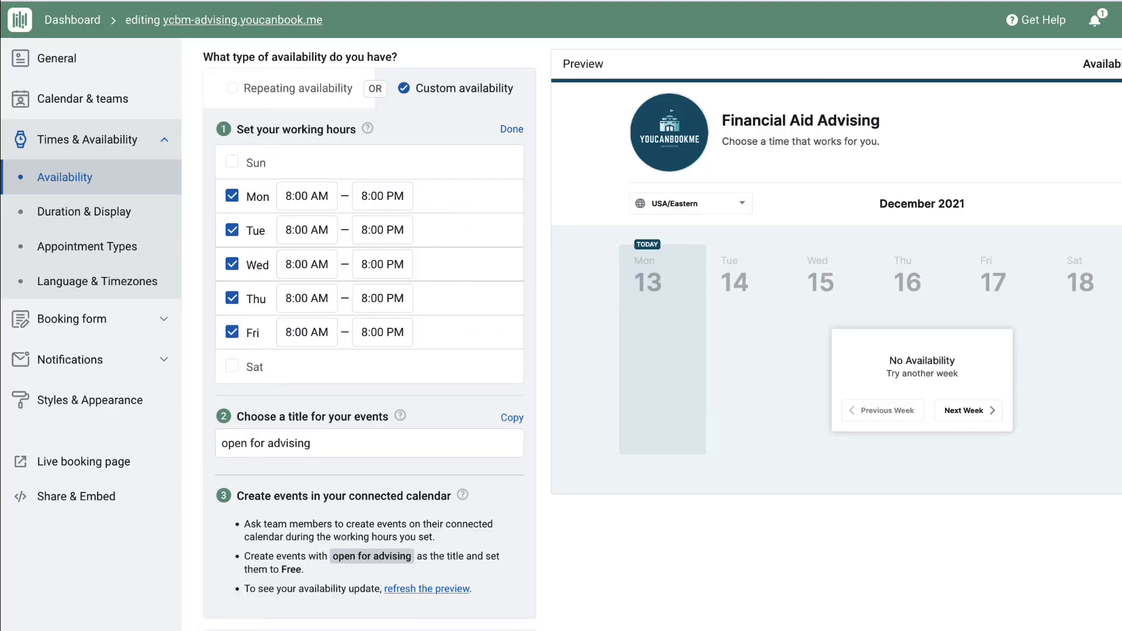
- Save the Mon–Fri 8 AM–8 PM working hours and go to Appointment Types
{"action": "left_click", "coordinate": [511, 130]}
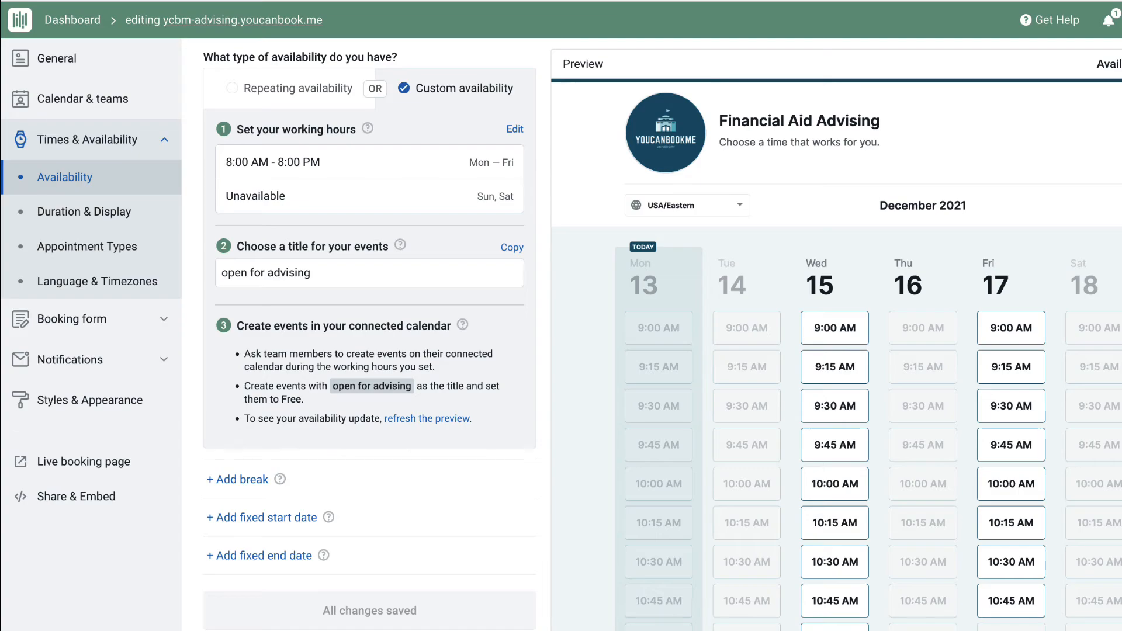
{"action": "left_click", "coordinate": [87, 246]}
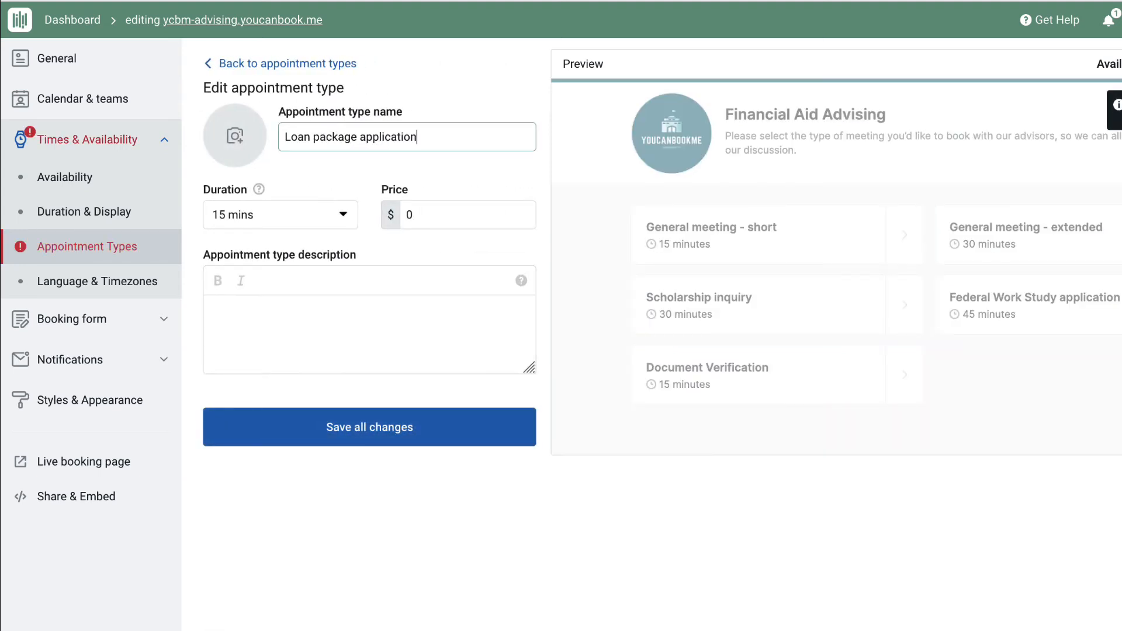
- Give the Loan package application appointment a 60-minute duration, save, and check Duration & Display
{"action": "left_click", "coordinate": [279, 214]}
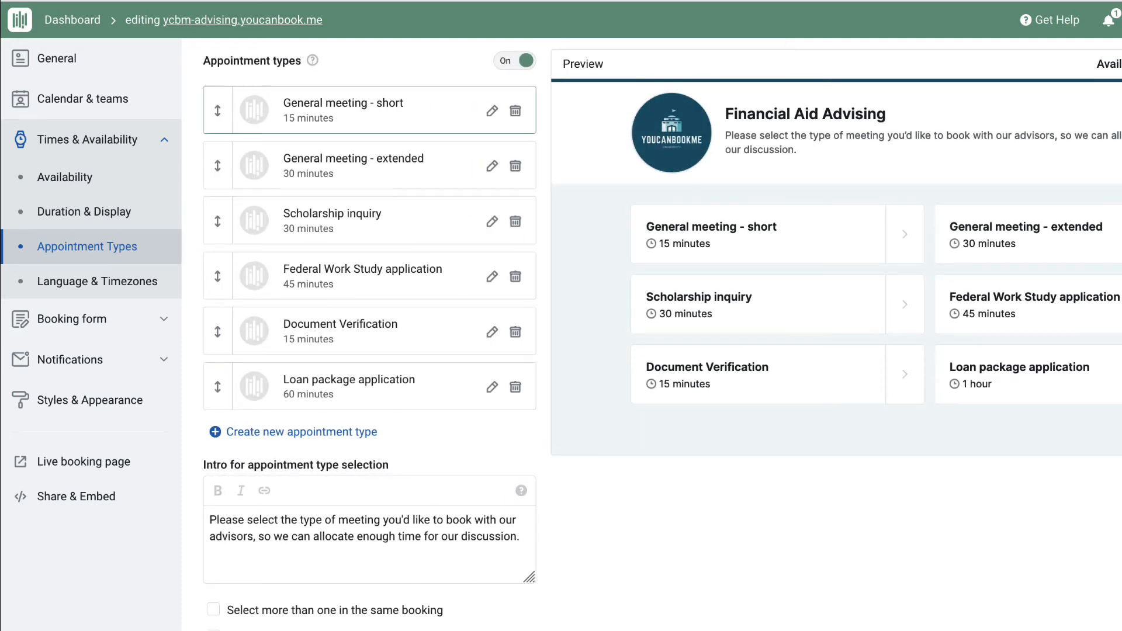
{"action": "left_click", "coordinate": [84, 212]}
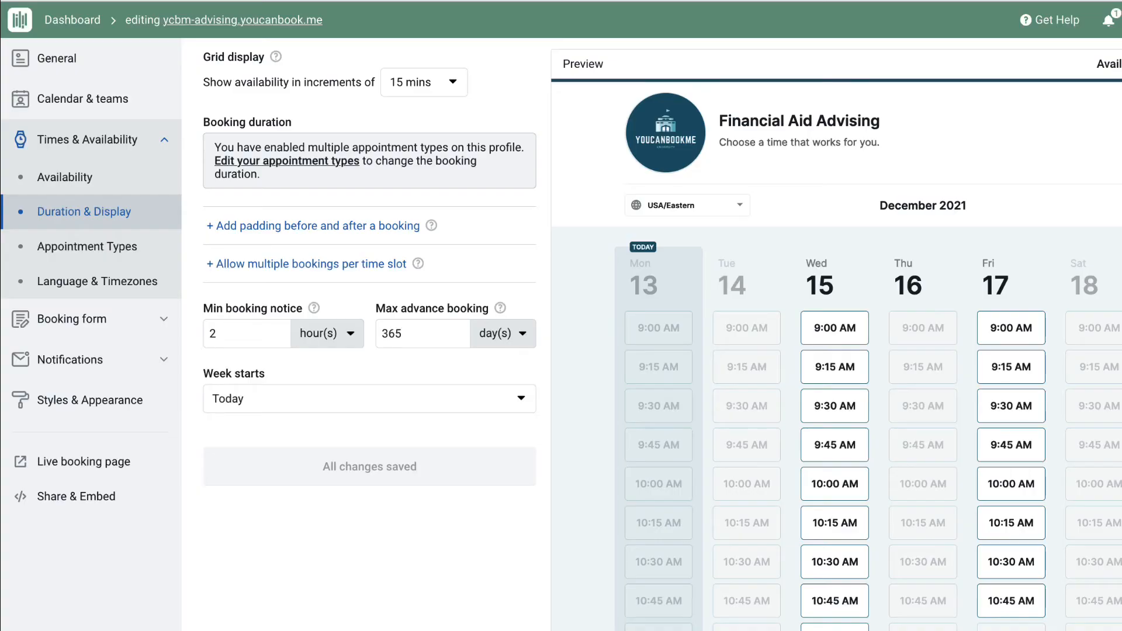
{"action": "left_click", "coordinate": [87, 246]}
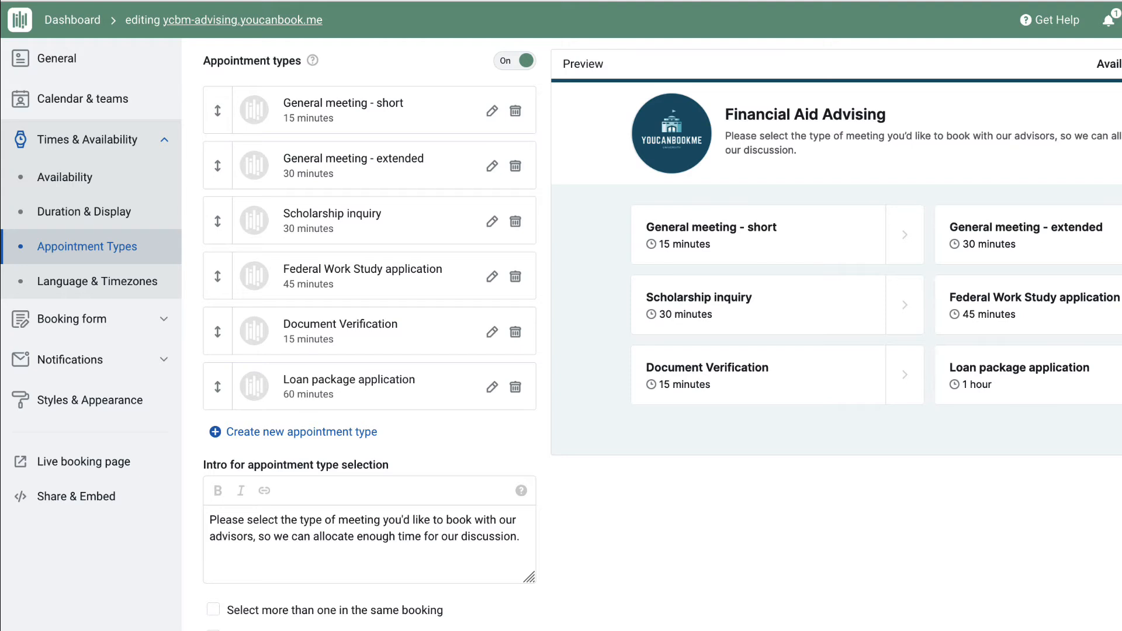
{"action": "left_click", "coordinate": [364, 536]}
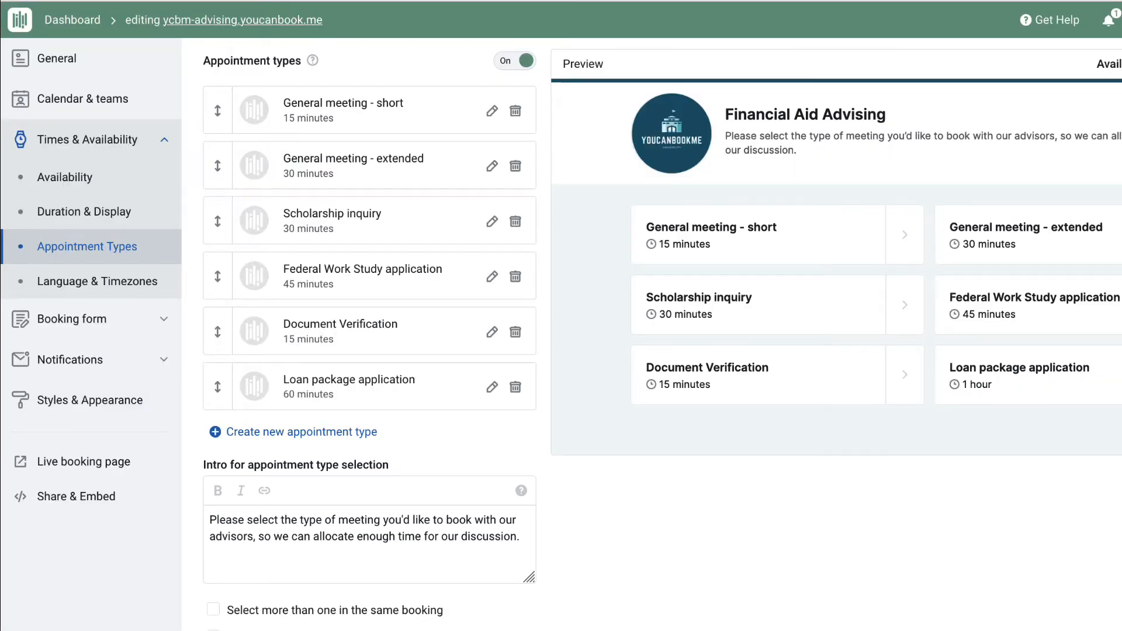
- Add a required multiple-choice 'How would you like to meet?' question: Google Meet, Phone call, In person
{"action": "left_click", "coordinate": [70, 319]}
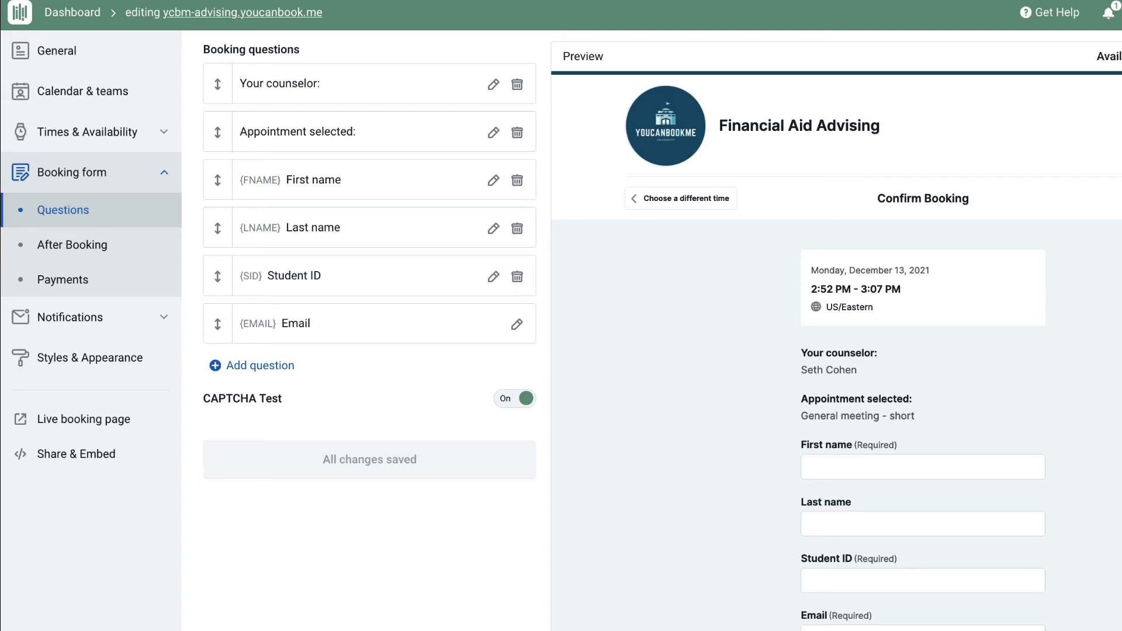
{"action": "left_click", "coordinate": [258, 365]}
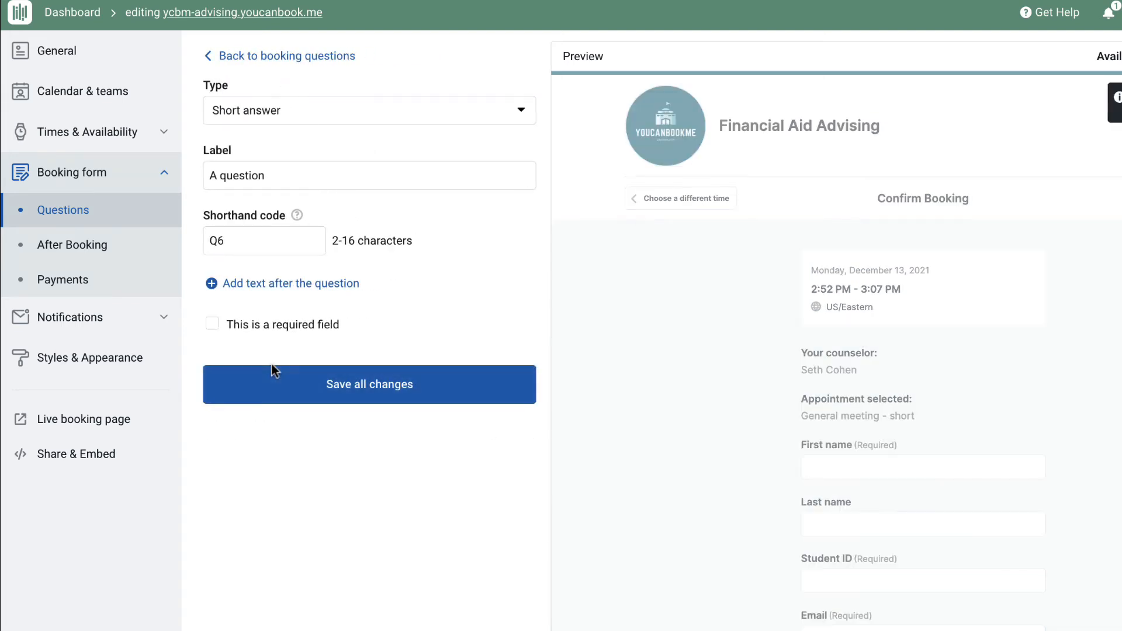
{"action": "left_click", "coordinate": [369, 111]}
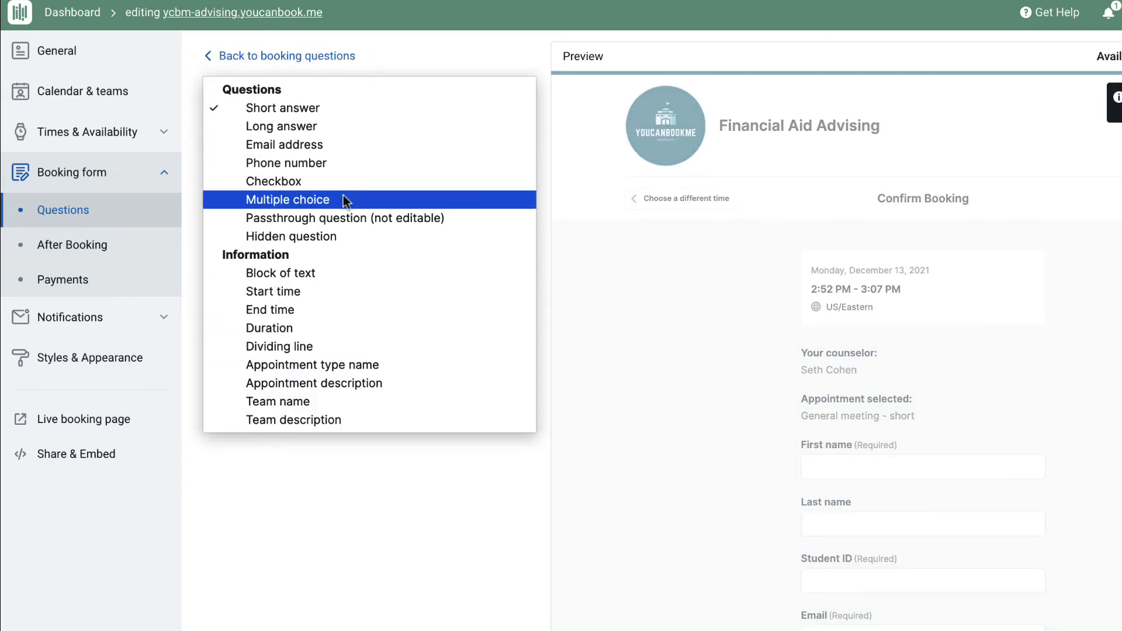
{"action": "left_click", "coordinate": [288, 199]}
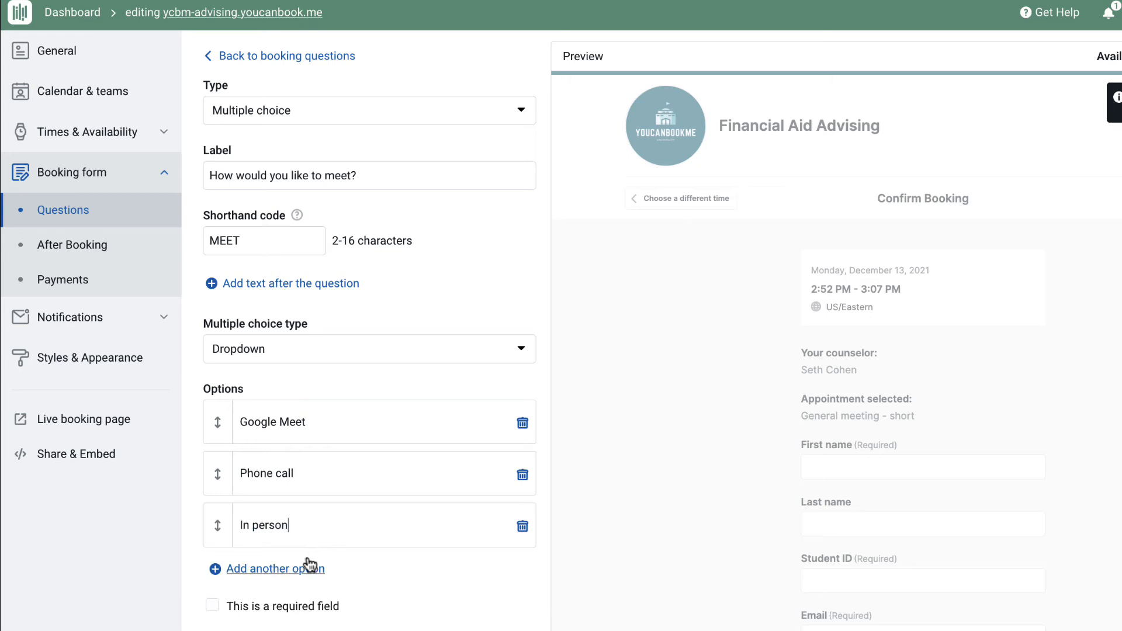
{"action": "left_click", "coordinate": [212, 605]}
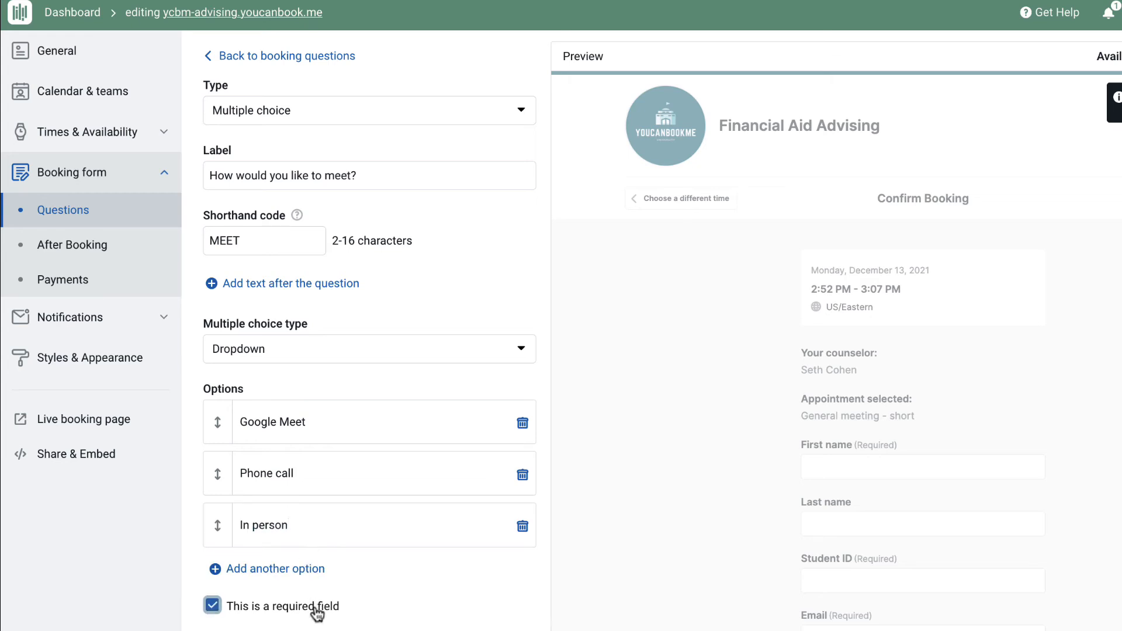
{"action": "left_click", "coordinate": [286, 57]}
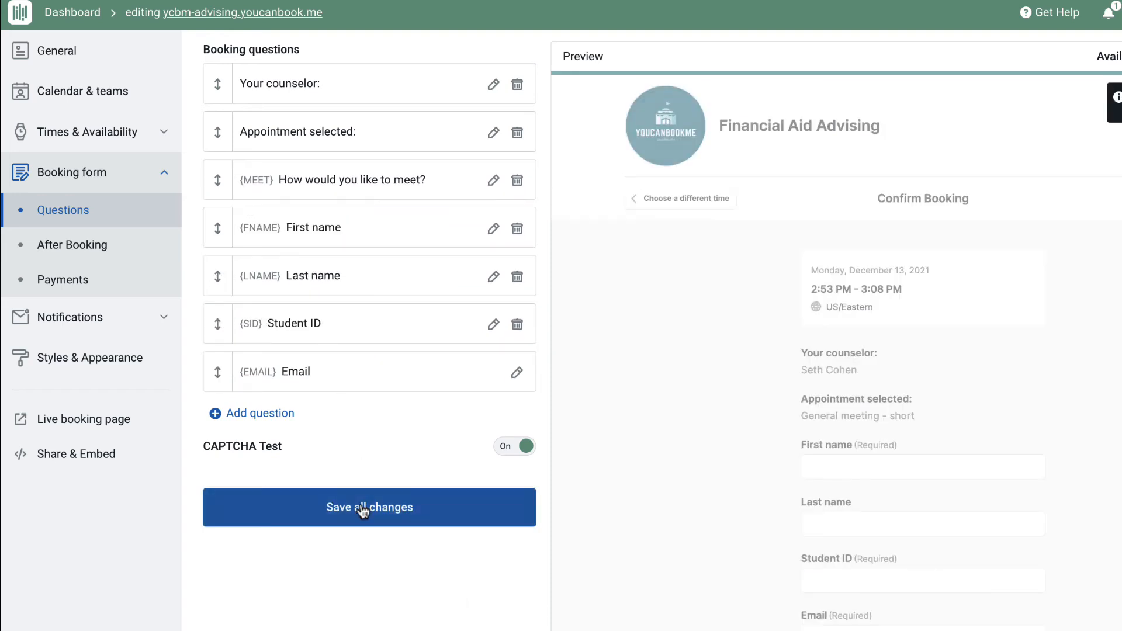
{"action": "left_click", "coordinate": [369, 506]}
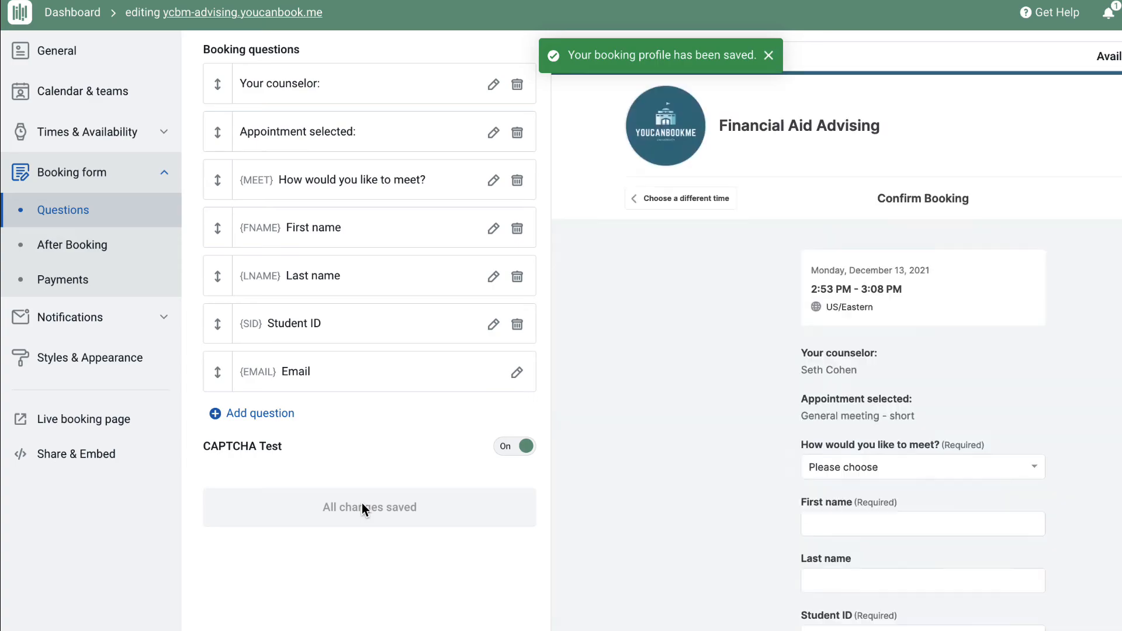
- Review the After new booking made emails in Notifications > Actions
{"action": "left_click", "coordinate": [69, 317]}
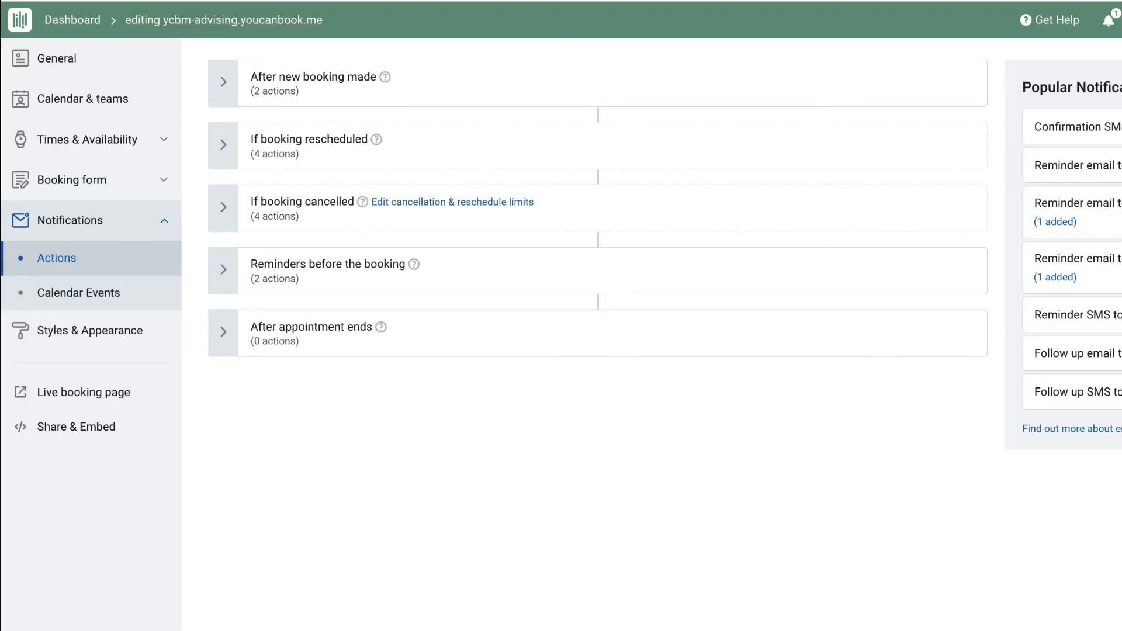
{"action": "mouse_move", "coordinate": [995, 157]}
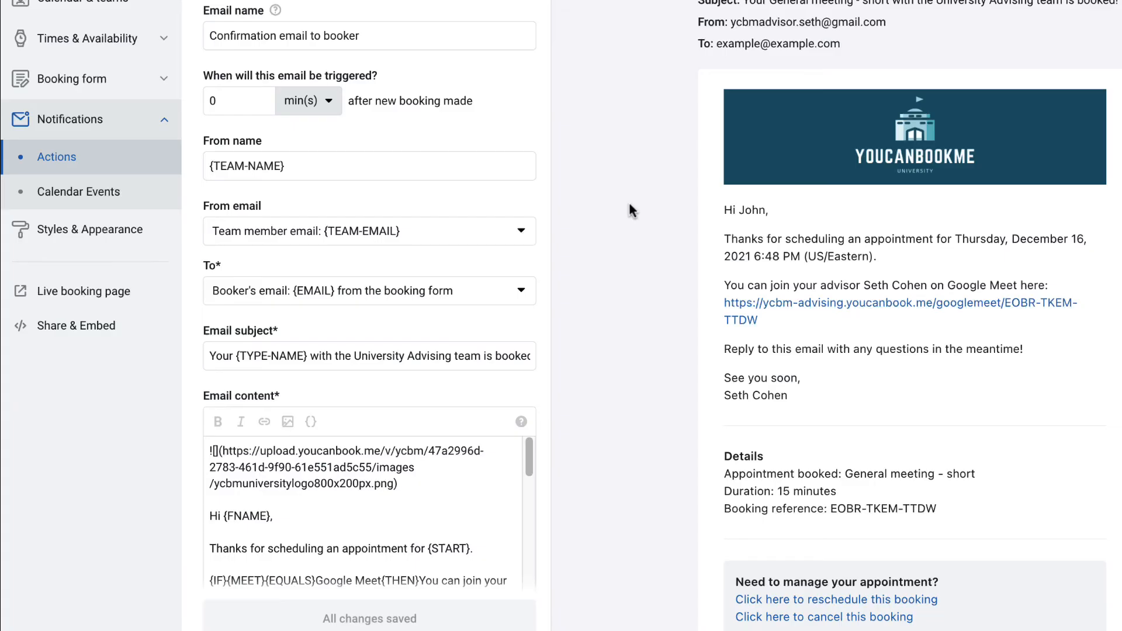
{"action": "scroll", "scroll_direction": "down", "scroll_amount": 3}
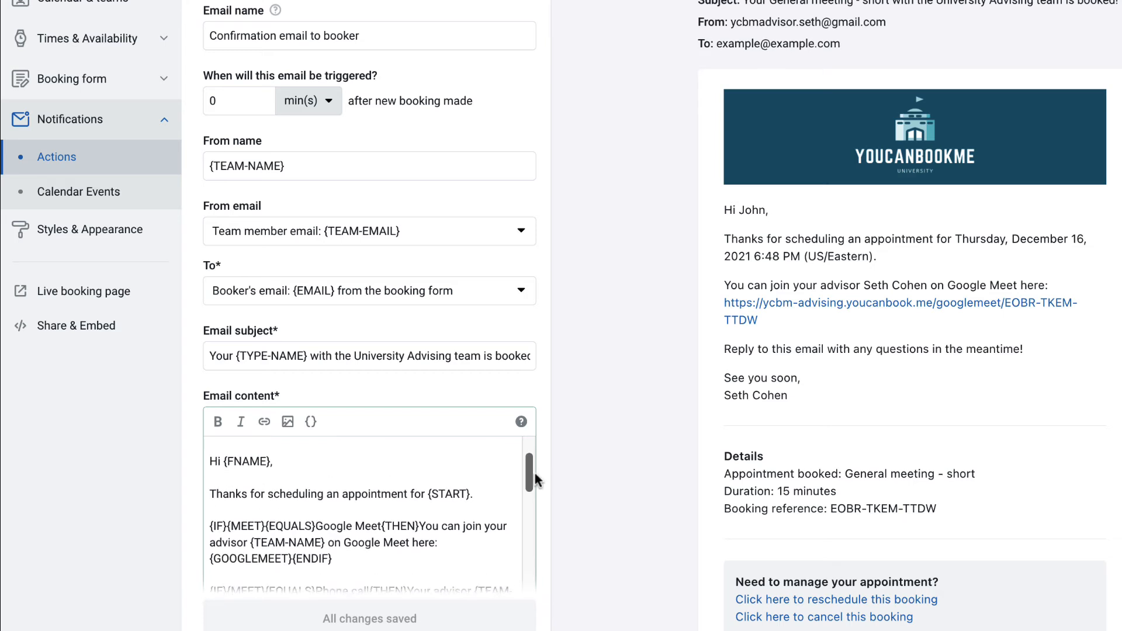
{"action": "scroll", "scroll_direction": "up", "scroll_amount": 3}
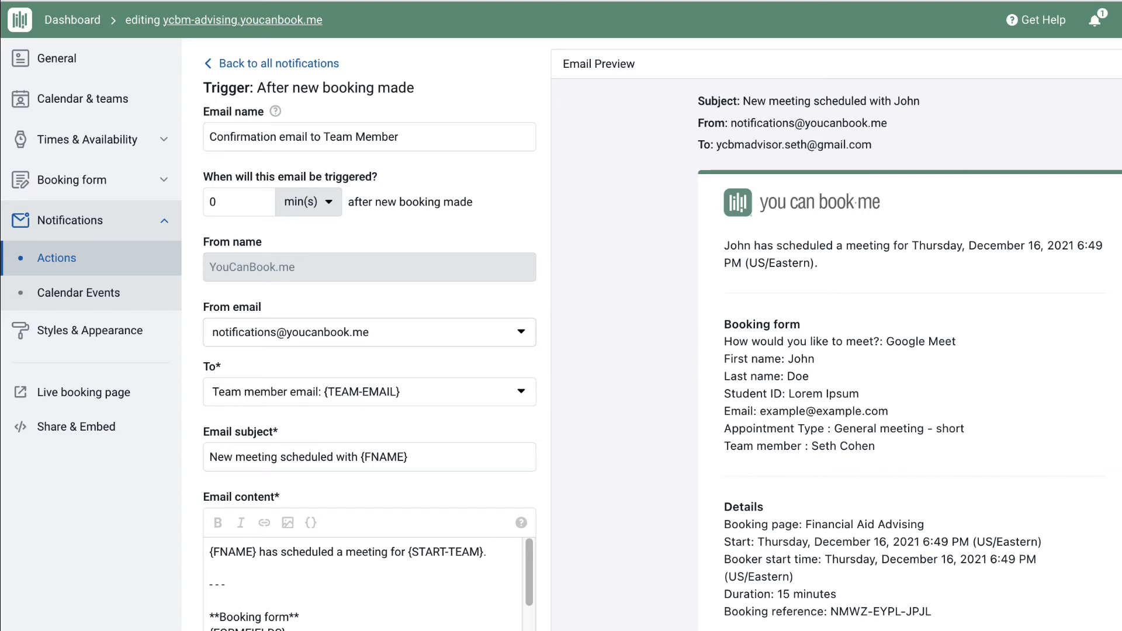
- Change the booker's reminder email to send 15 minutes before the booking
{"action": "left_click", "coordinate": [272, 64]}
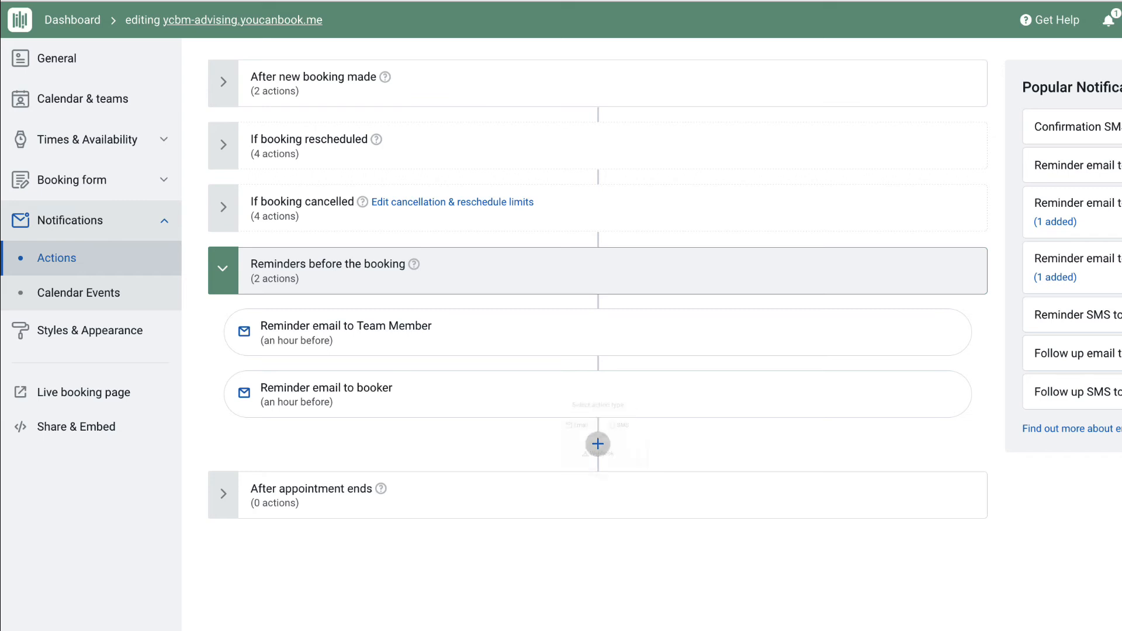
{"action": "left_click", "coordinate": [597, 444]}
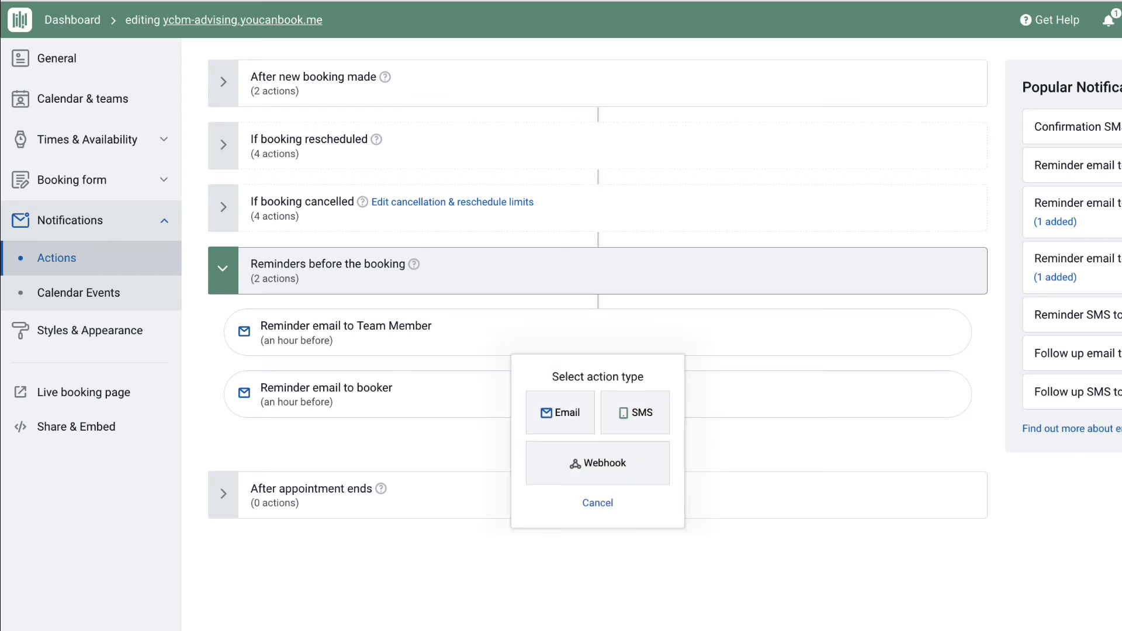
{"action": "left_click", "coordinate": [560, 412]}
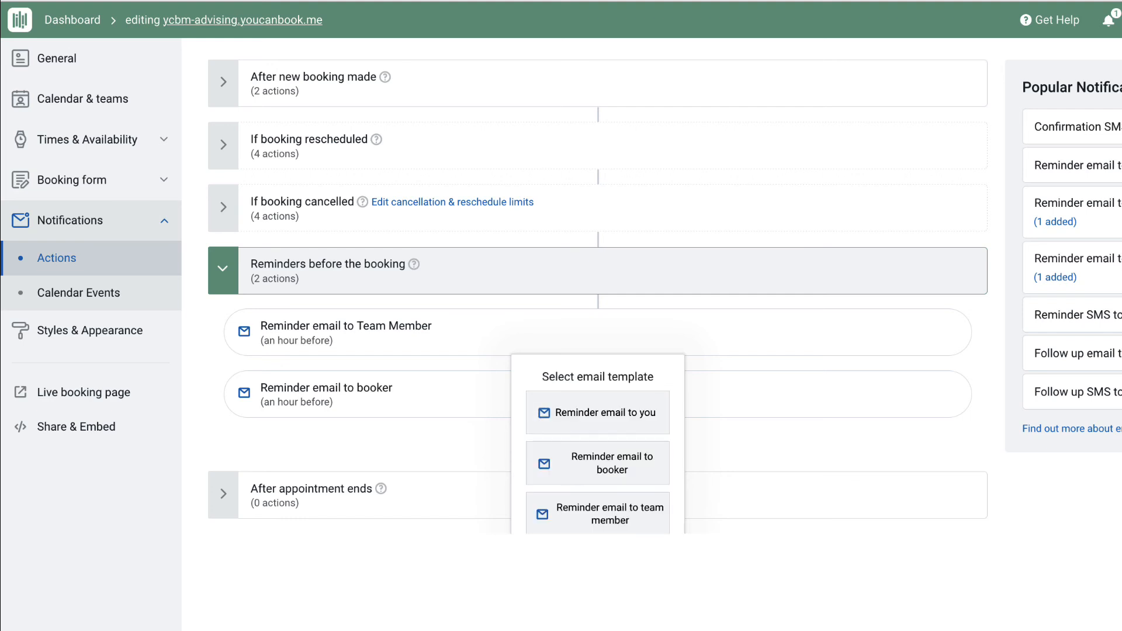
{"action": "left_click", "coordinate": [596, 463]}
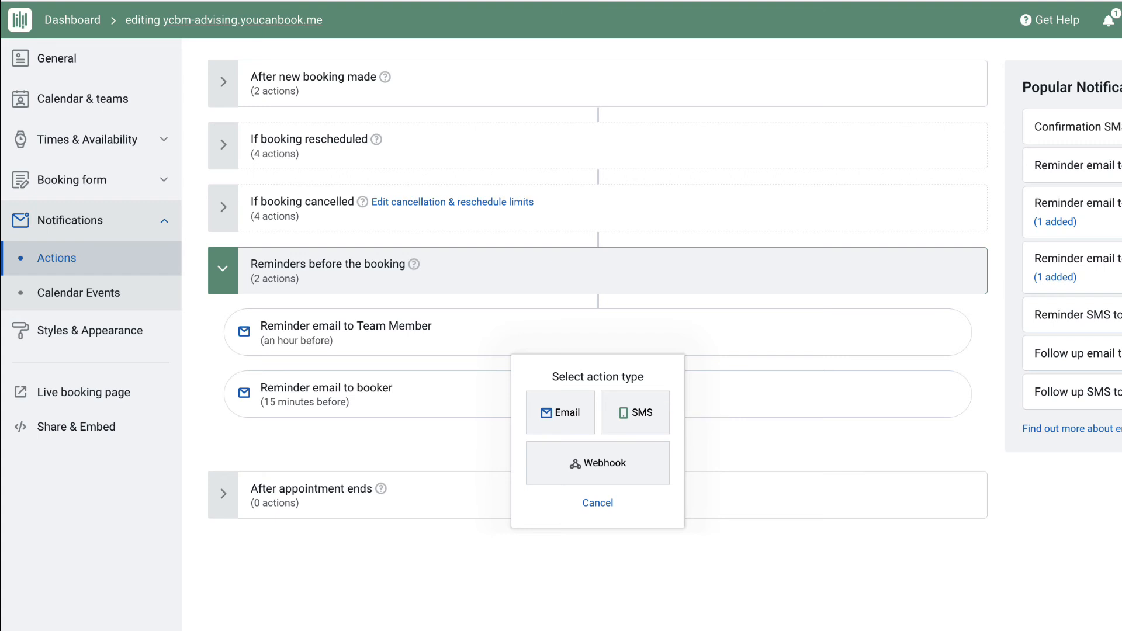
- Cancel the extra action popup and expand the After appointment ends notifications
{"action": "left_click", "coordinate": [597, 502]}
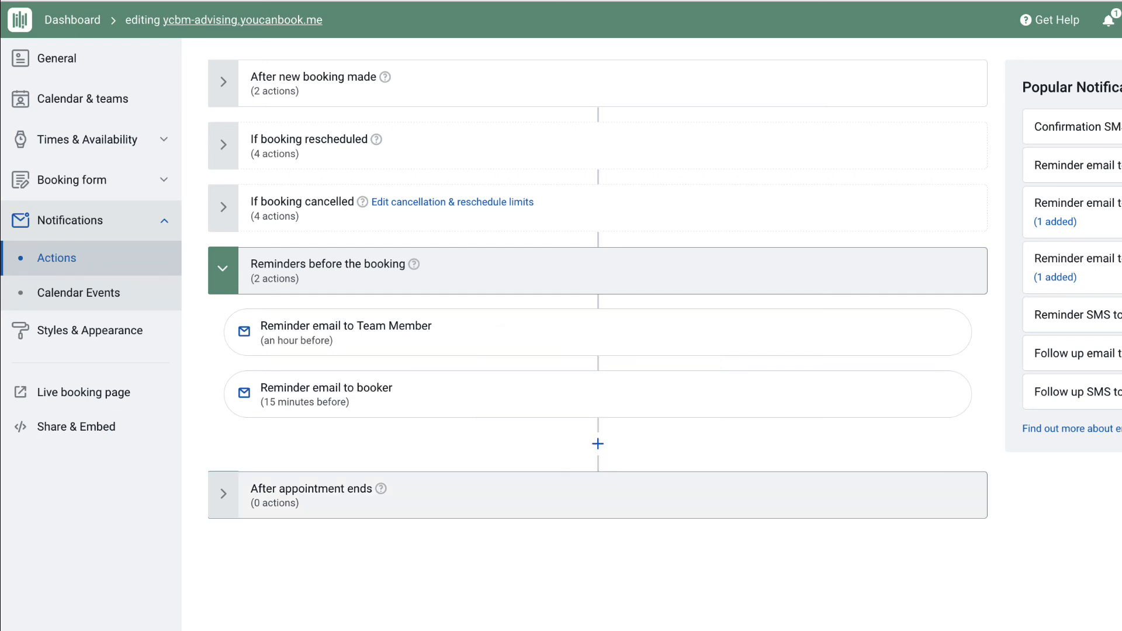
{"action": "left_click", "coordinate": [223, 270]}
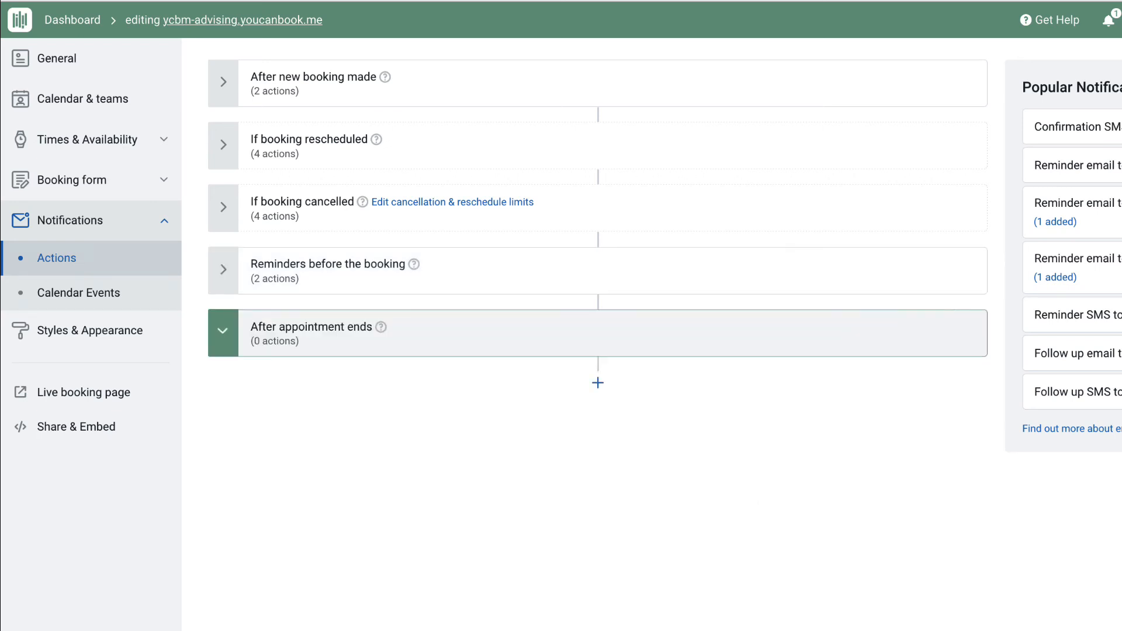
{"action": "mouse_move", "coordinate": [597, 383]}
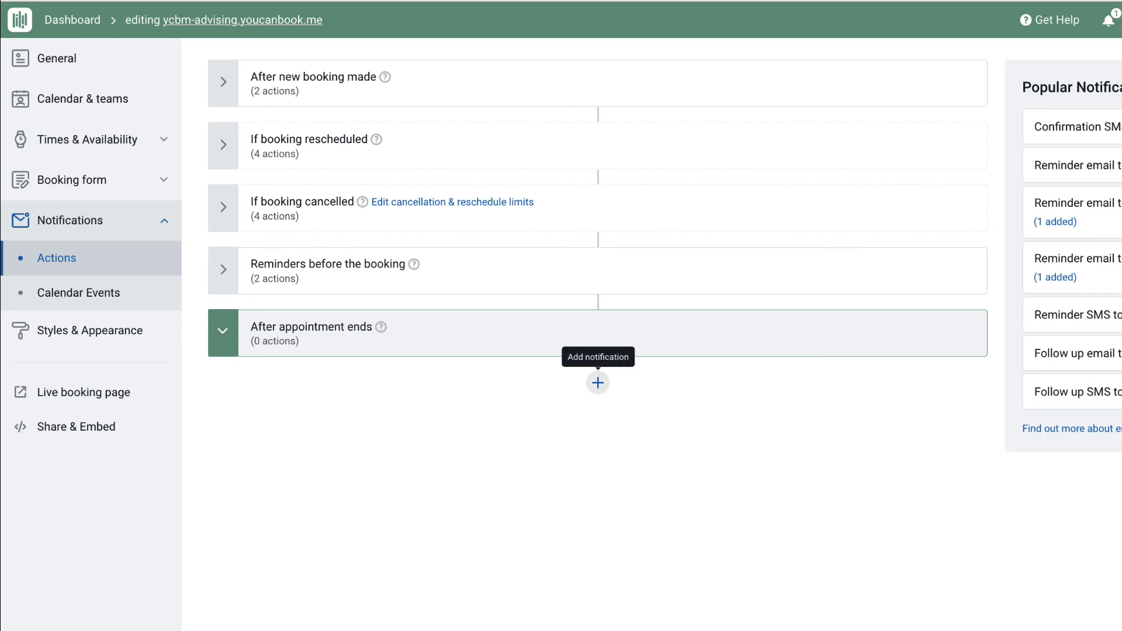
{"action": "left_click", "coordinate": [79, 293]}
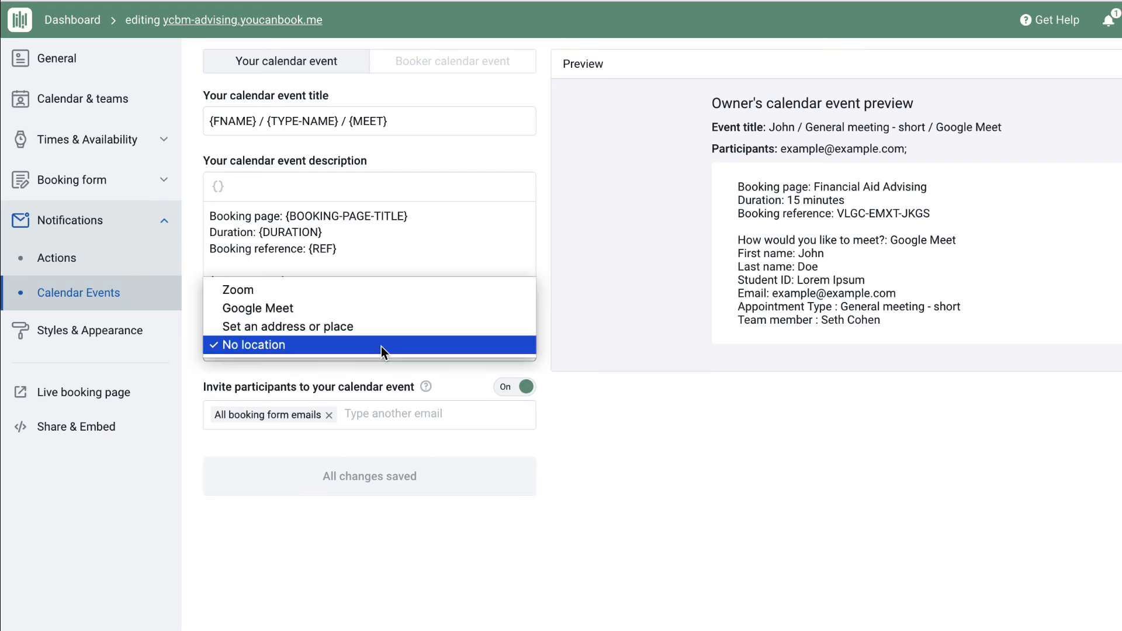
- Set the owner's calendar event location to Google Meet and save the change
{"action": "left_click", "coordinate": [256, 308]}
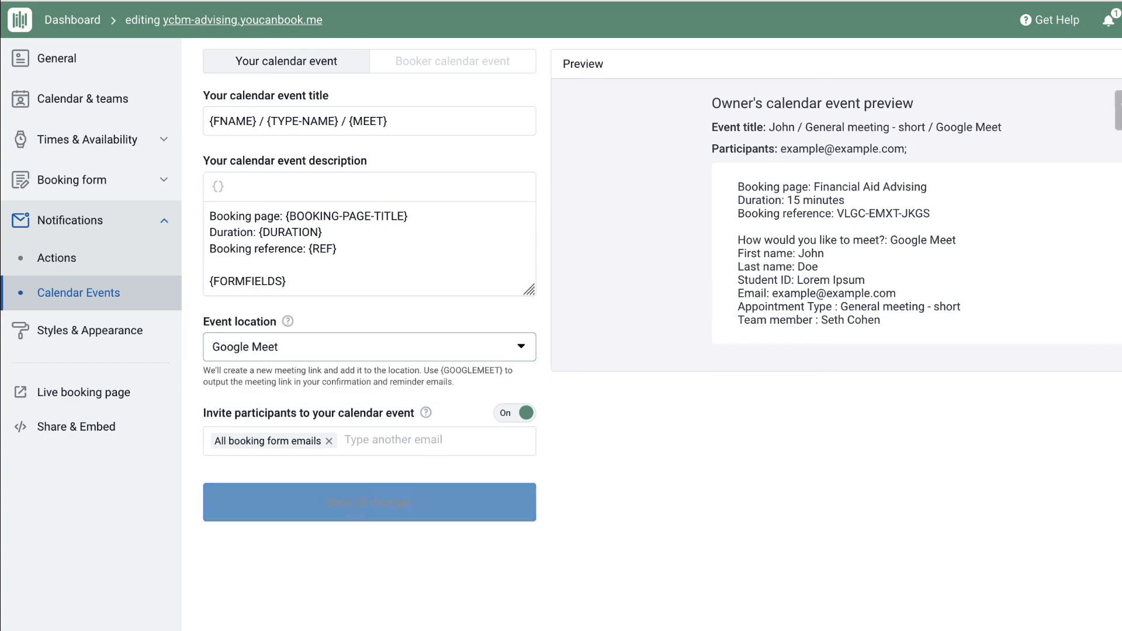
{"action": "left_click", "coordinate": [368, 502]}
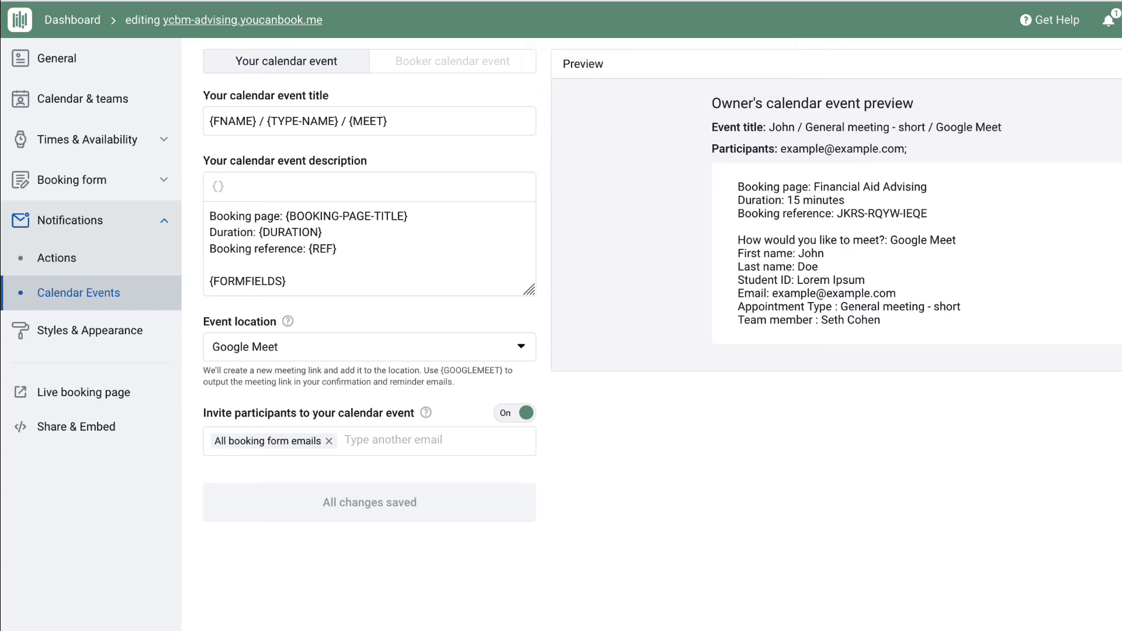
{"action": "left_click", "coordinate": [92, 332]}
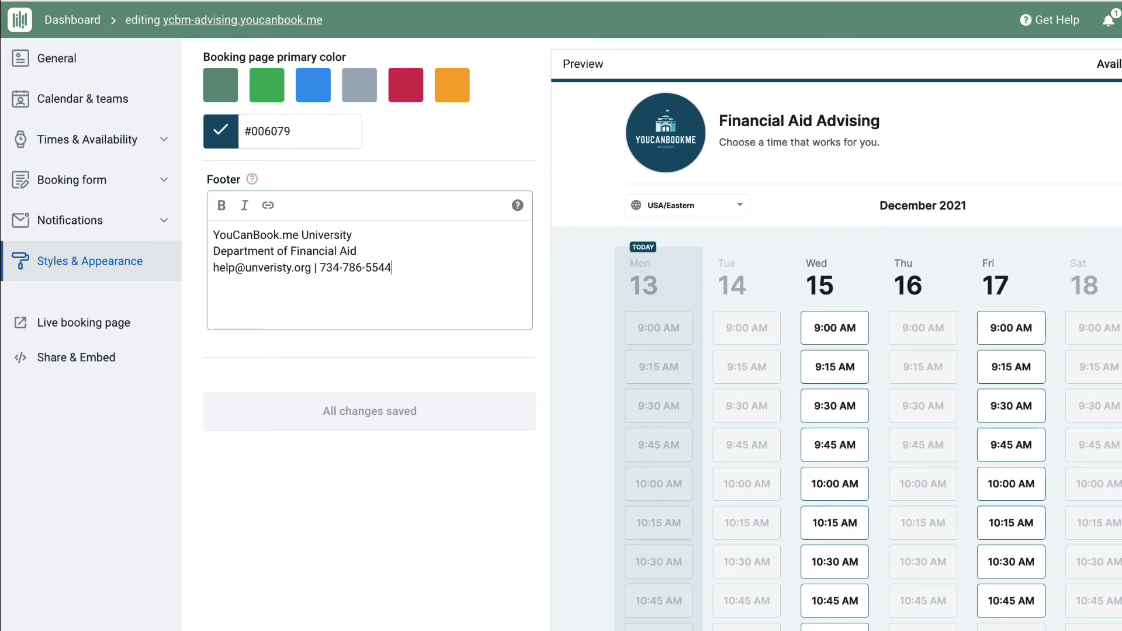
- Scroll through the Styles & Appearance preview, then go back to All booking pages
{"action": "scroll", "scroll_direction": "down", "scroll_amount": 3}
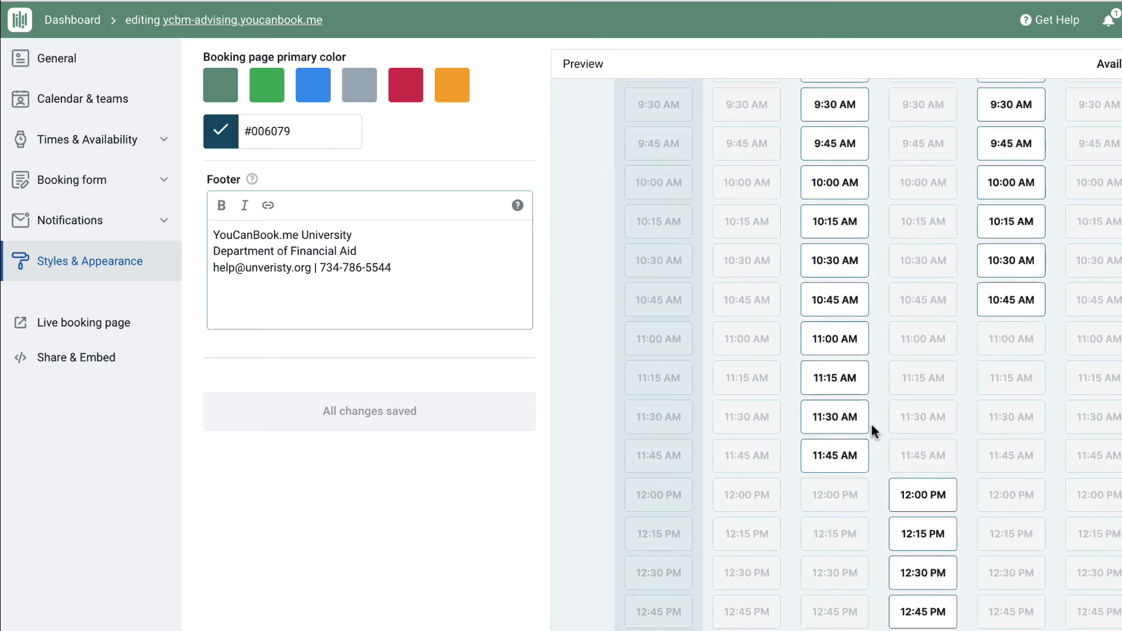
{"action": "scroll", "scroll_direction": "down", "scroll_amount": 3}
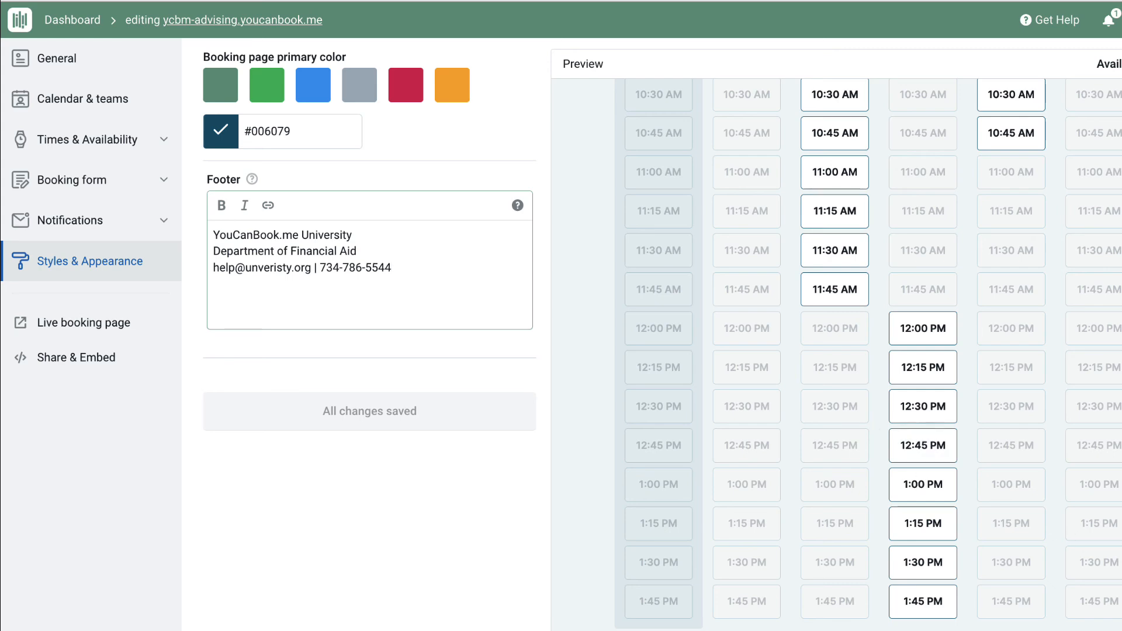
{"action": "left_click", "coordinate": [71, 20]}
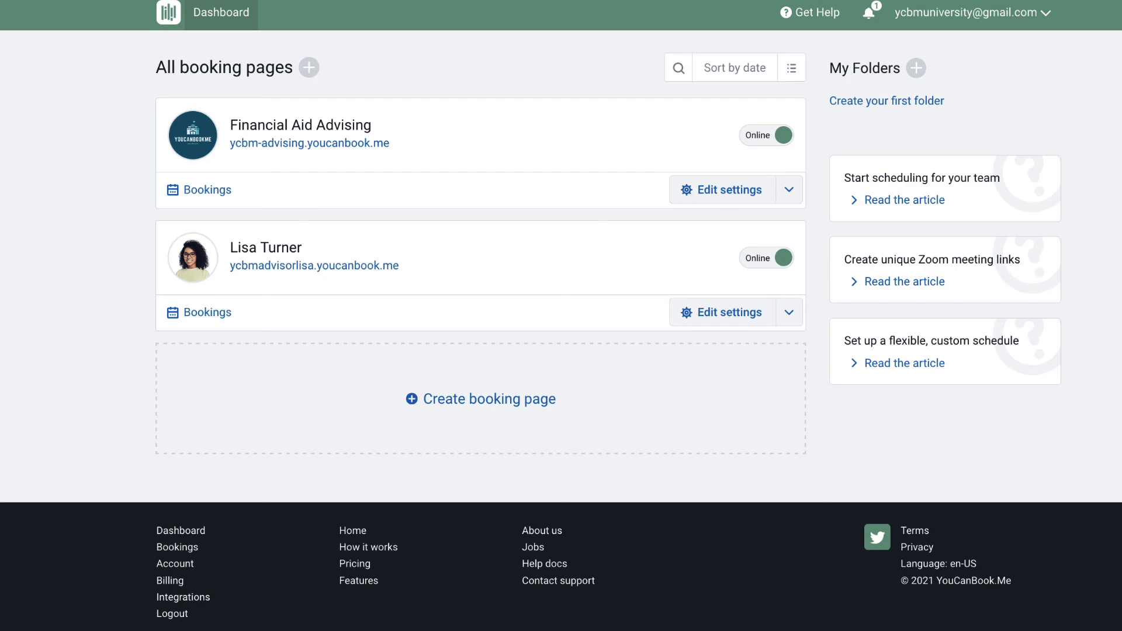
{"action": "left_click", "coordinate": [720, 312]}
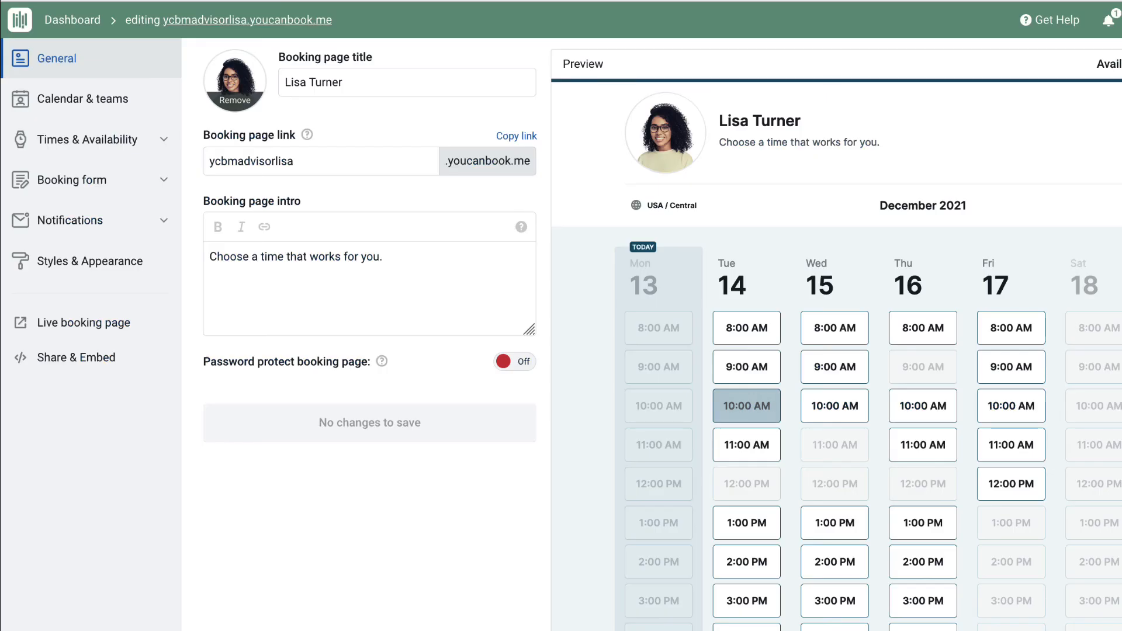
{"action": "left_click", "coordinate": [89, 139]}
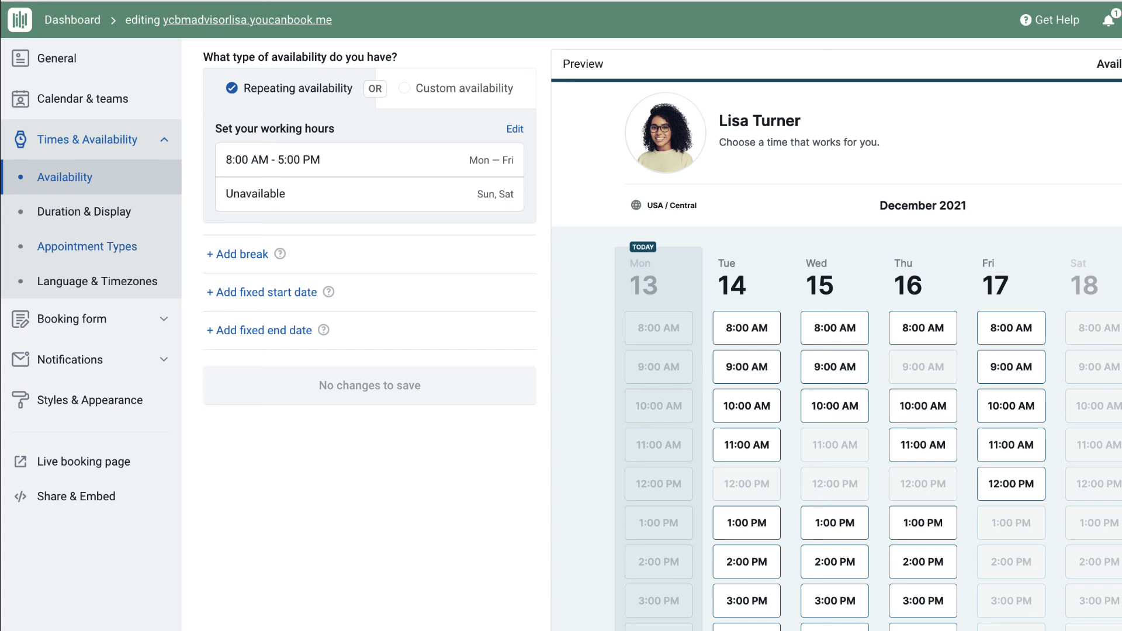
{"action": "left_click", "coordinate": [70, 318]}
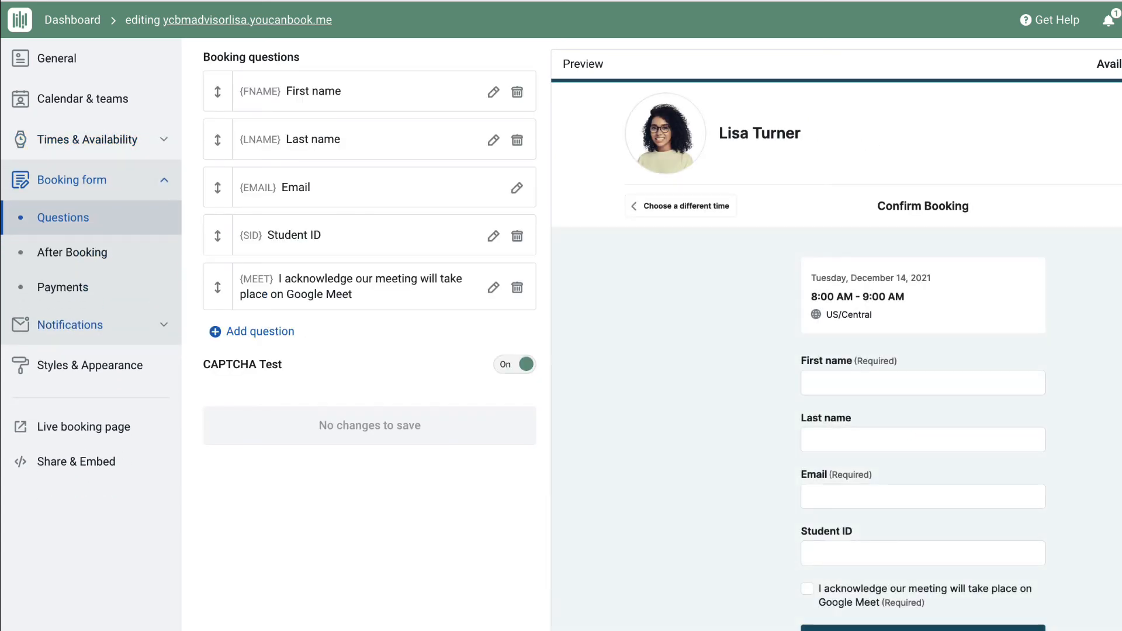
{"action": "left_click", "coordinate": [69, 325]}
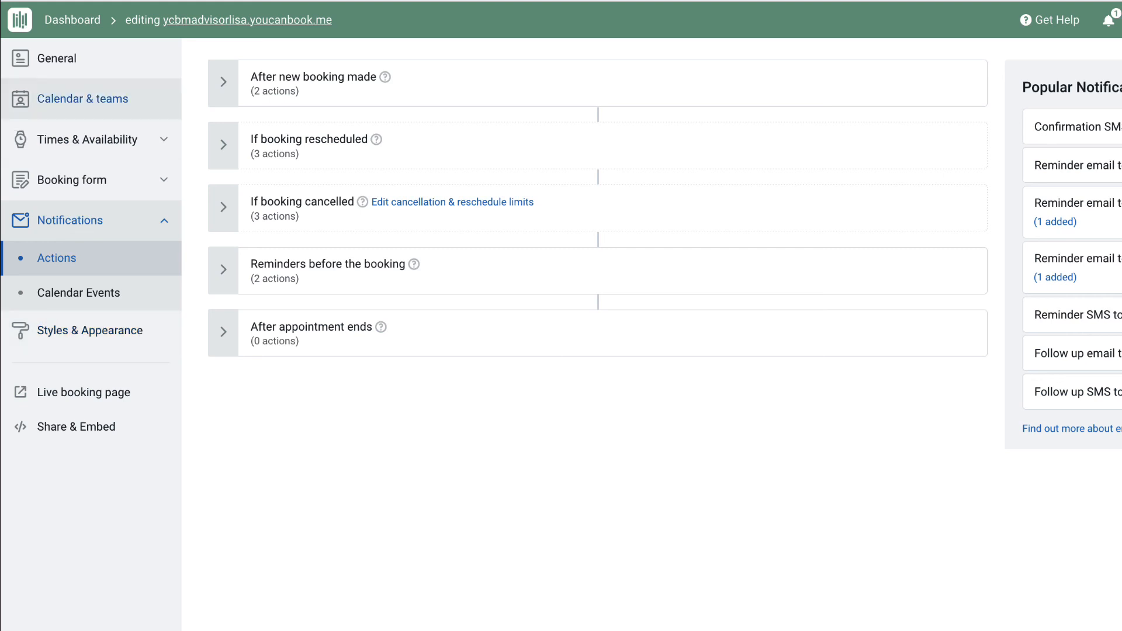
{"action": "left_click", "coordinate": [72, 20]}
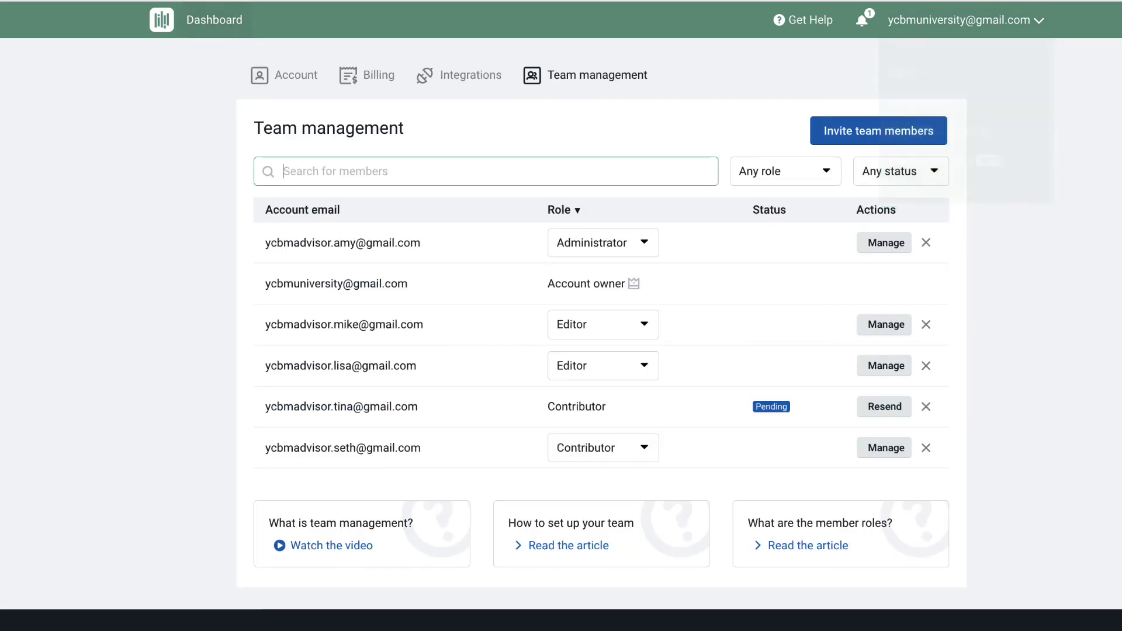
{"action": "left_click", "coordinate": [883, 324]}
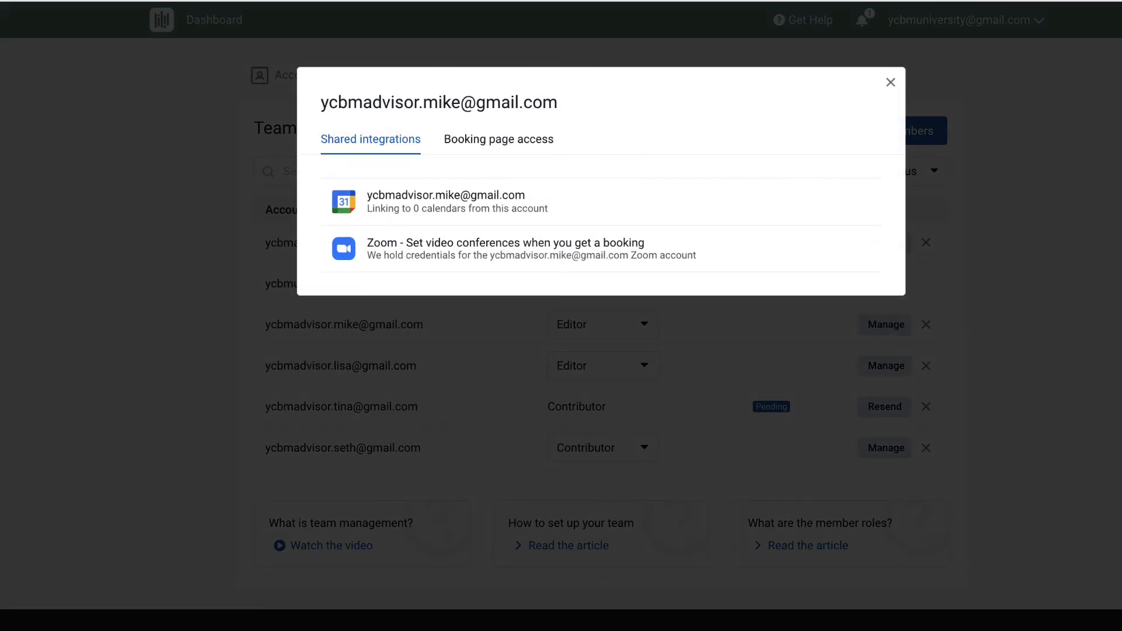
{"action": "left_click", "coordinate": [498, 139]}
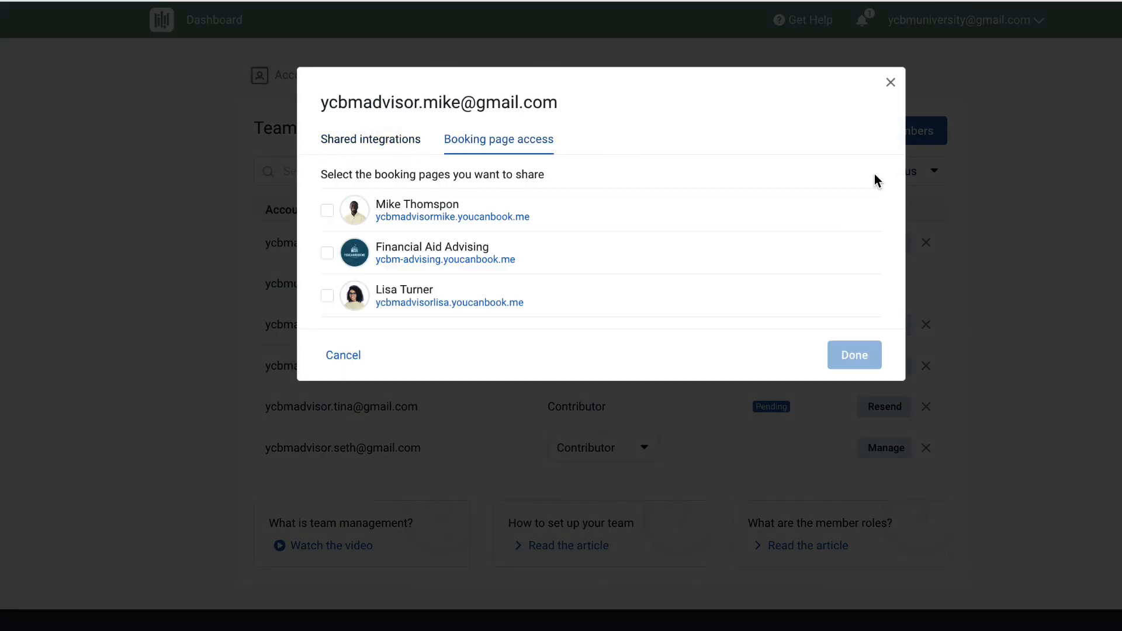
{"action": "left_click", "coordinate": [328, 210]}
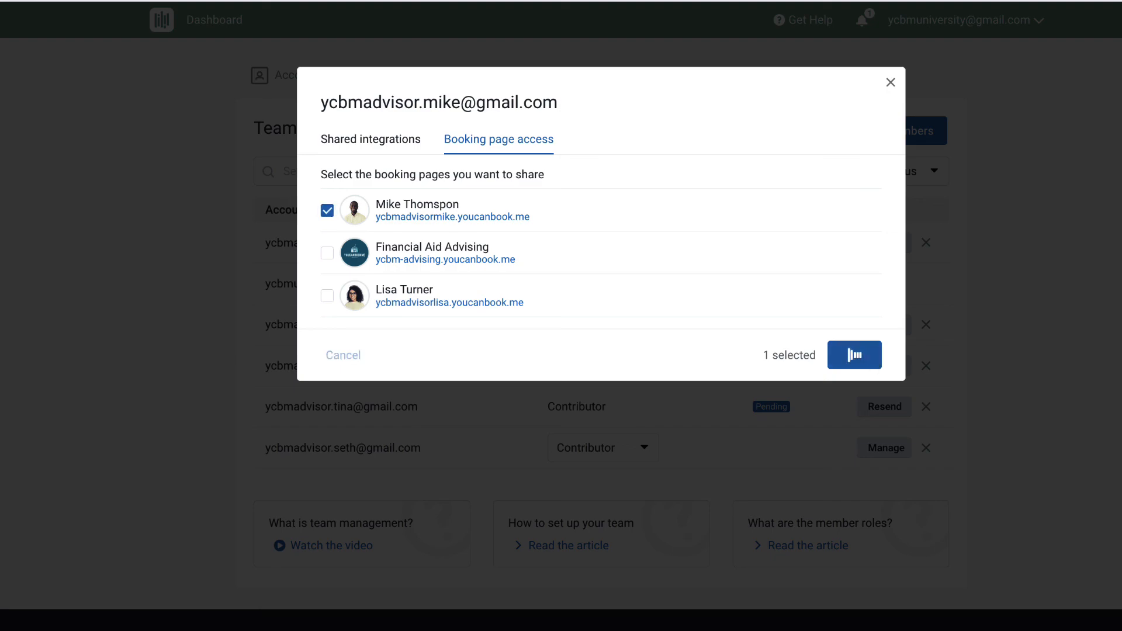
{"action": "left_click", "coordinate": [854, 355]}
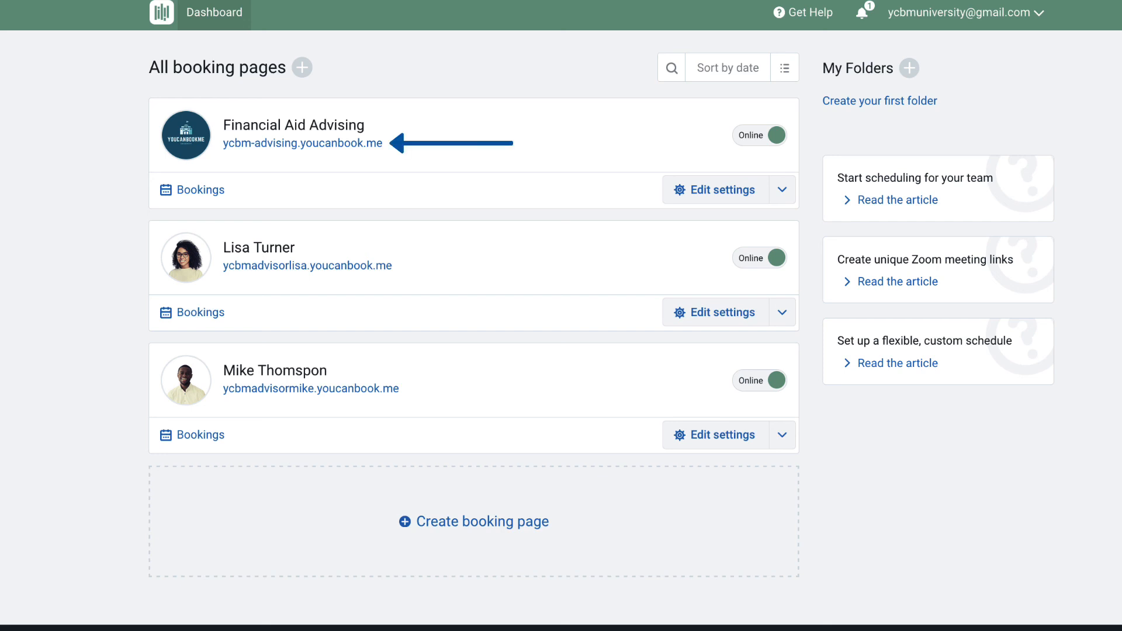
- Open Share & embed for Financial Aid Advising to reveal its booking URL
{"action": "left_click", "coordinate": [302, 143]}
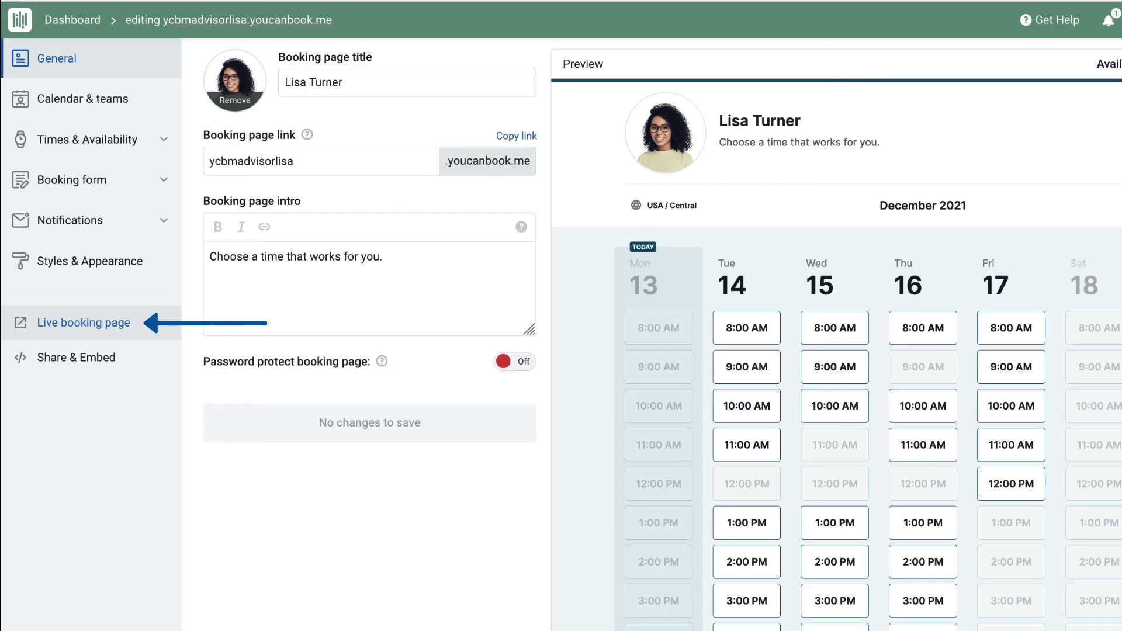
{"action": "left_click", "coordinate": [83, 322]}
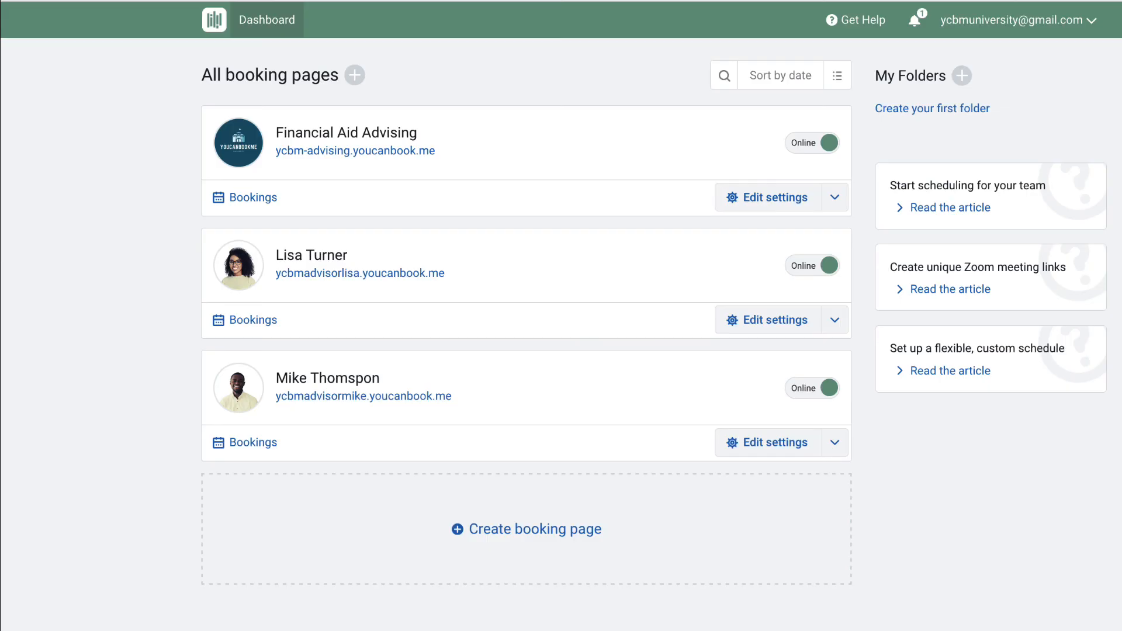
{"action": "left_click", "coordinate": [833, 197]}
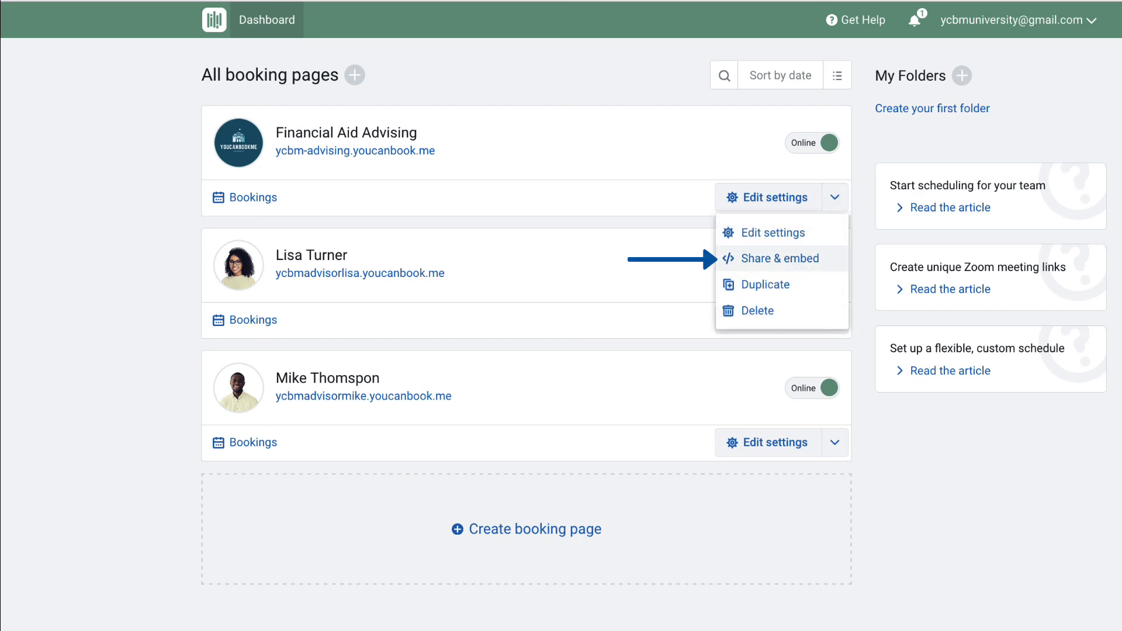
{"action": "left_click", "coordinate": [781, 258]}
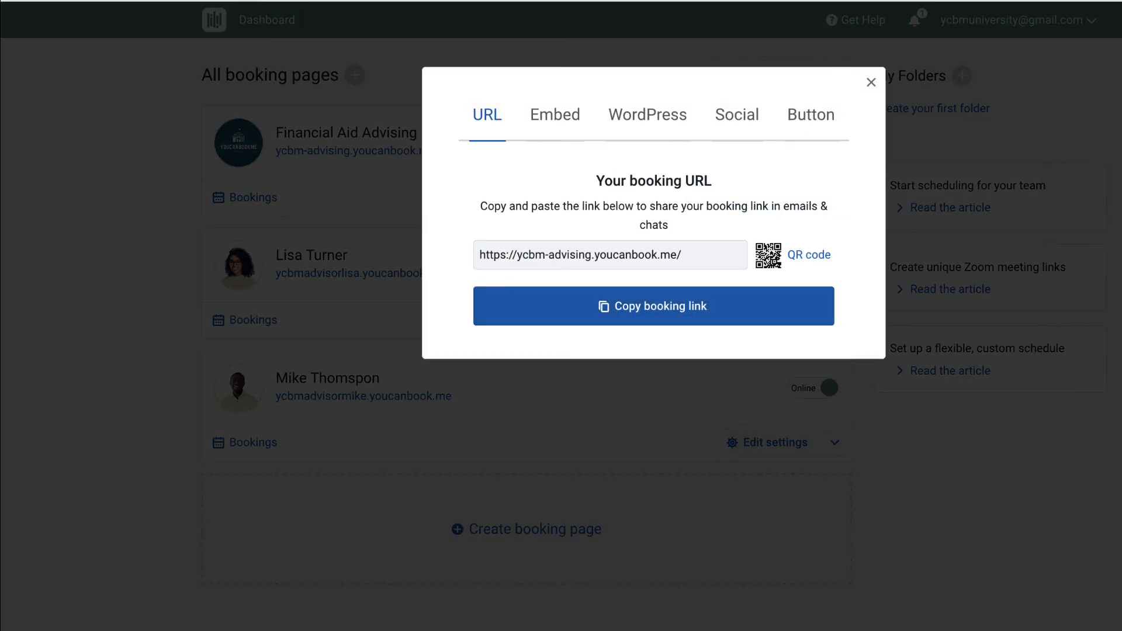